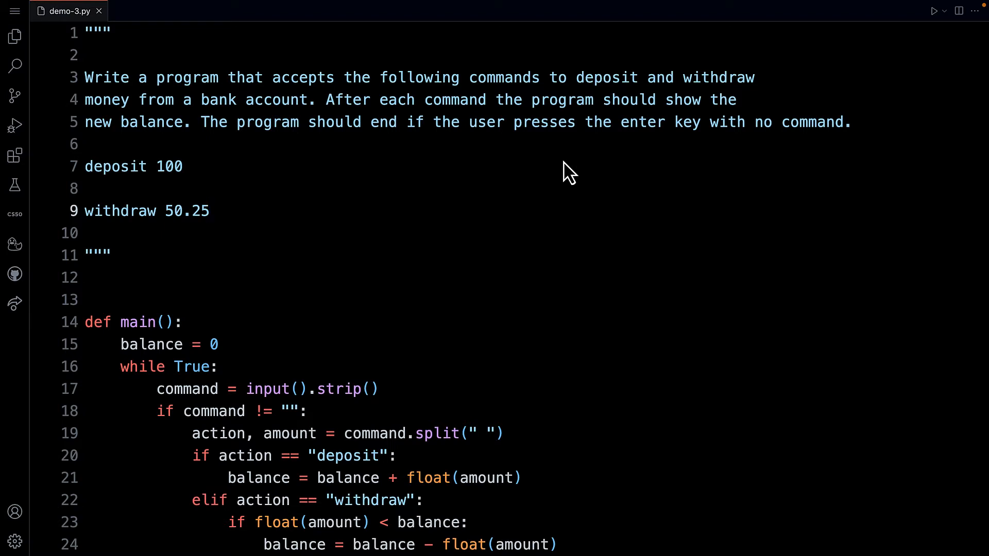
mouse_move(375, 158)
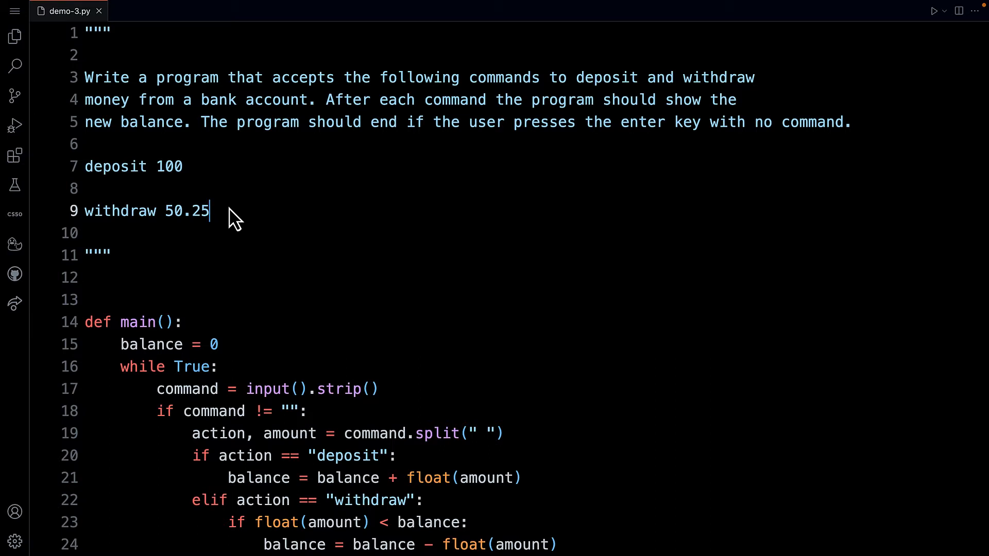
mouse_move(135, 183)
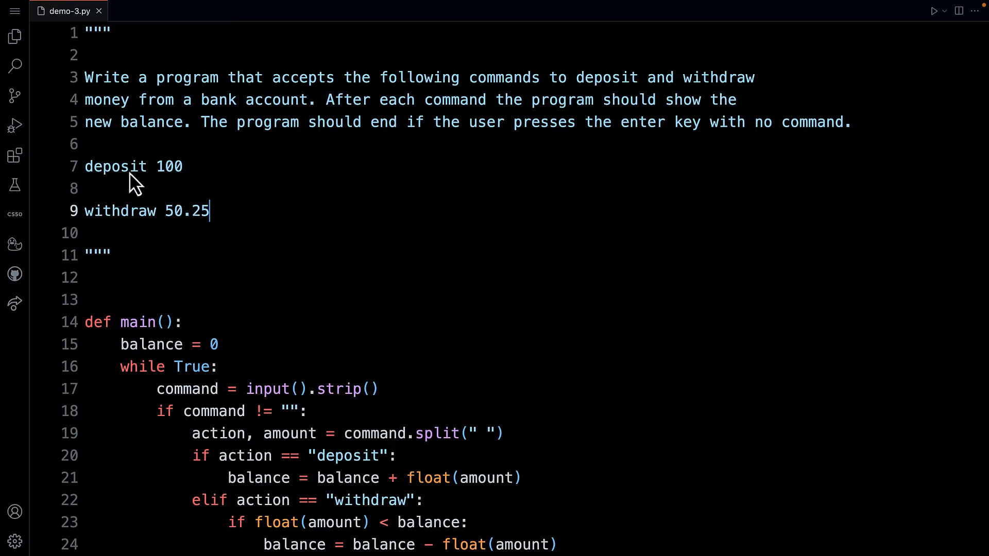
mouse_move(183, 177)
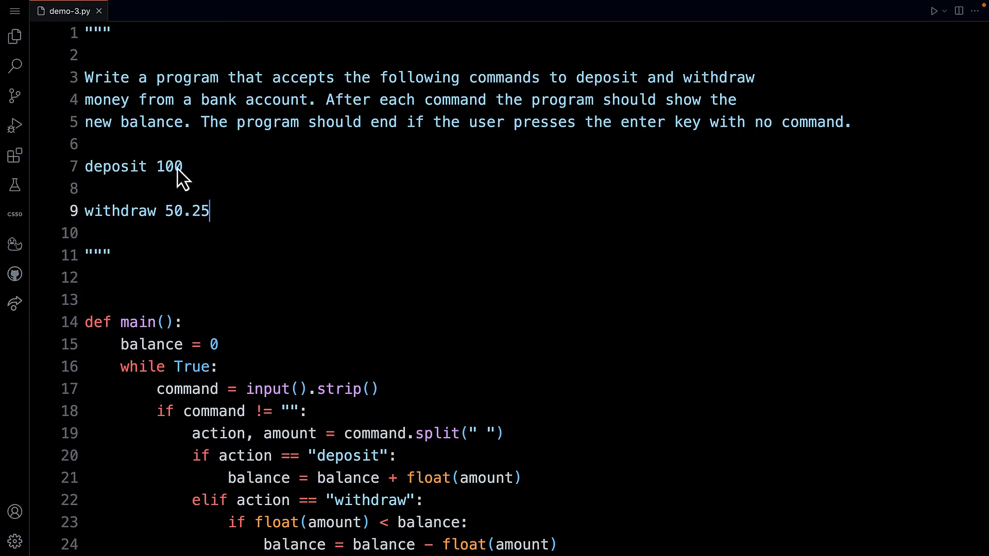
mouse_move(98, 221)
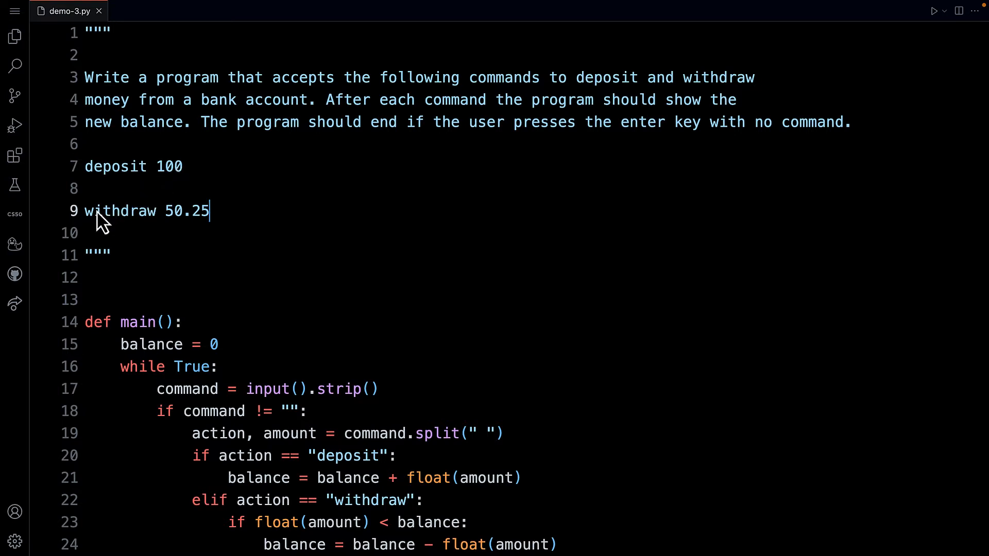
mouse_move(232, 227)
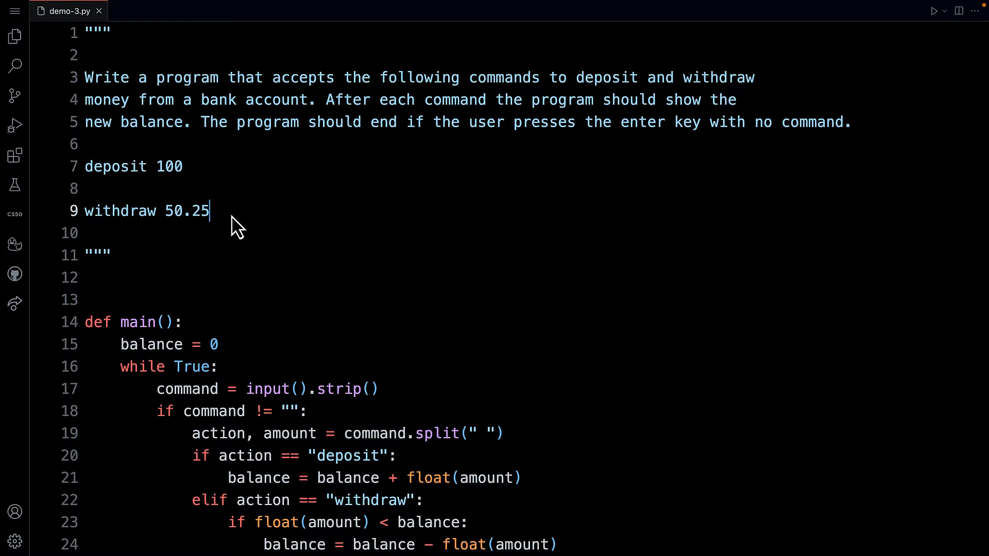
mouse_move(117, 186)
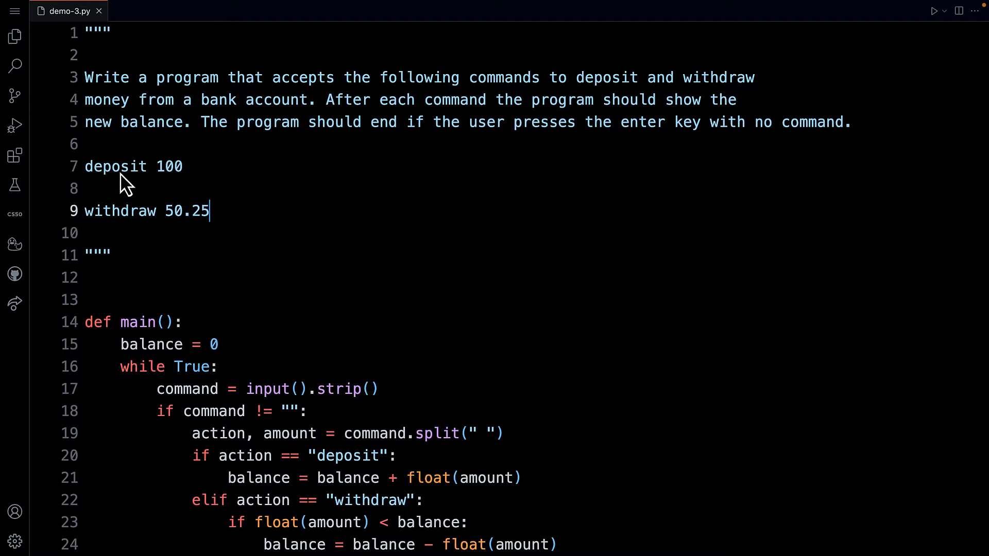
mouse_move(115, 227)
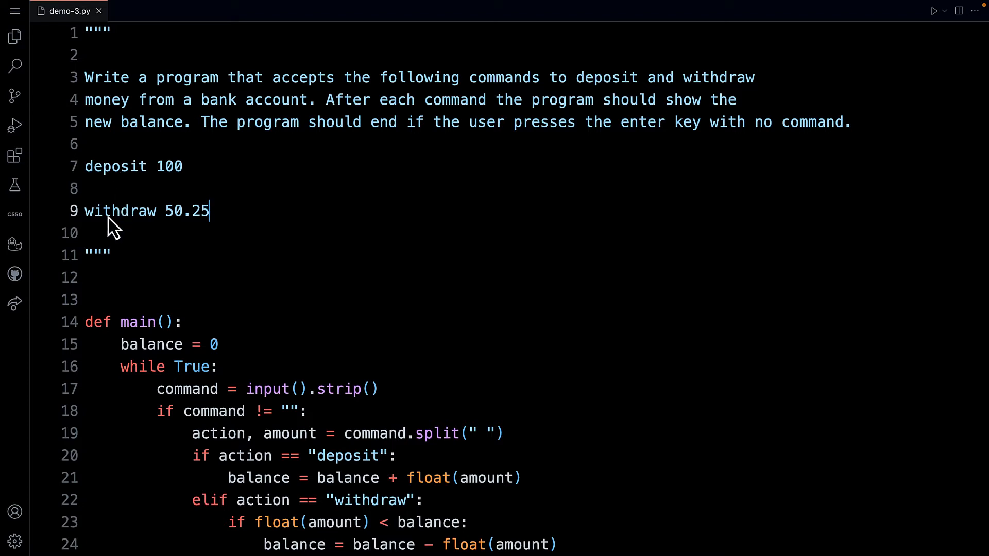
mouse_move(122, 225)
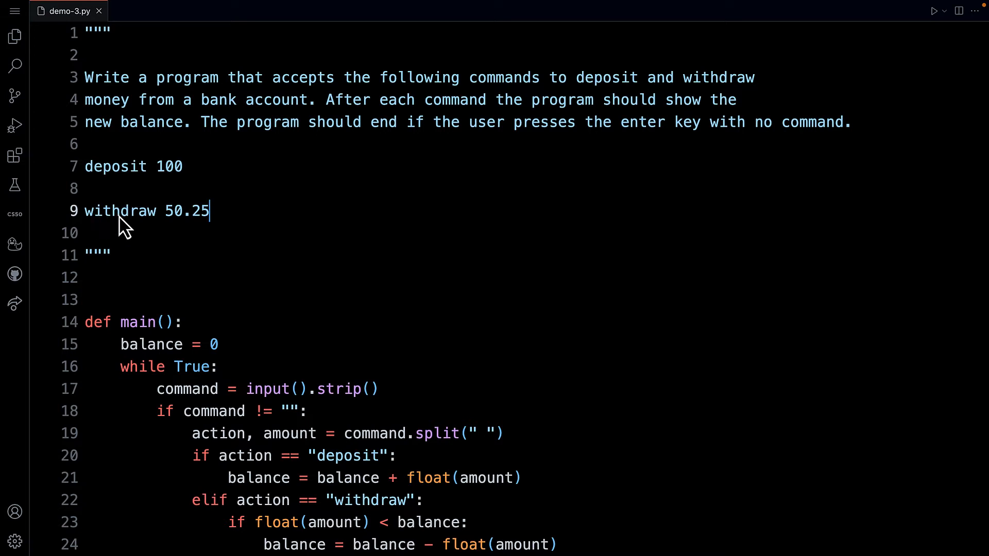
mouse_move(143, 175)
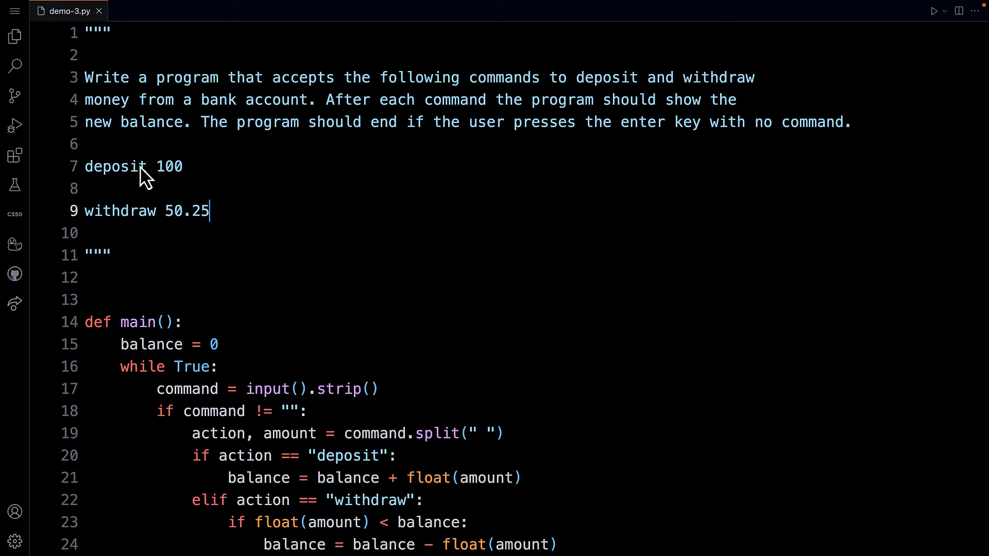
mouse_move(200, 221)
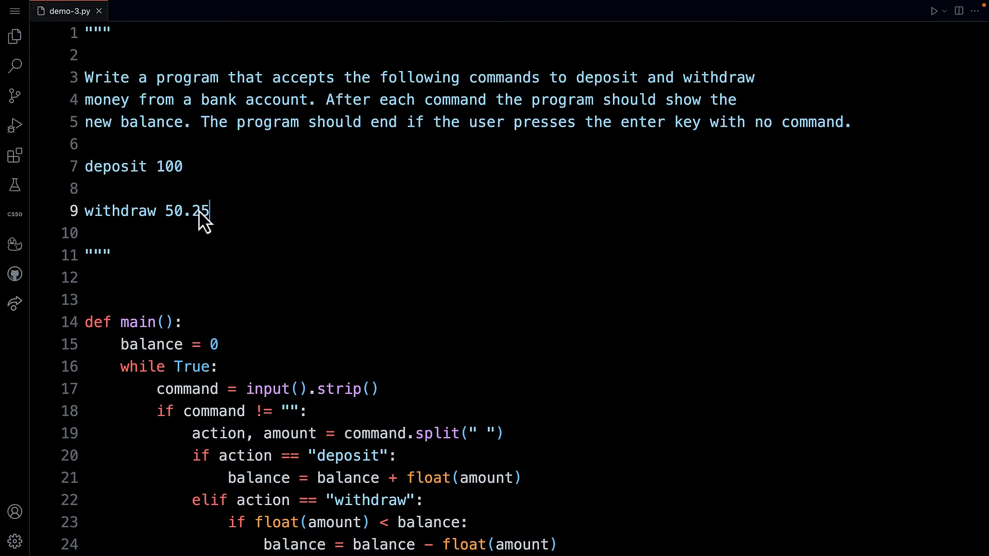
mouse_move(208, 224)
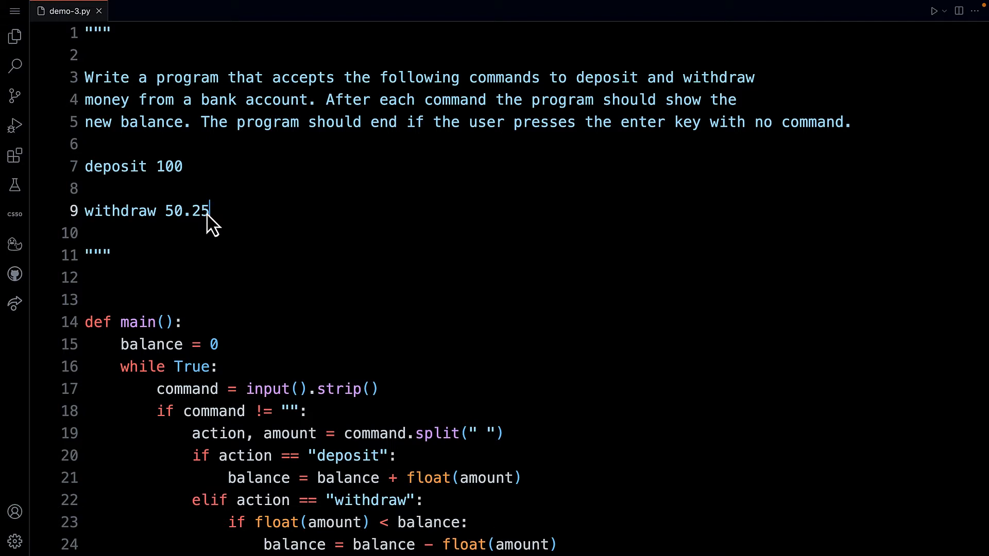
mouse_move(132, 227)
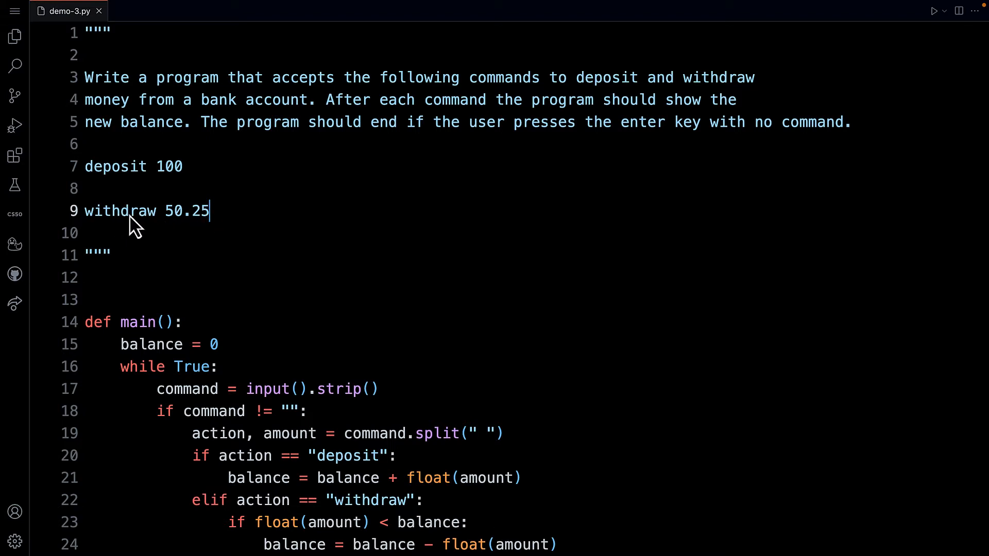
mouse_move(186, 234)
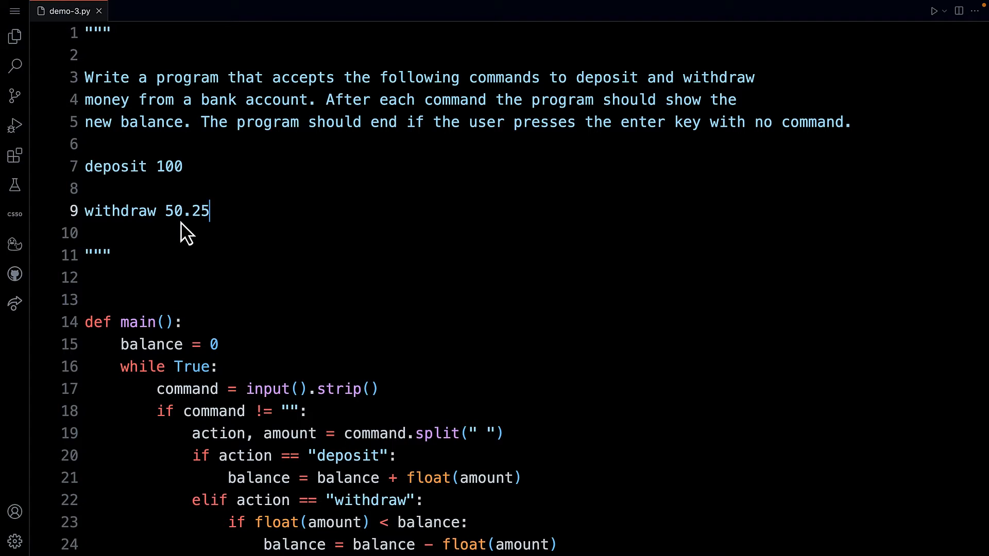
mouse_move(157, 138)
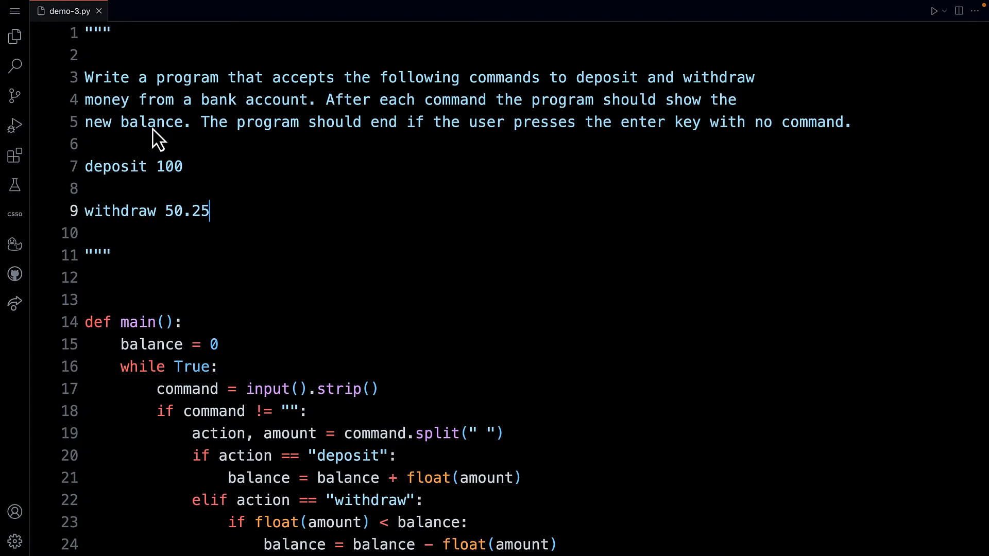
mouse_move(144, 199)
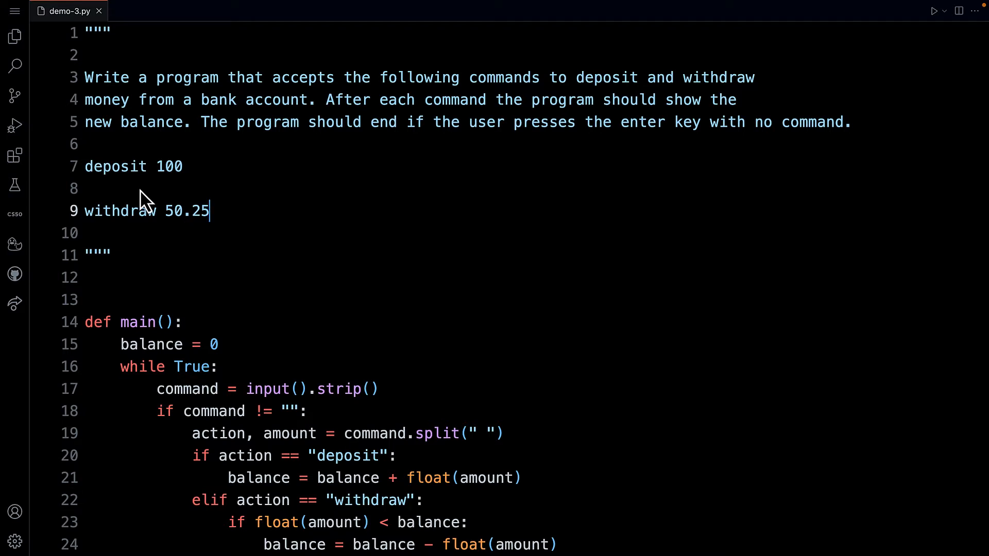
mouse_move(149, 202)
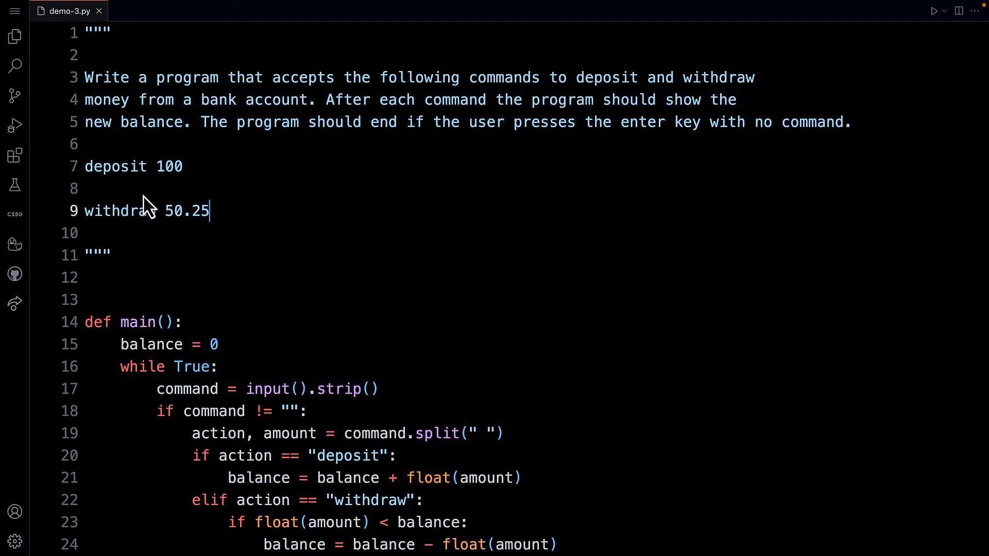
Step: Highlight the withdraw 50.25 and deposit 100 example commands in the file header
double_click(115, 165)
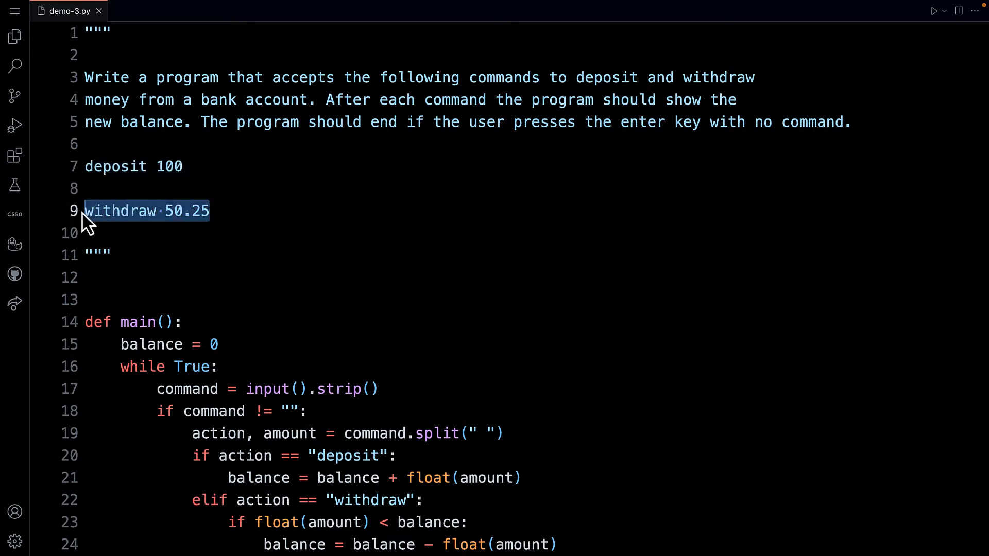
click(92, 166)
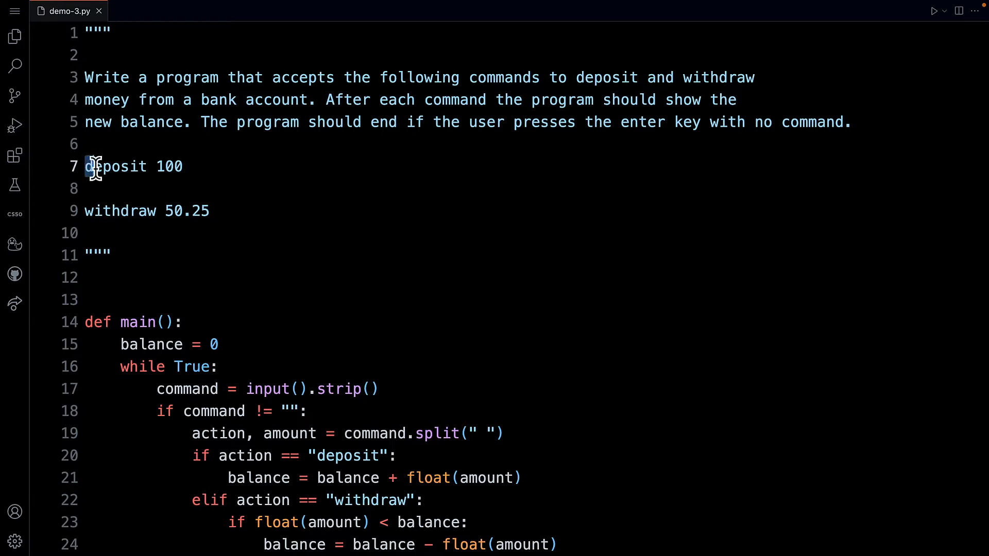
double_click(168, 166)
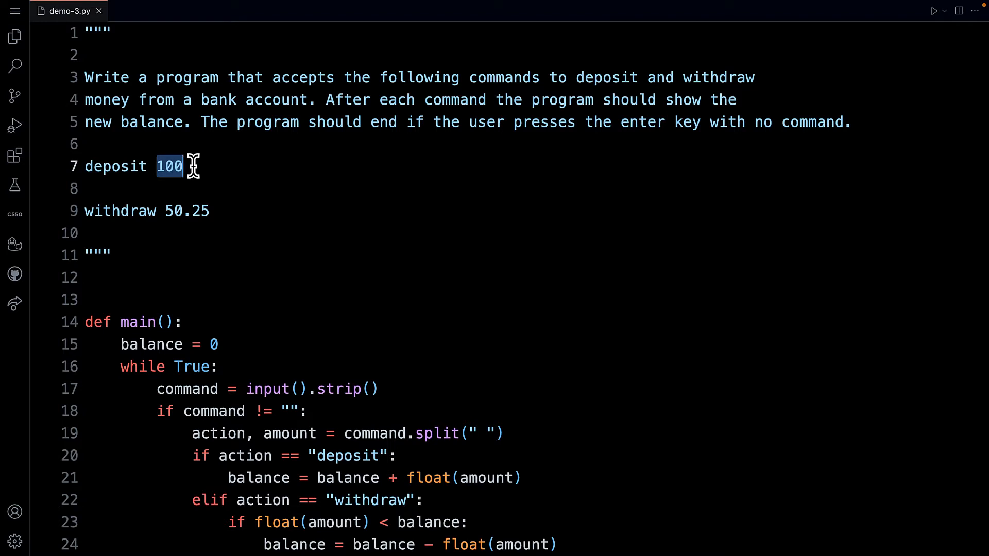
mouse_move(150, 166)
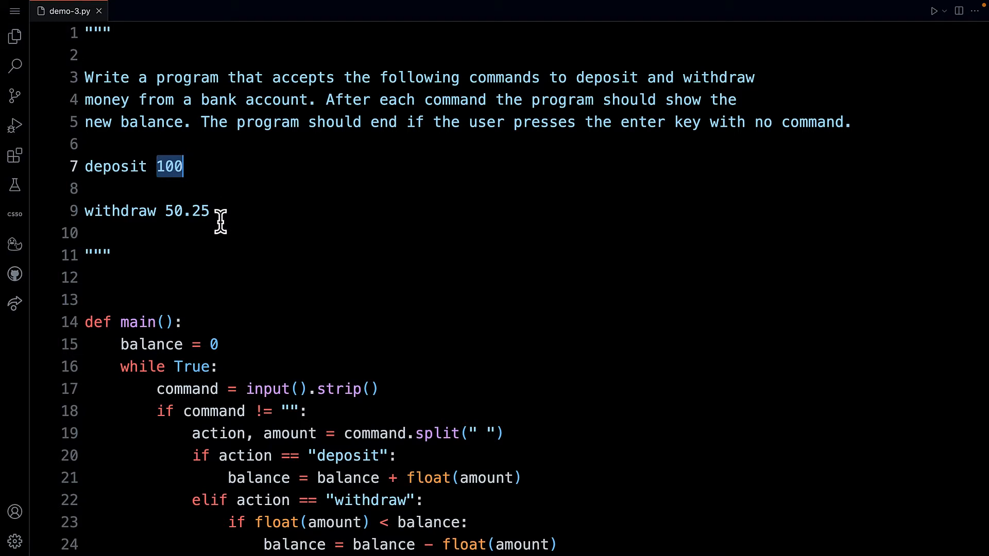
click(224, 210)
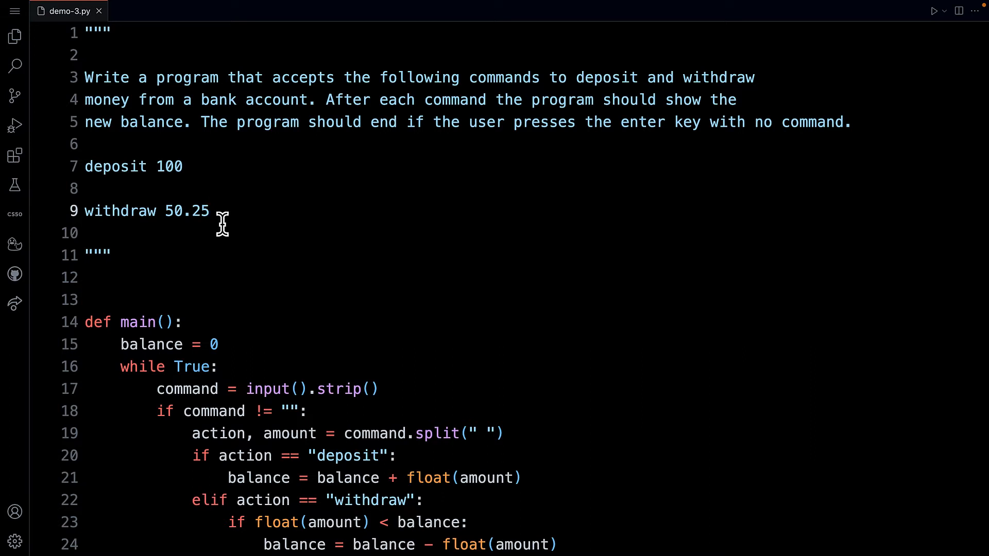
Step: Scroll to the end of demo-3.py and highlight the main() call
scroll(down, 3)
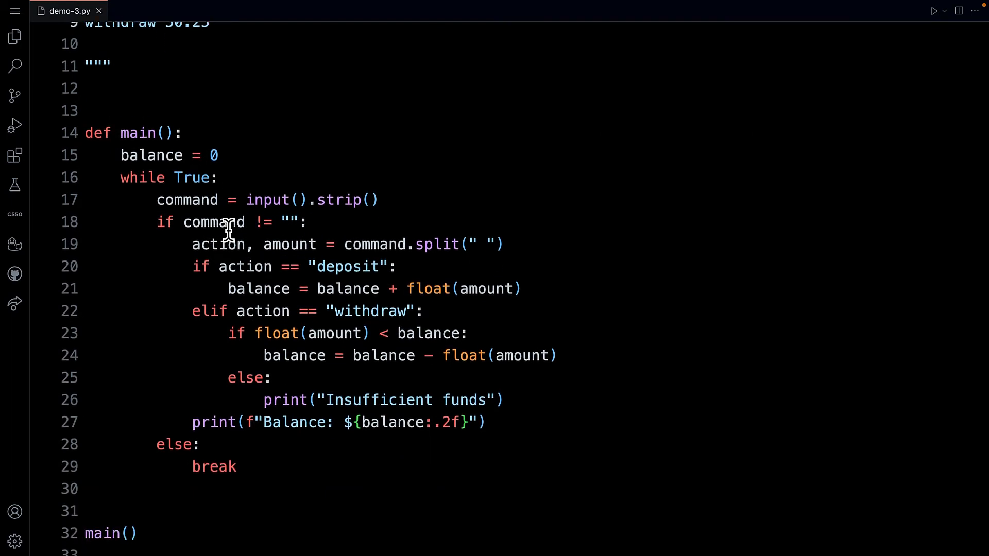
scroll(down, 3)
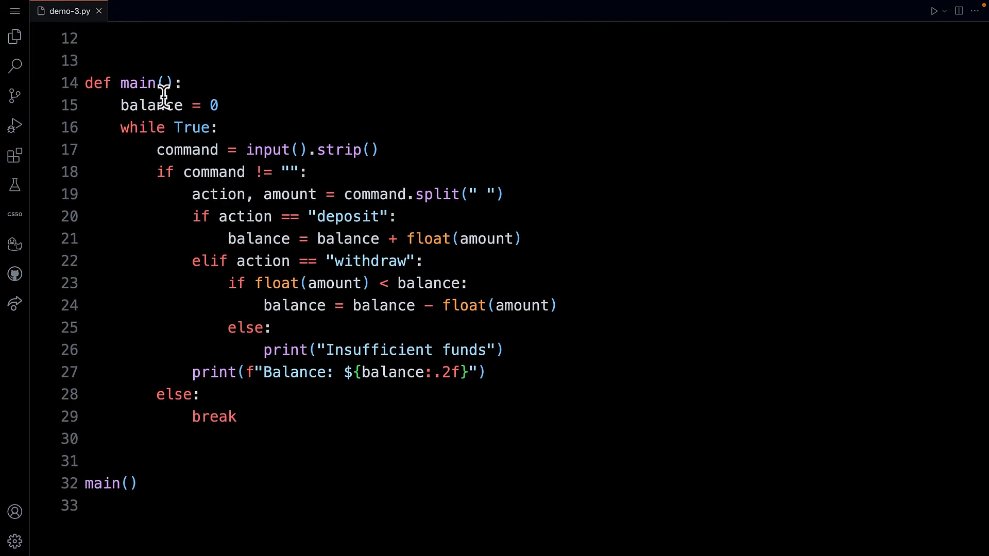
mouse_move(156, 477)
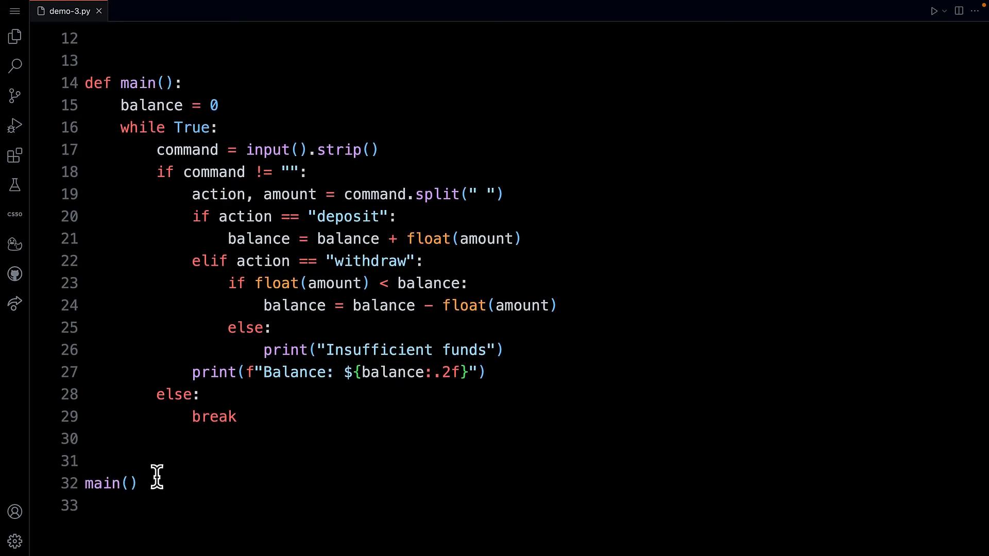
double_click(111, 484)
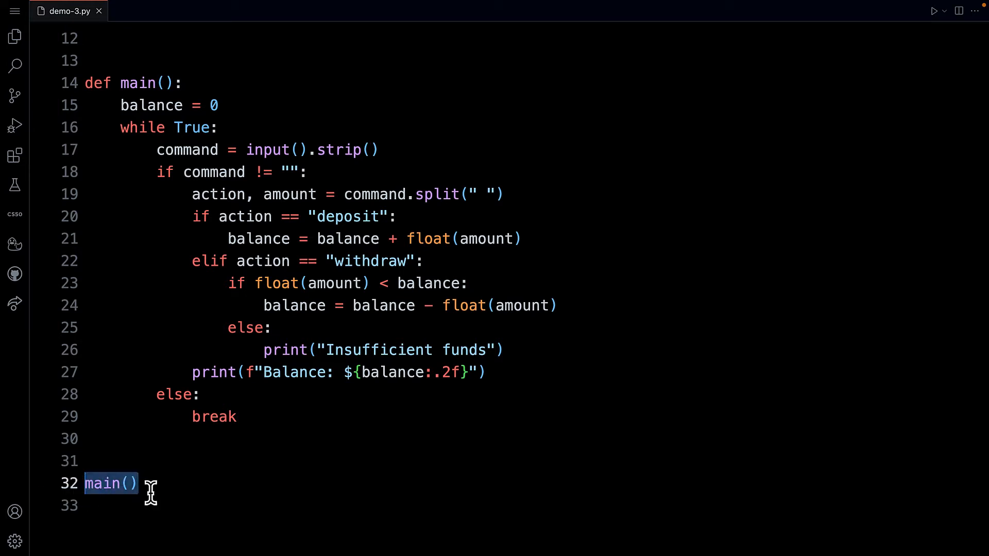
scroll(up, 3)
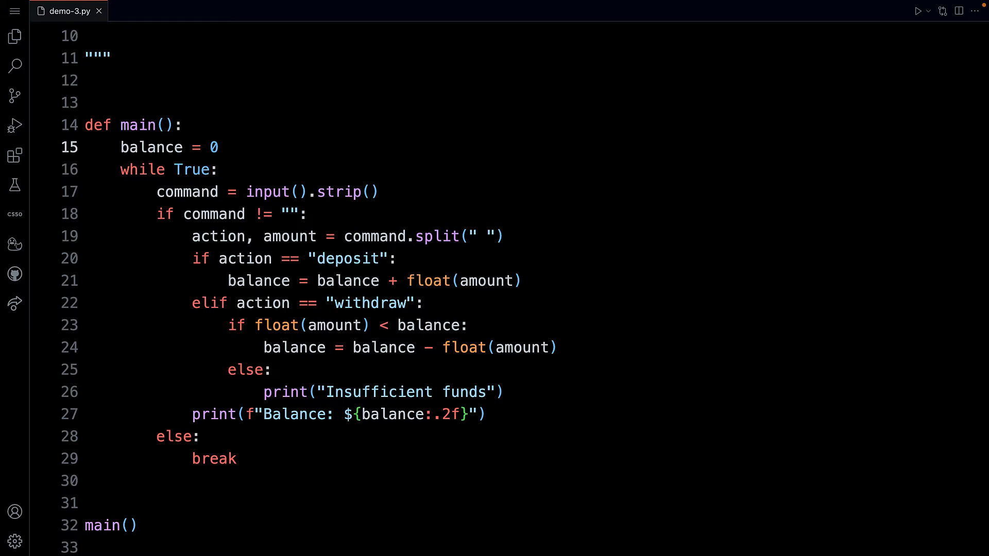
mouse_move(201, 186)
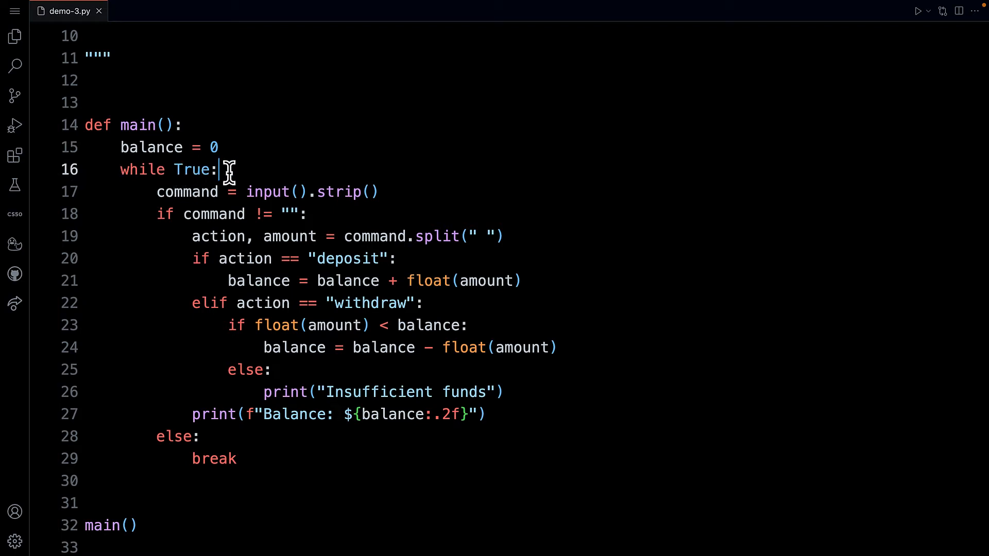
Step: Highlight the while True loop line and scroll through the surrounding code
double_click(142, 169)
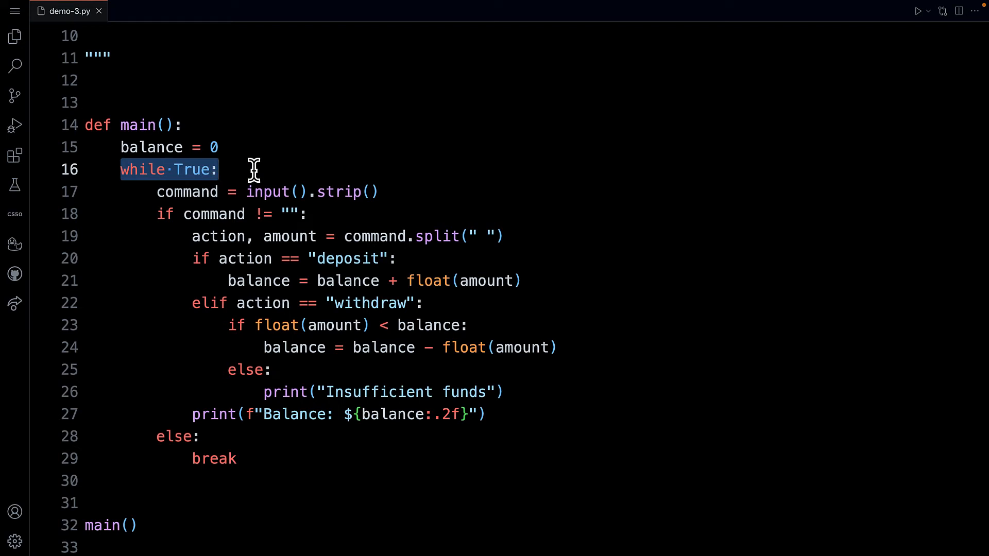
mouse_move(183, 169)
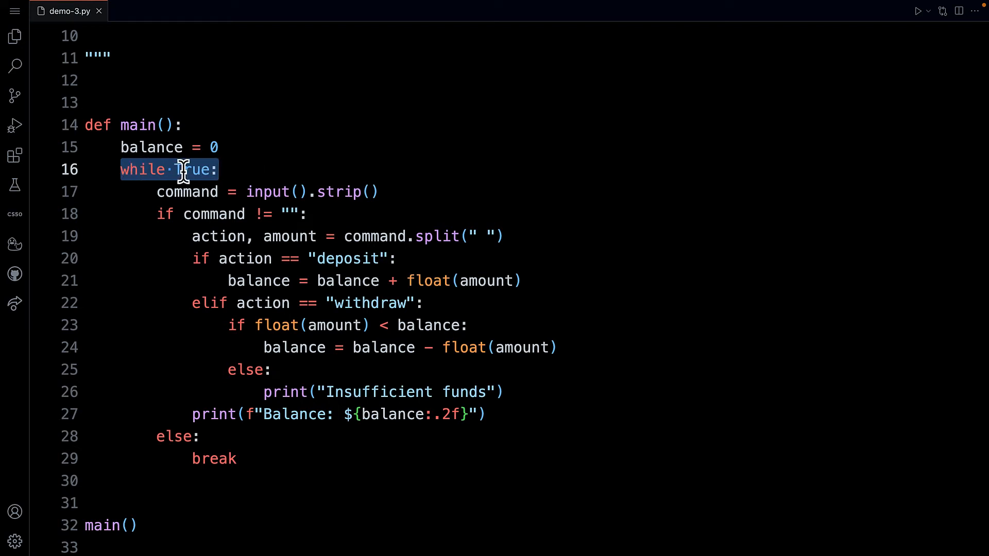
click(230, 169)
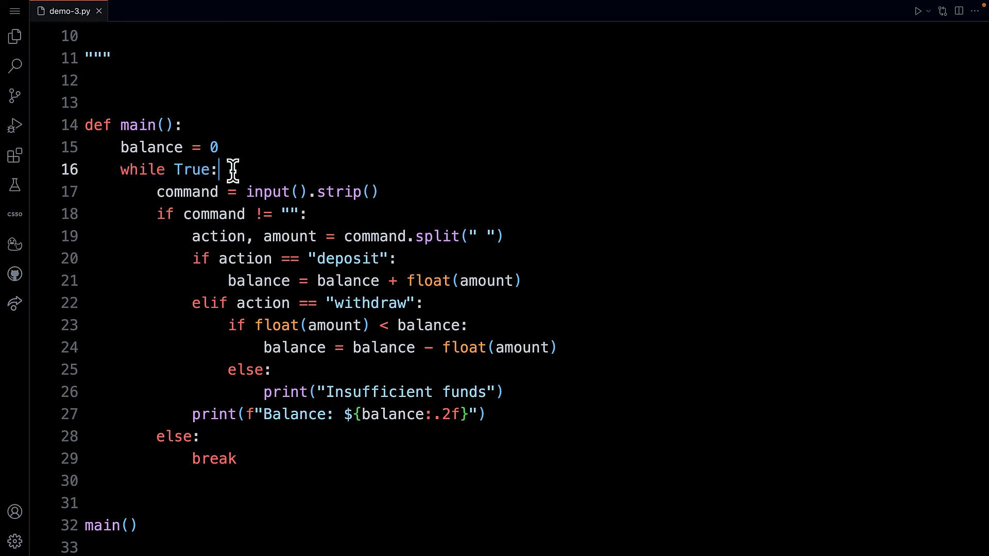
scroll(up, 3)
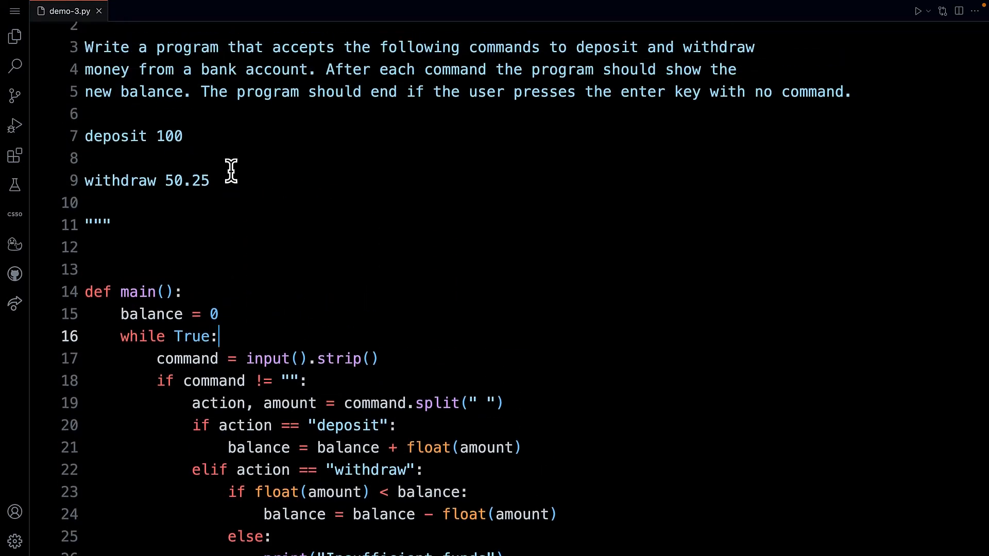
scroll(up, 3)
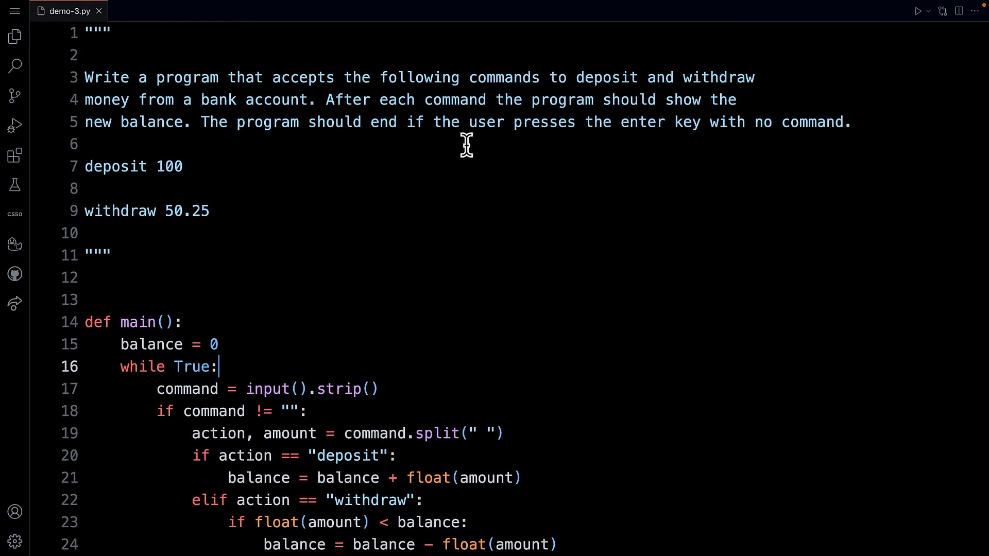
mouse_move(472, 130)
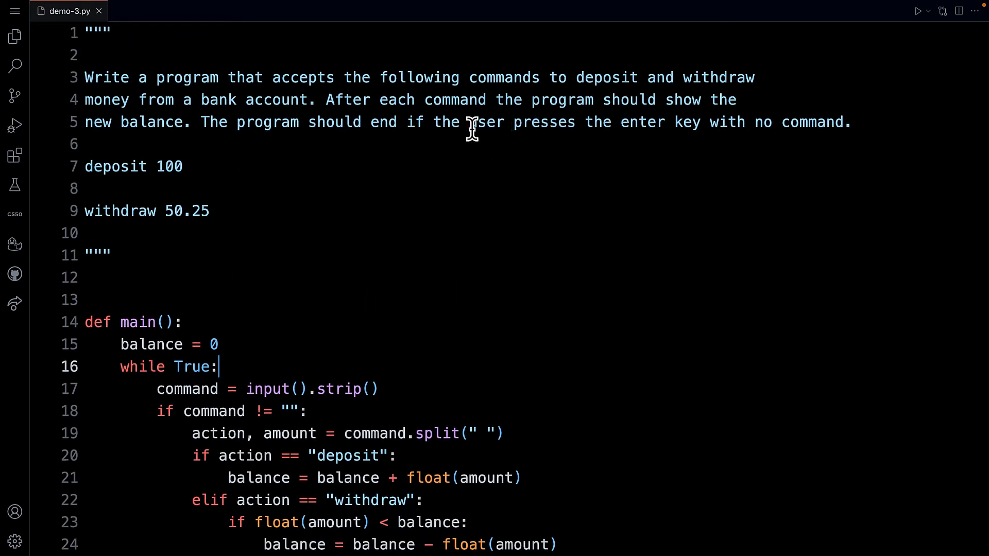
mouse_move(505, 135)
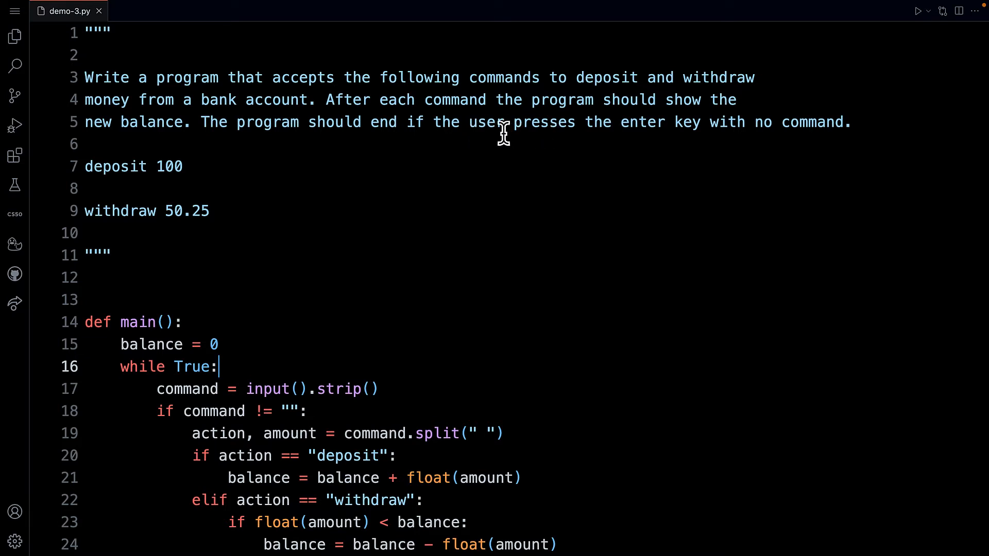
scroll(down, 3)
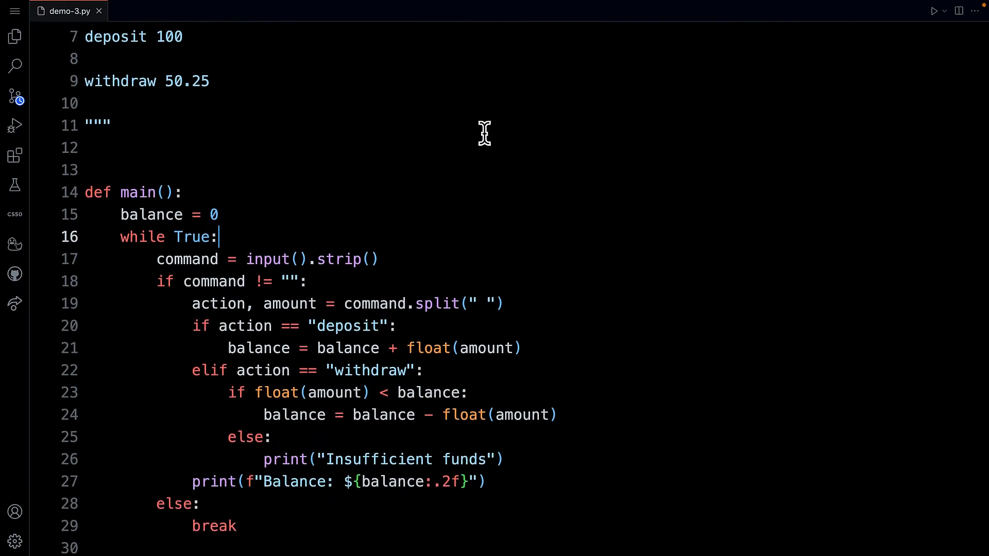
scroll(up, 3)
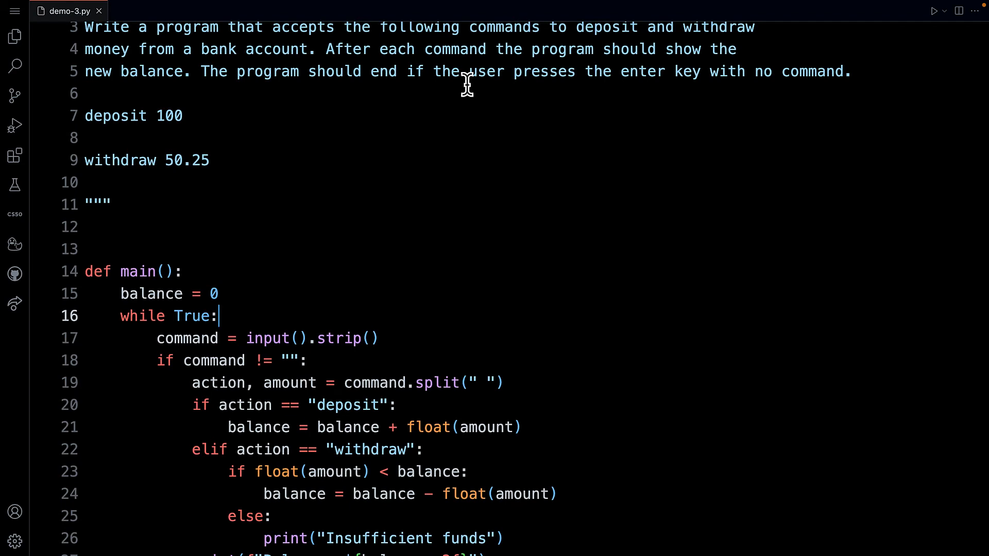
mouse_move(192, 116)
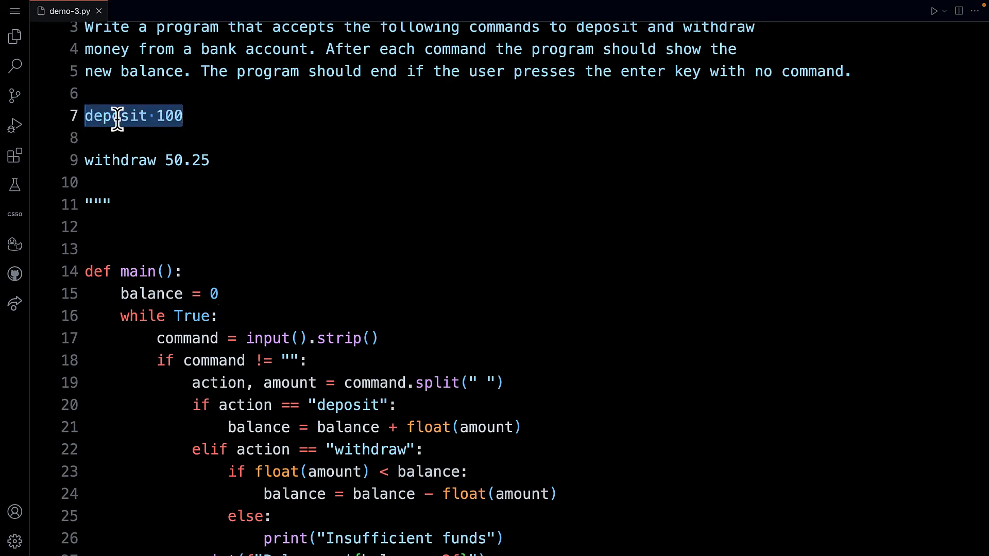
scroll(down, 3)
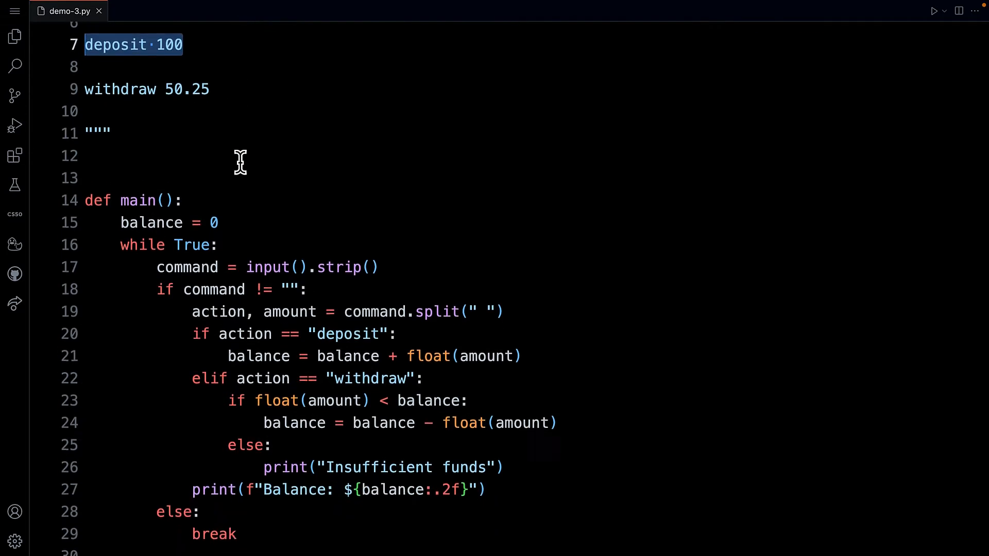
scroll(down, 3)
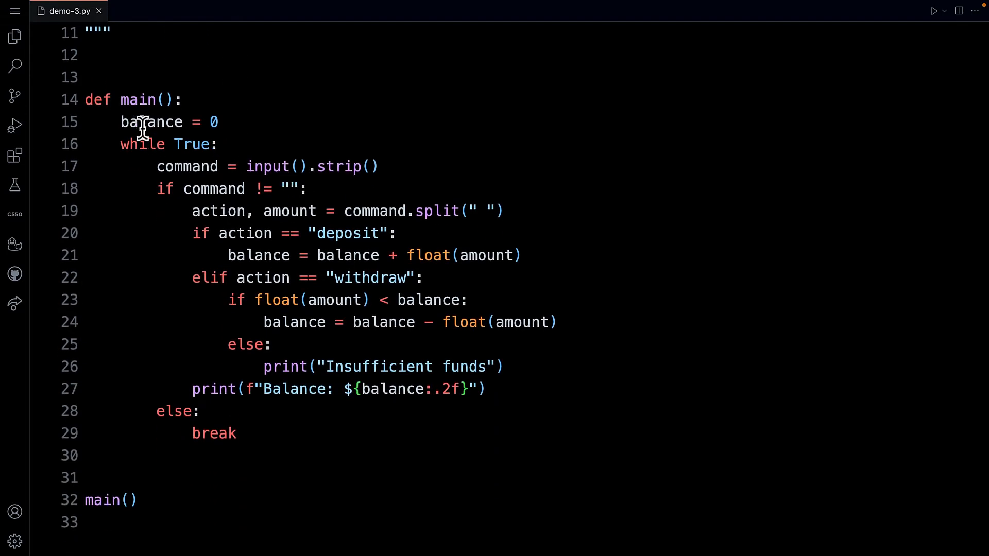
mouse_move(380, 174)
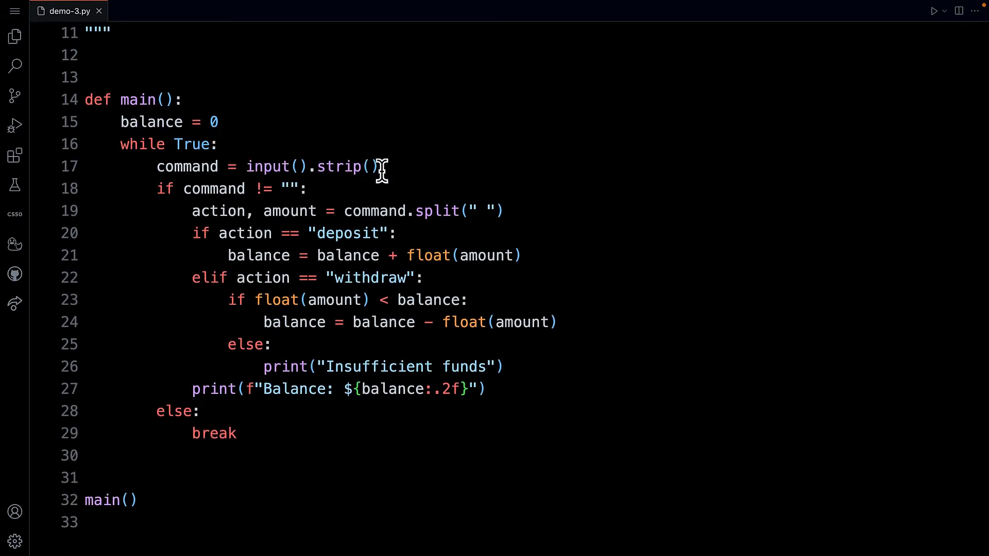
mouse_move(410, 175)
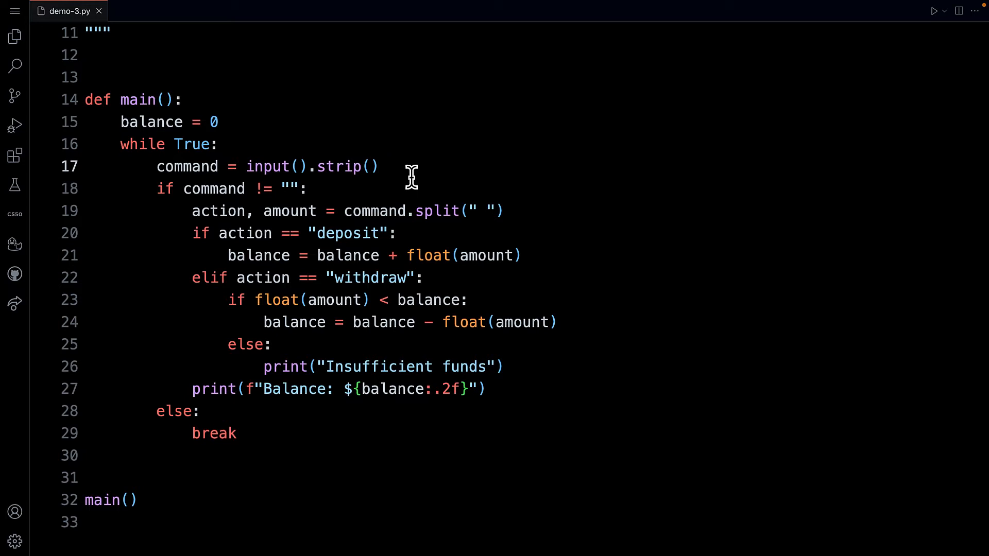
mouse_move(262, 183)
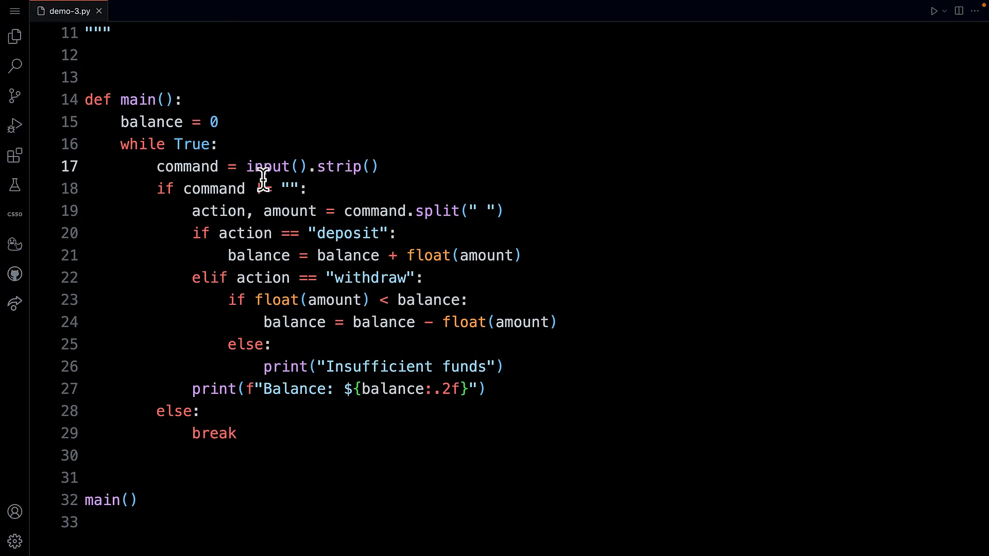
Step: Type != in the loop code and highlight the split call's space separator
text(!=)
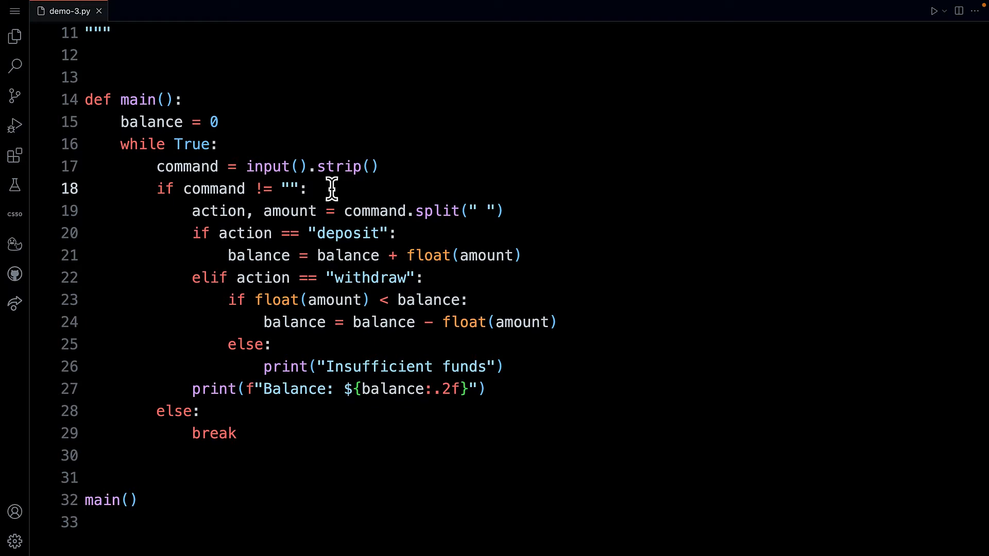
mouse_move(202, 202)
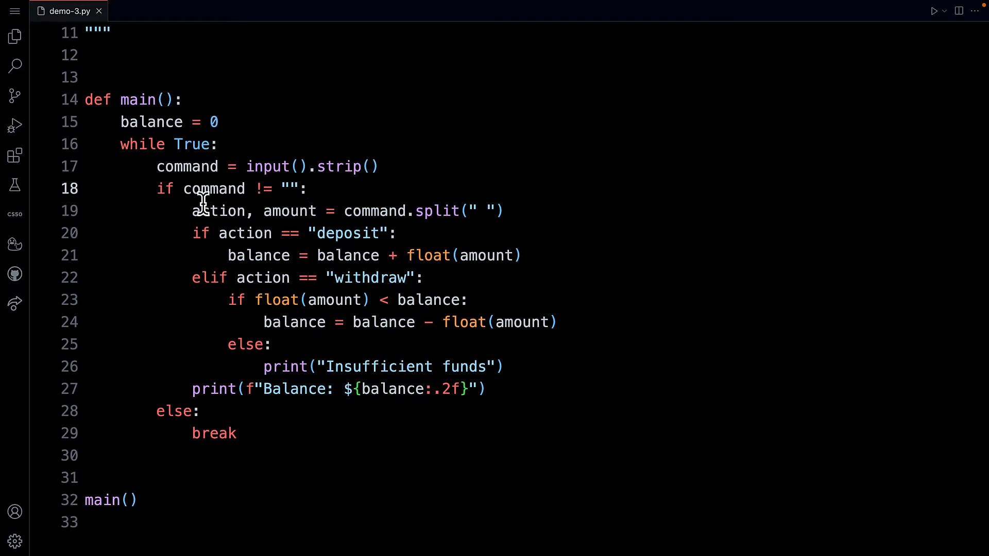
mouse_move(192, 211)
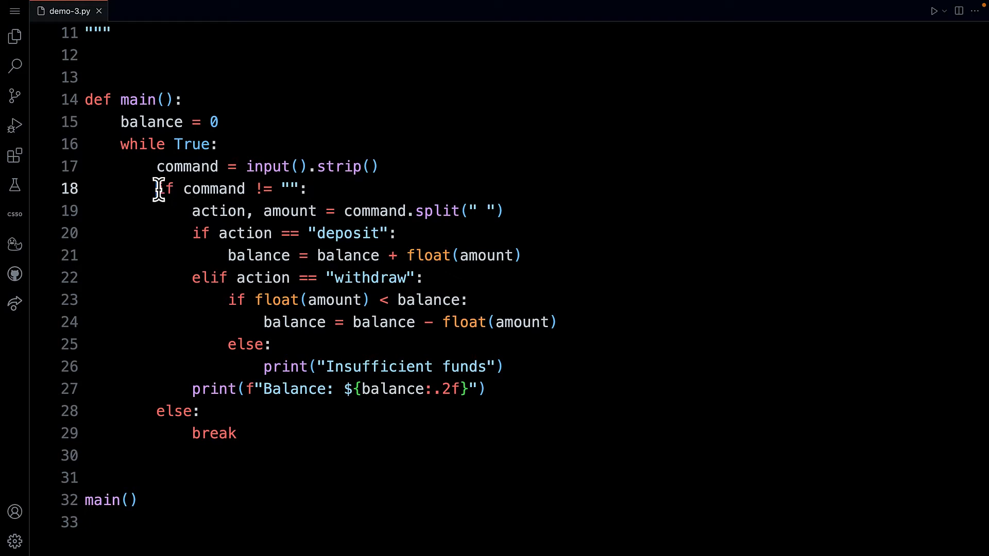
drag(157, 188, 309, 188)
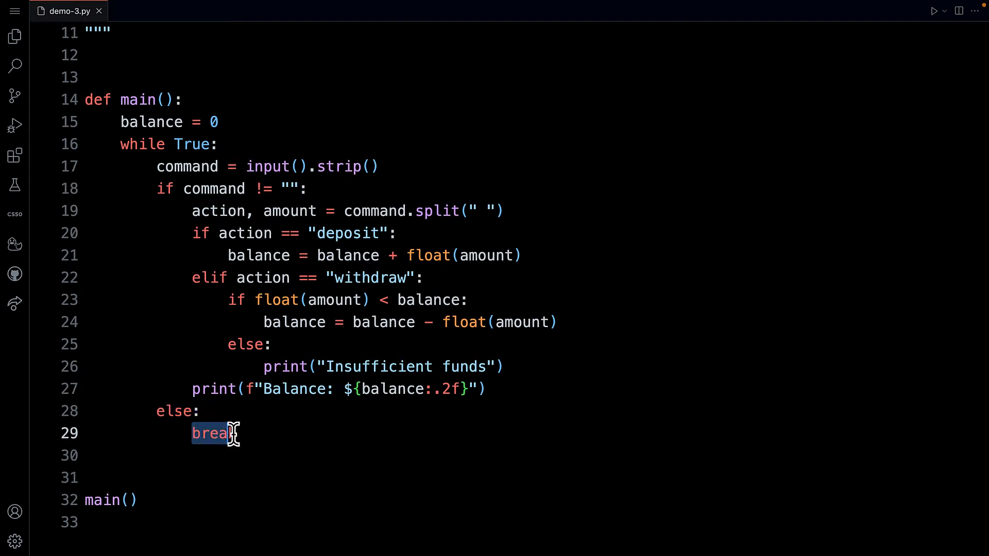
mouse_move(116, 143)
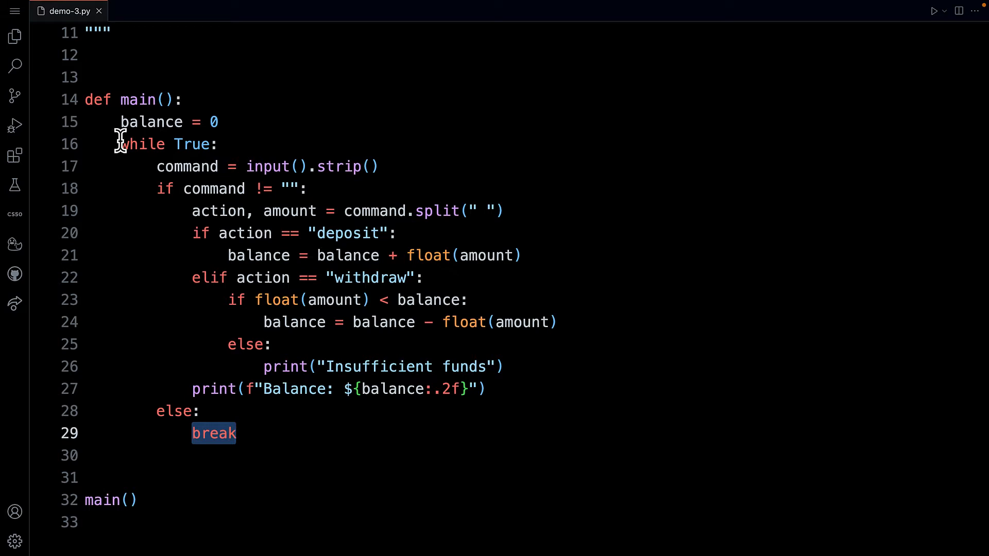
mouse_move(155, 158)
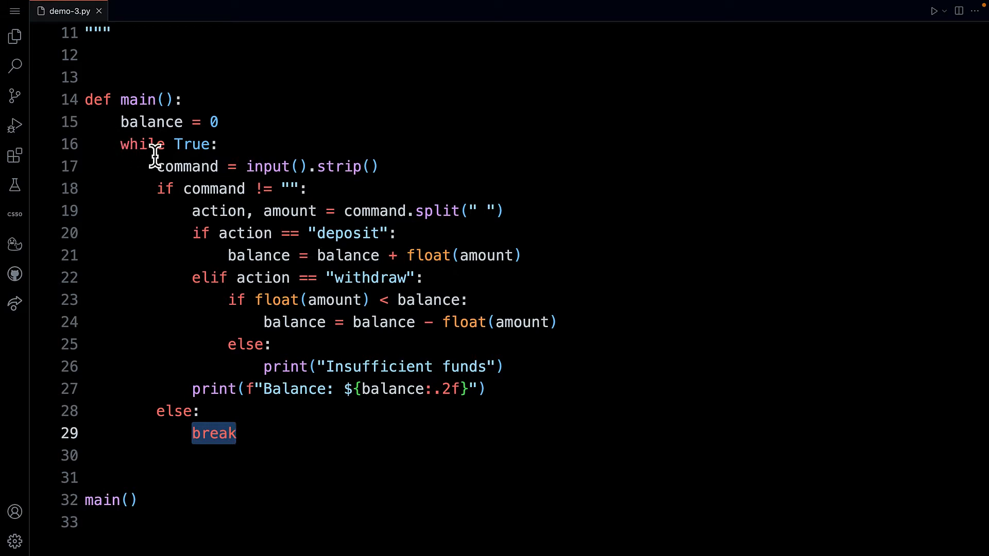
mouse_move(177, 315)
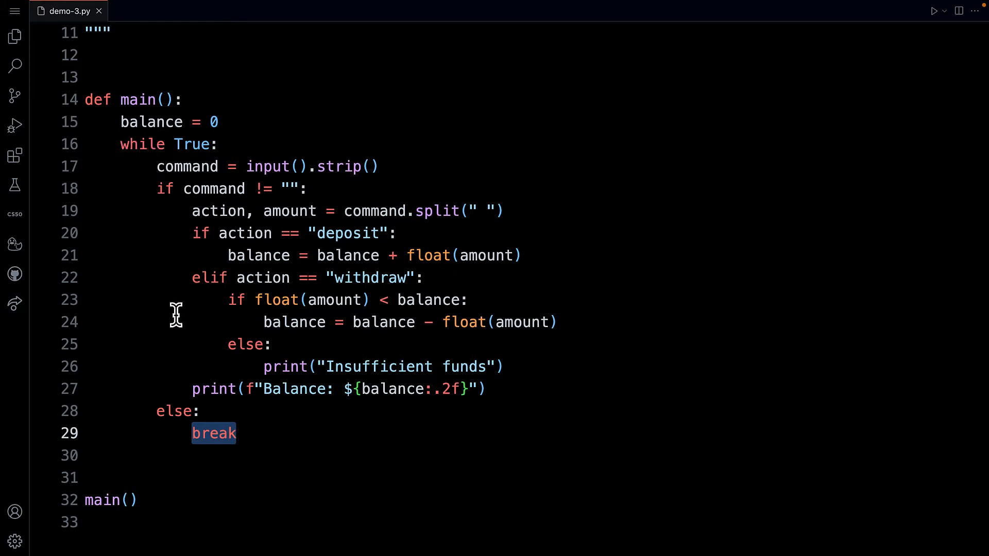
mouse_move(177, 324)
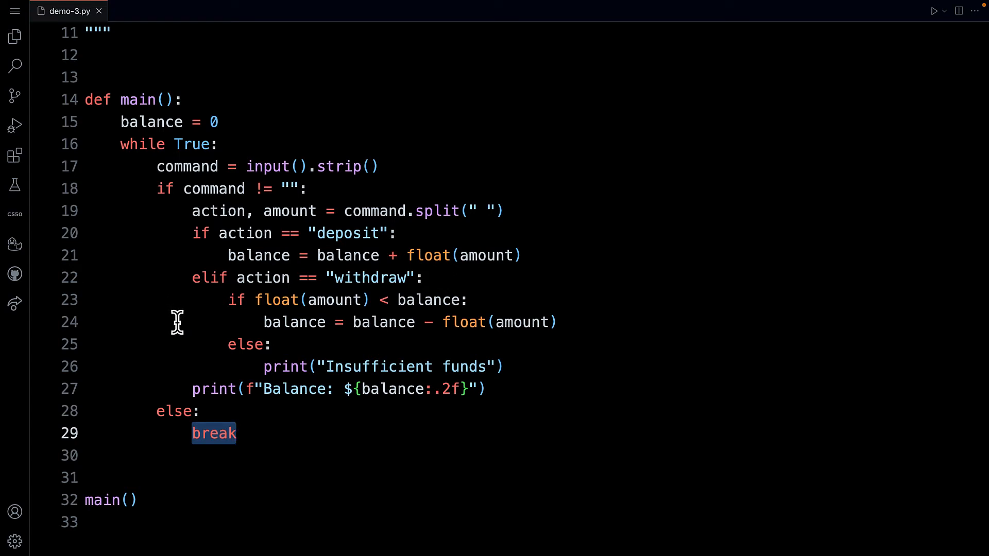
mouse_move(166, 309)
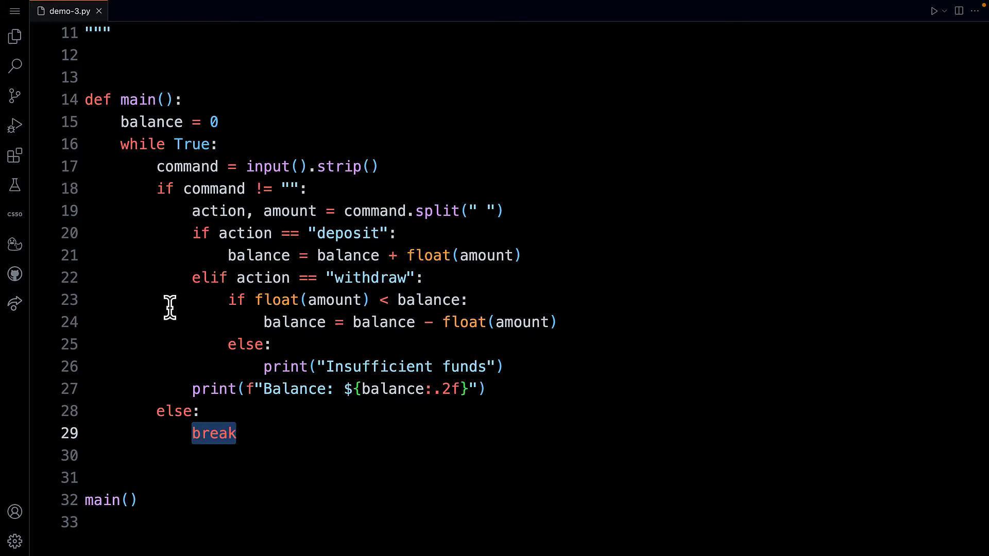
mouse_move(171, 329)
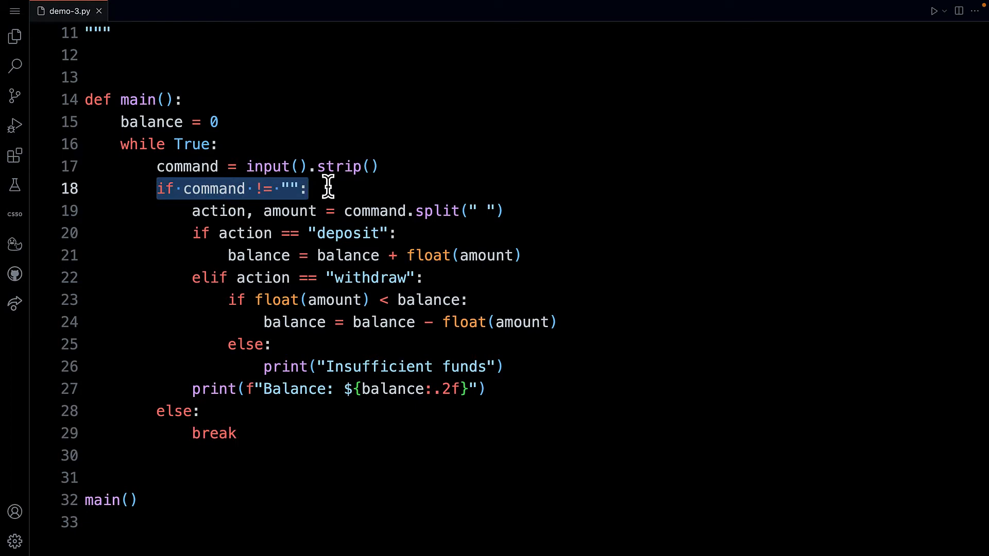
mouse_move(189, 211)
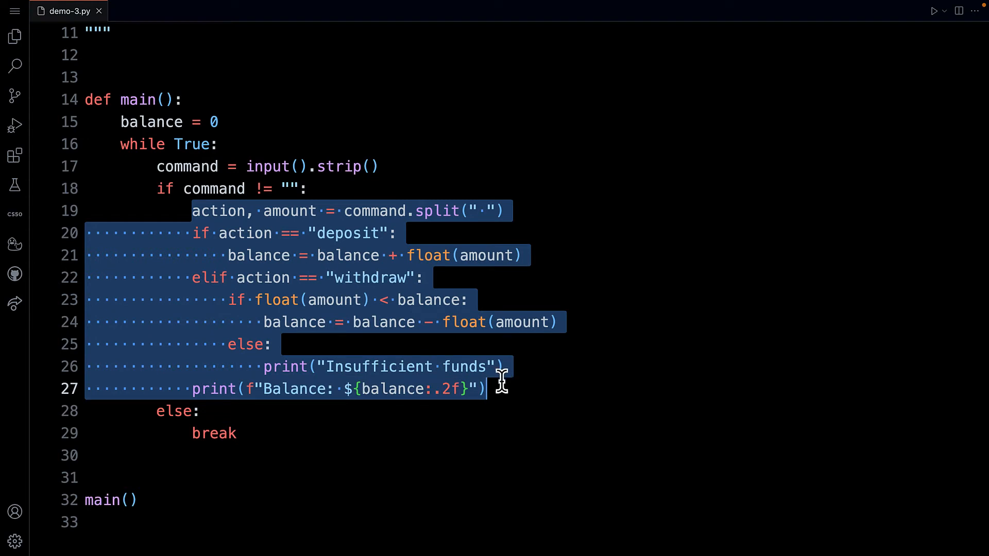
mouse_move(282, 196)
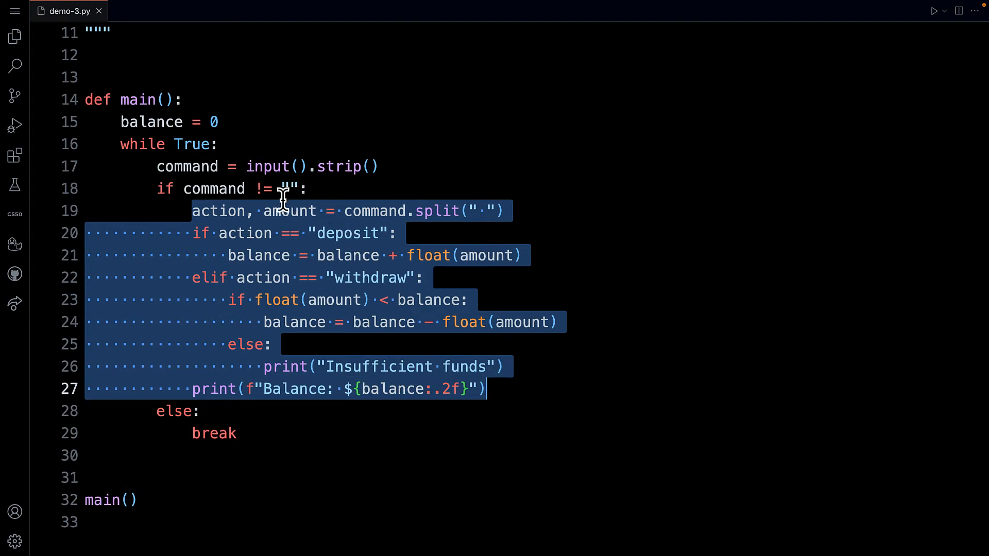
click(560, 211)
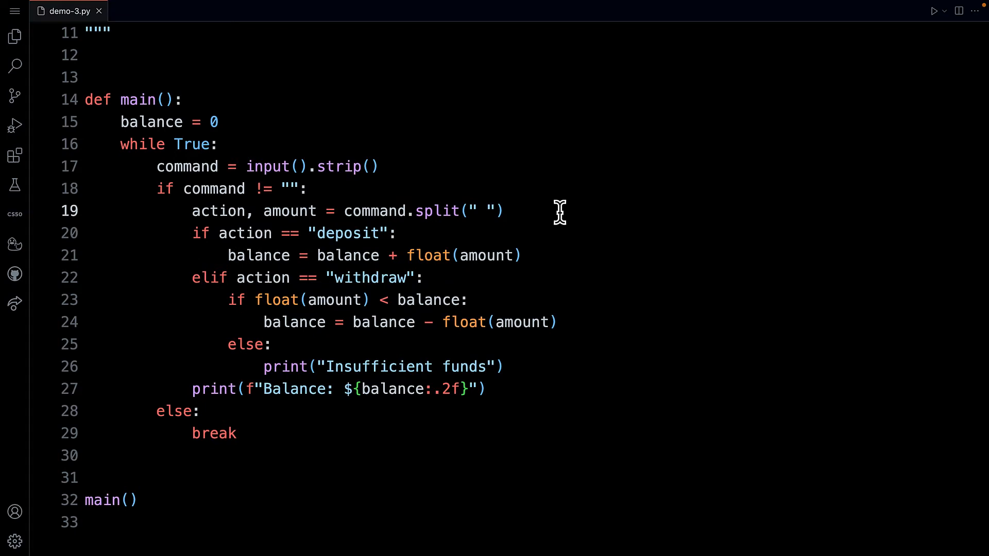
mouse_move(343, 211)
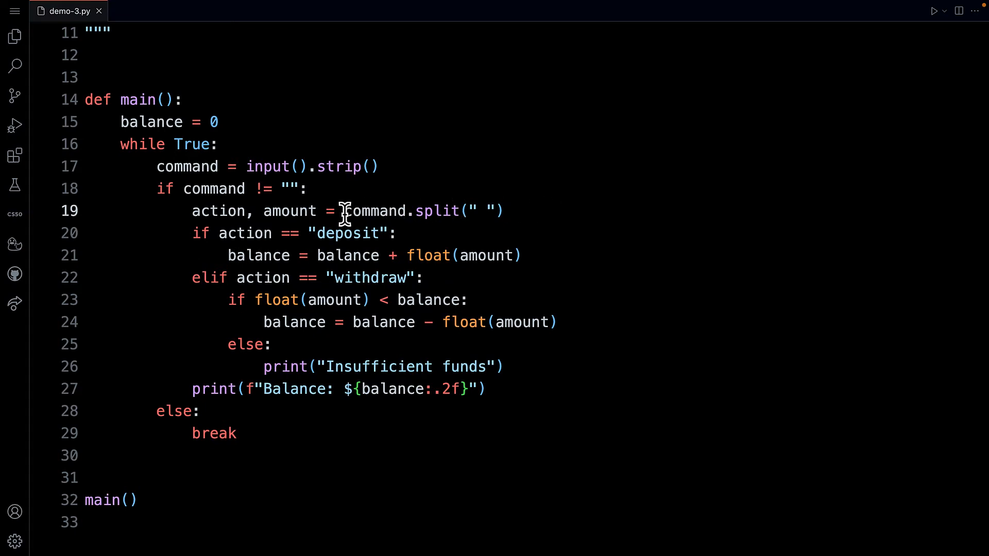
double_click(377, 211)
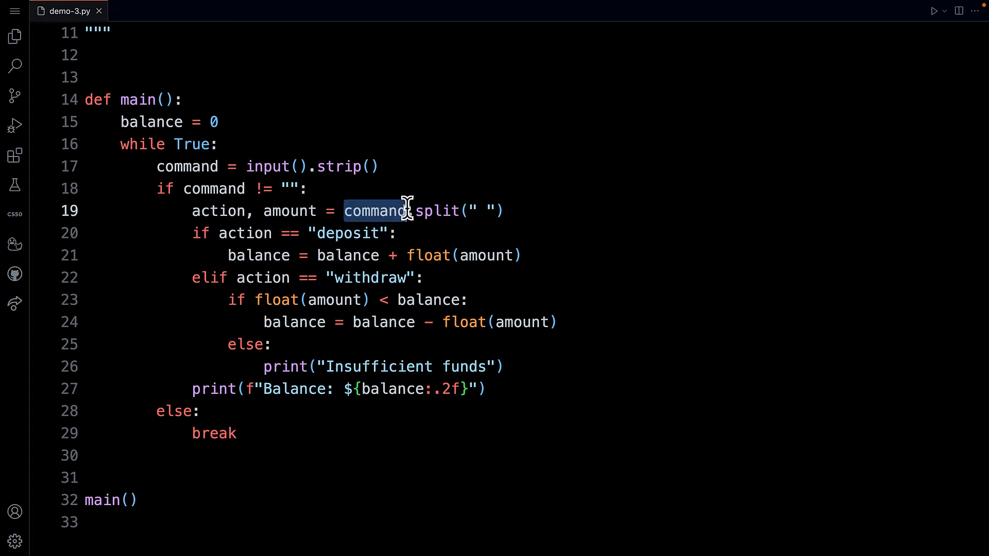
click(417, 210)
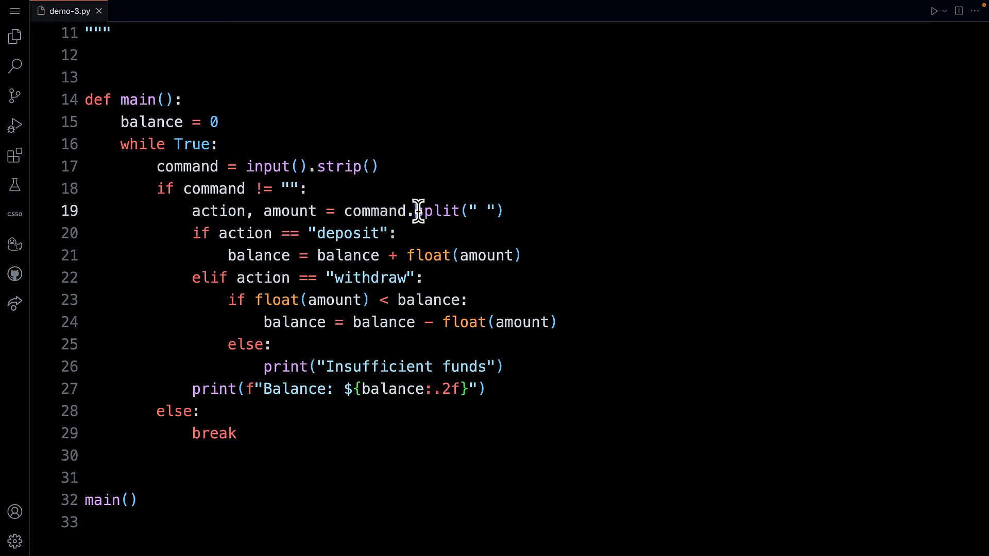
double_click(435, 210)
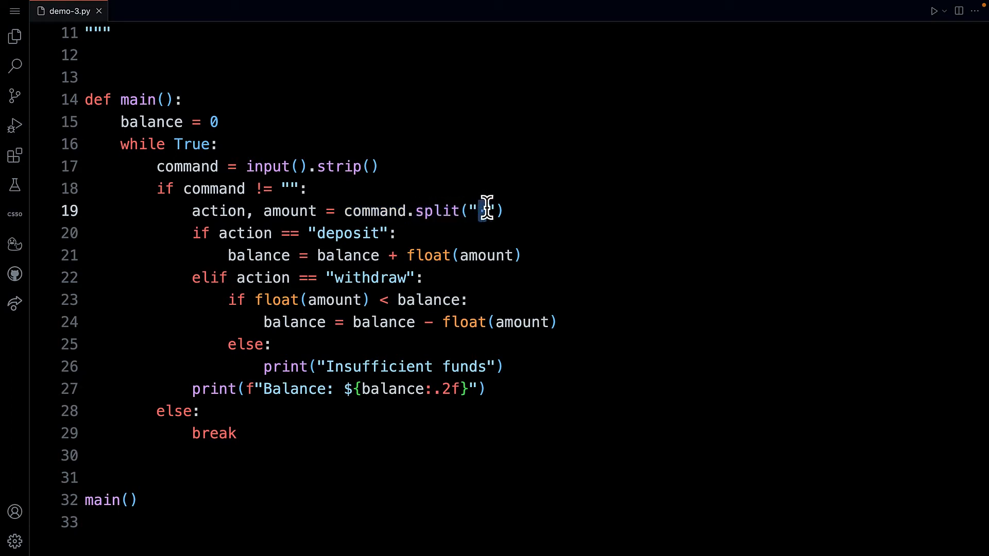
scroll(up, 3)
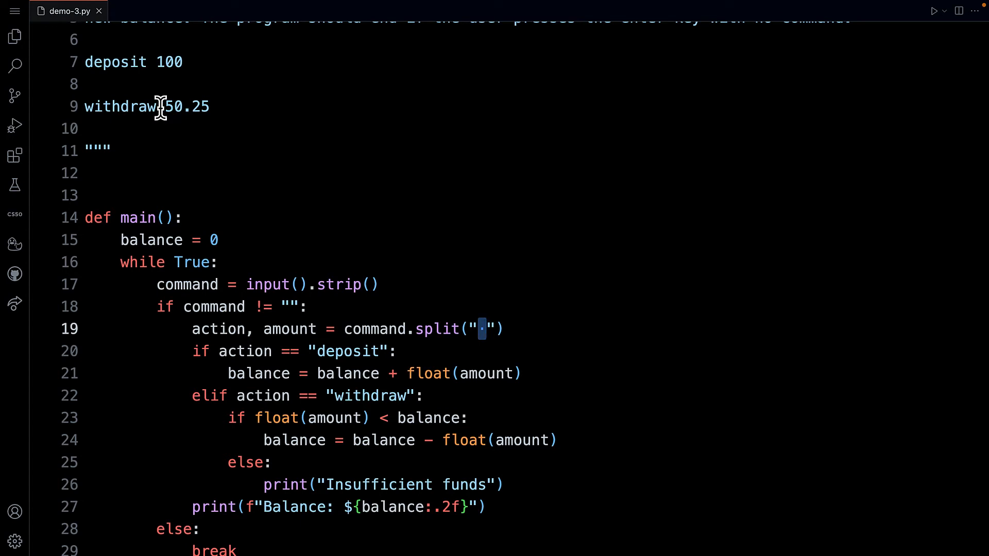
Step: Highlight the 50.25 example amount and the command, action and amount variables
double_click(120, 106)
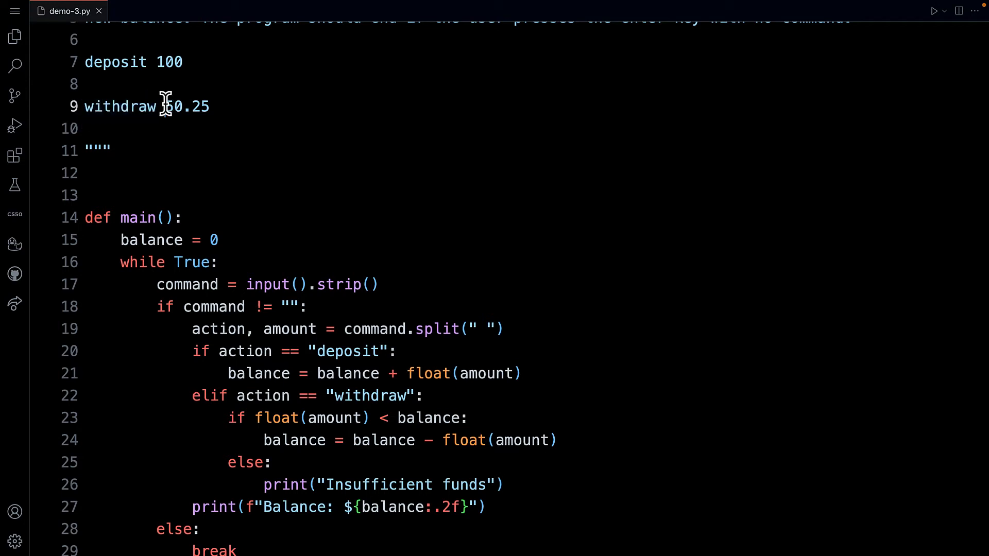
double_click(188, 106)
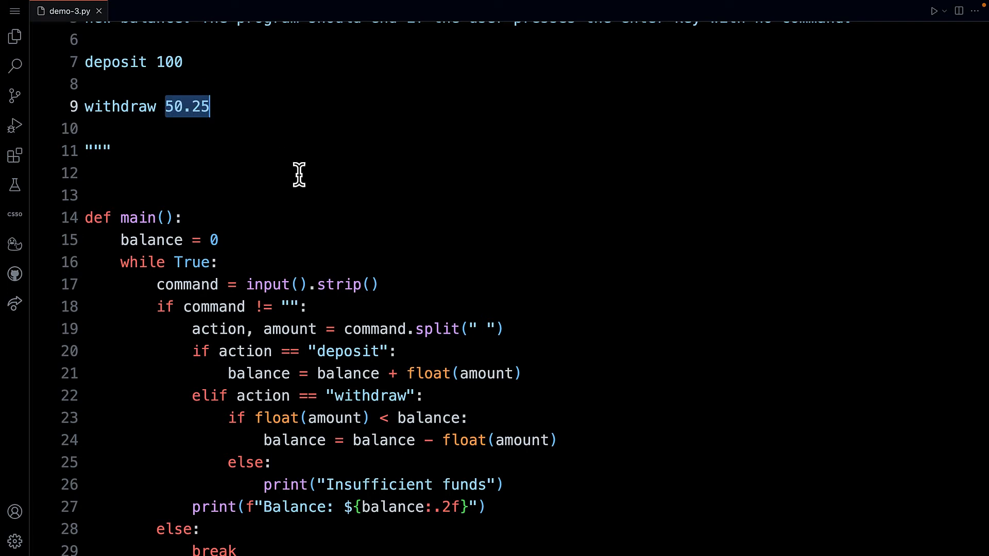
scroll(down, 3)
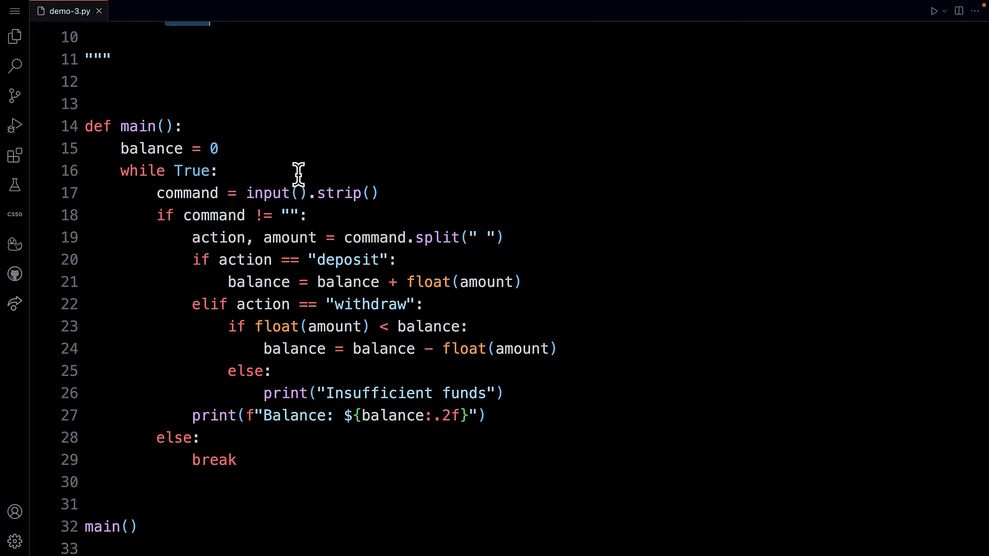
mouse_move(240, 193)
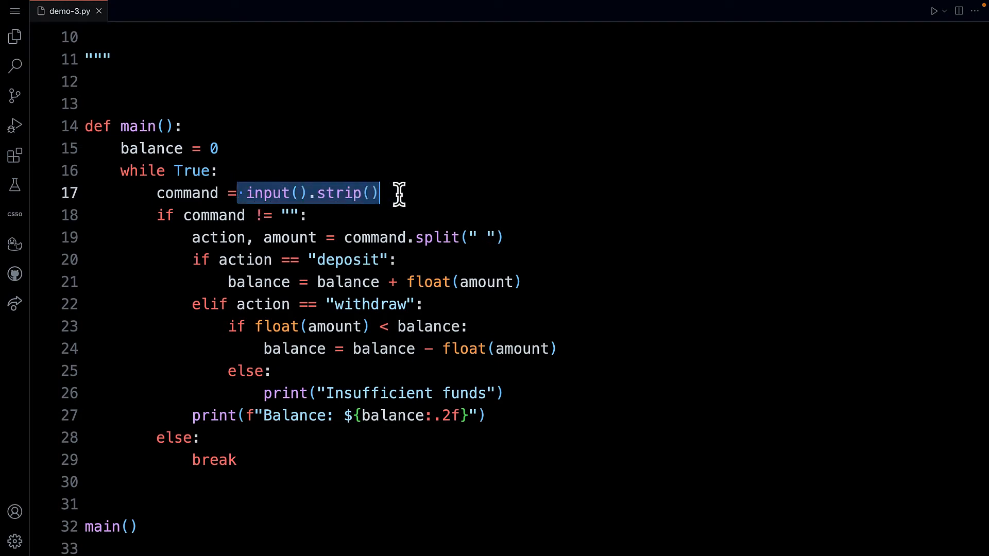
mouse_move(154, 193)
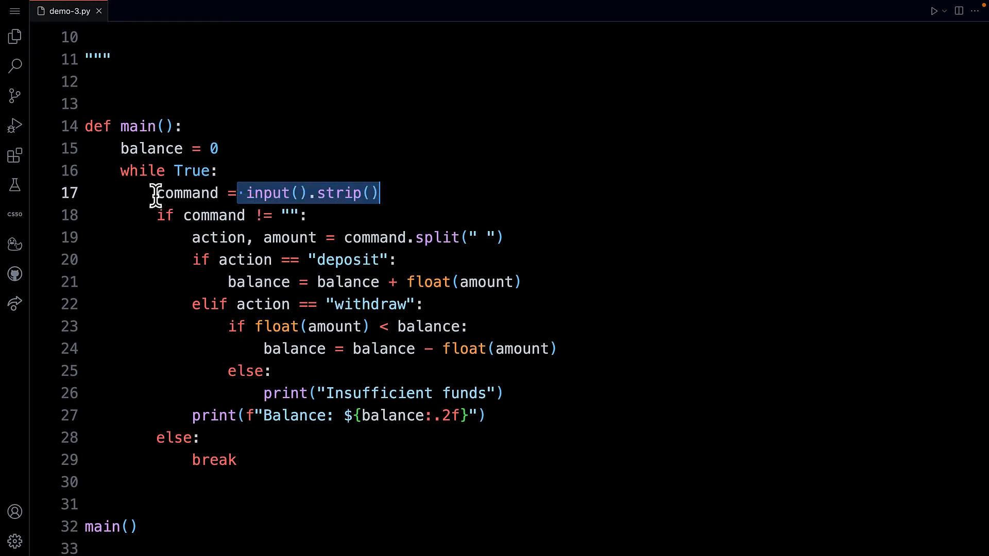
double_click(188, 193)
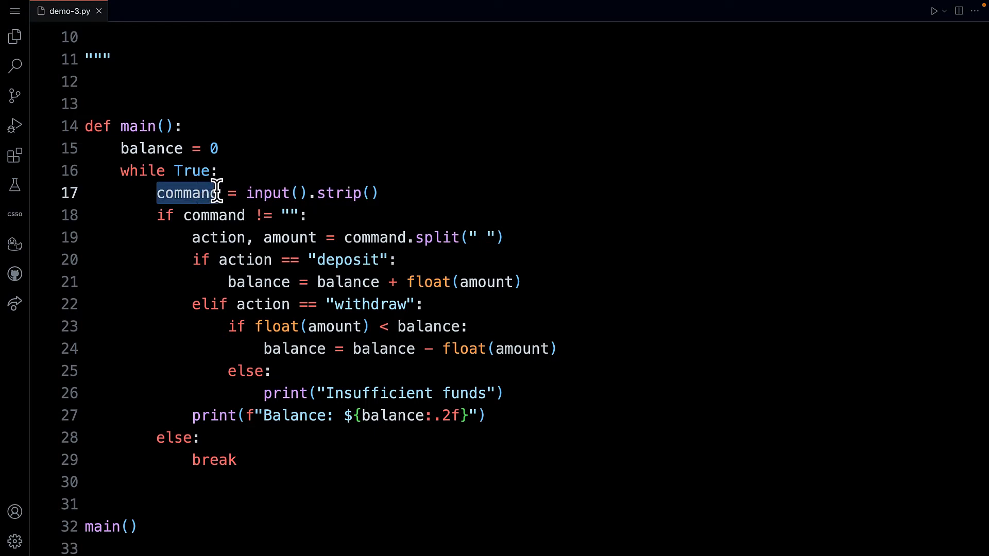
mouse_move(340, 237)
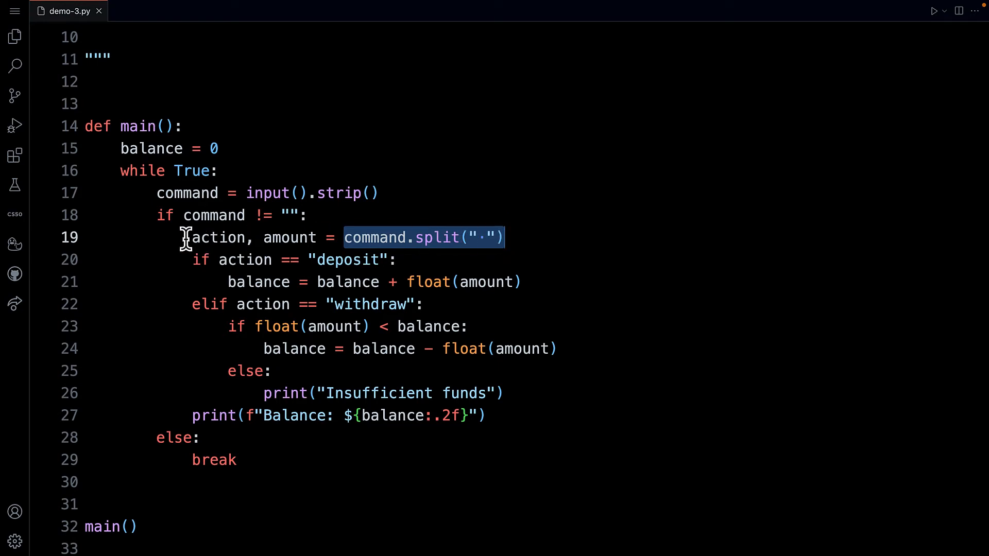
double_click(217, 237)
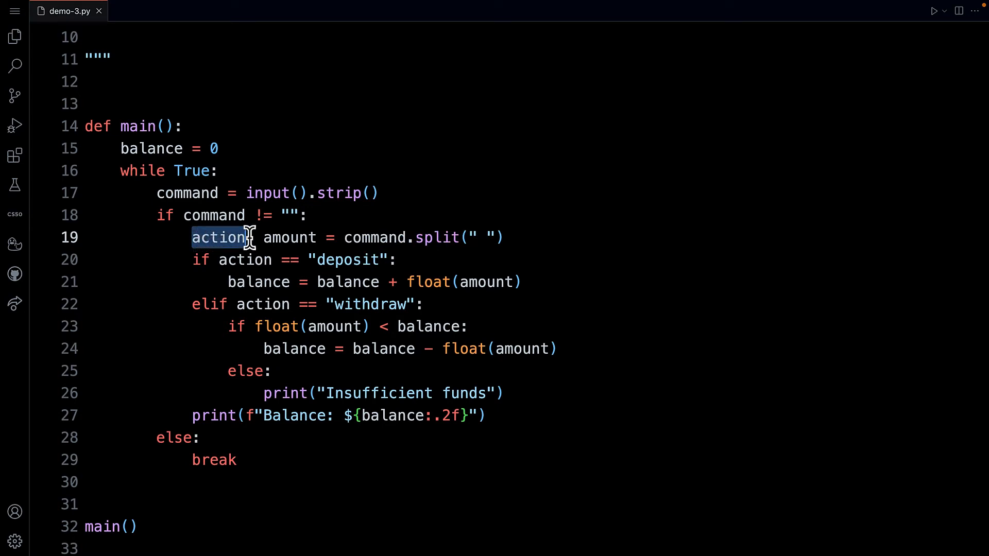
scroll(up, 3)
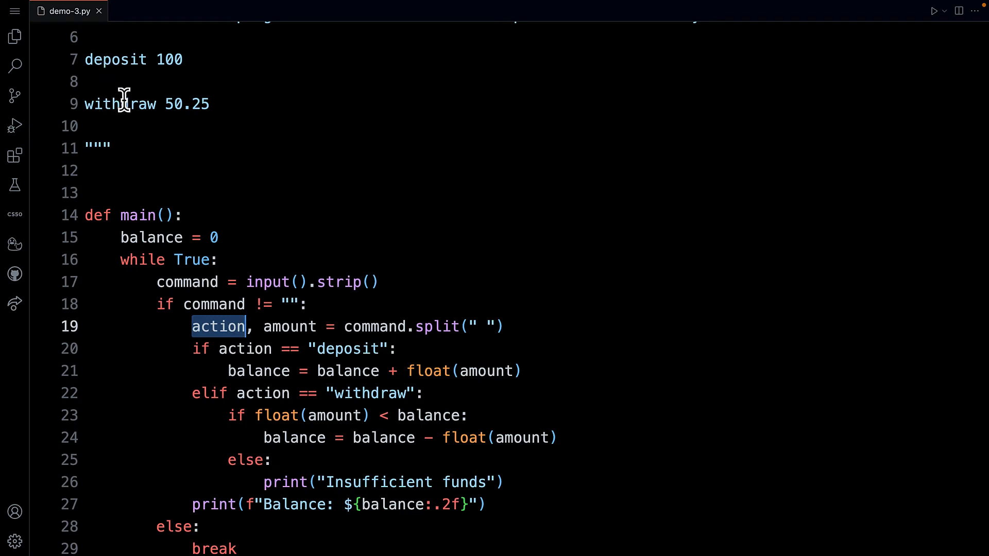
mouse_move(212, 297)
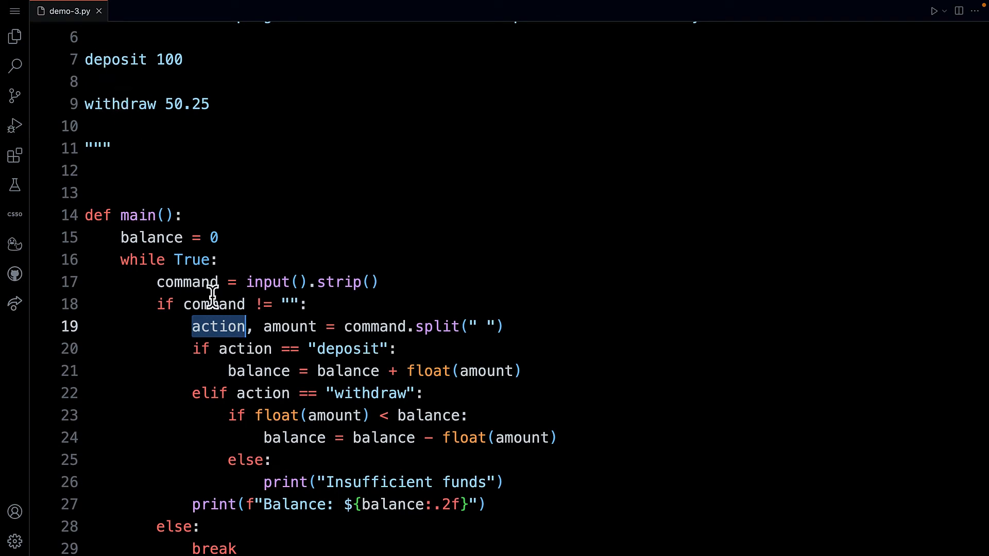
double_click(289, 326)
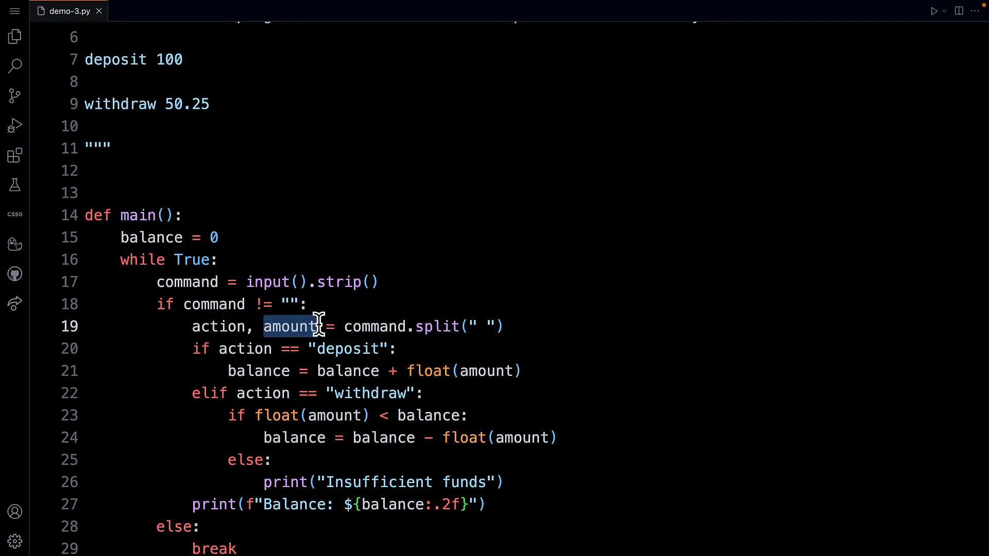
mouse_move(169, 104)
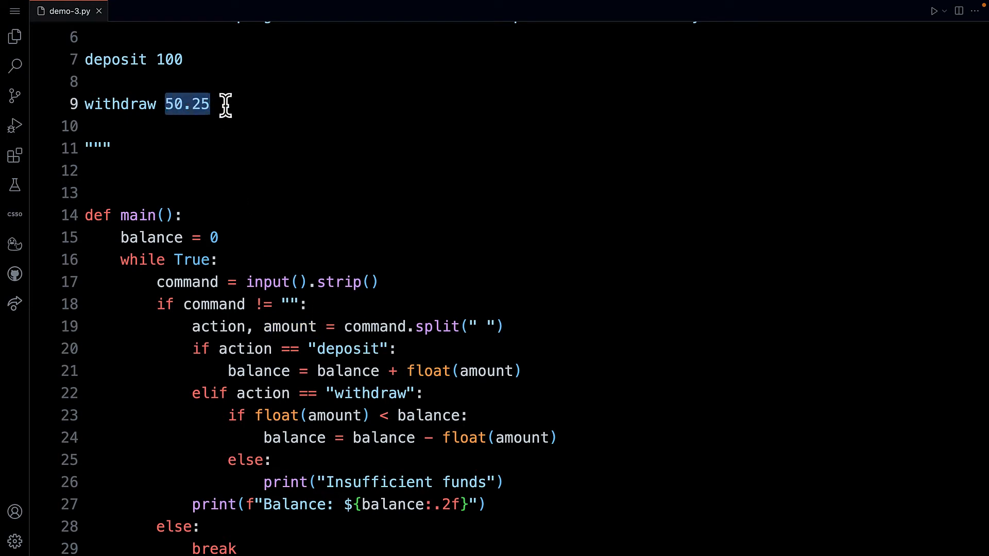
mouse_move(243, 185)
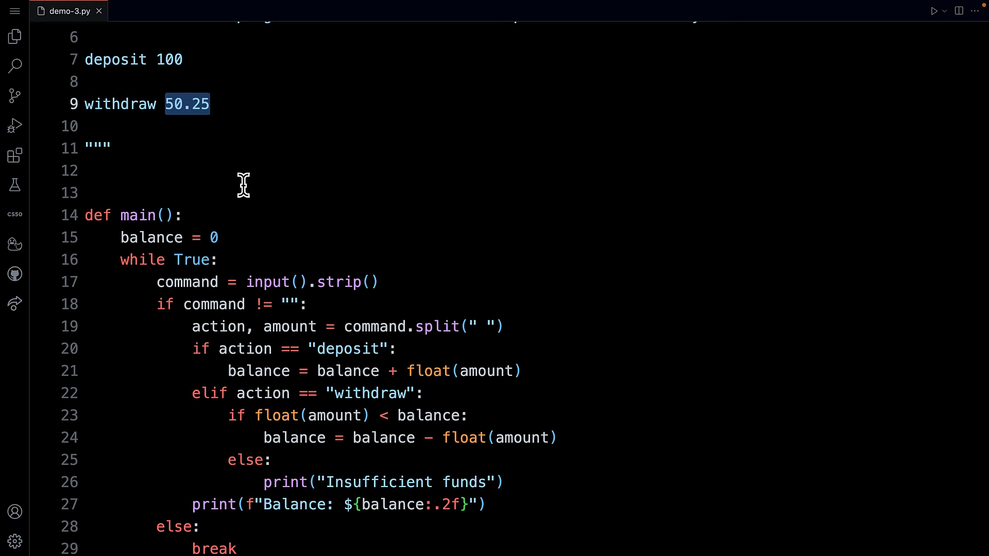
Step: Highlight action and amount on line 19, type +, and highlight float(amount) on the deposit line
scroll(down, 3)
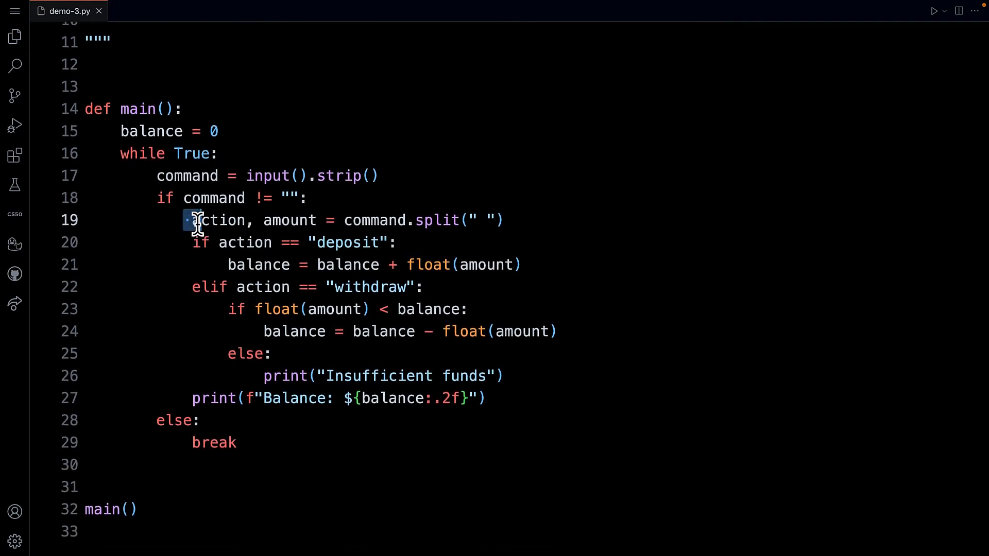
drag(189, 219, 325, 220)
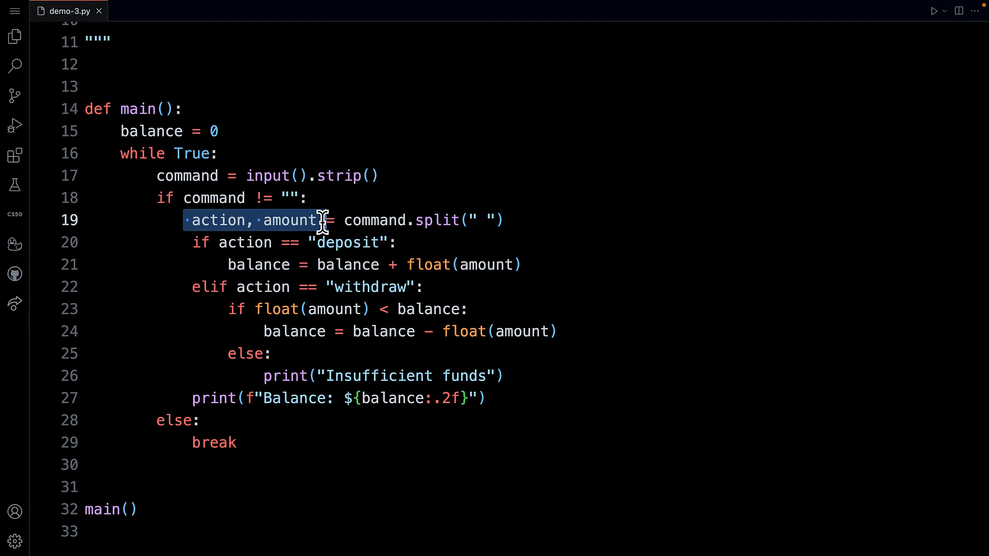
mouse_move(482, 220)
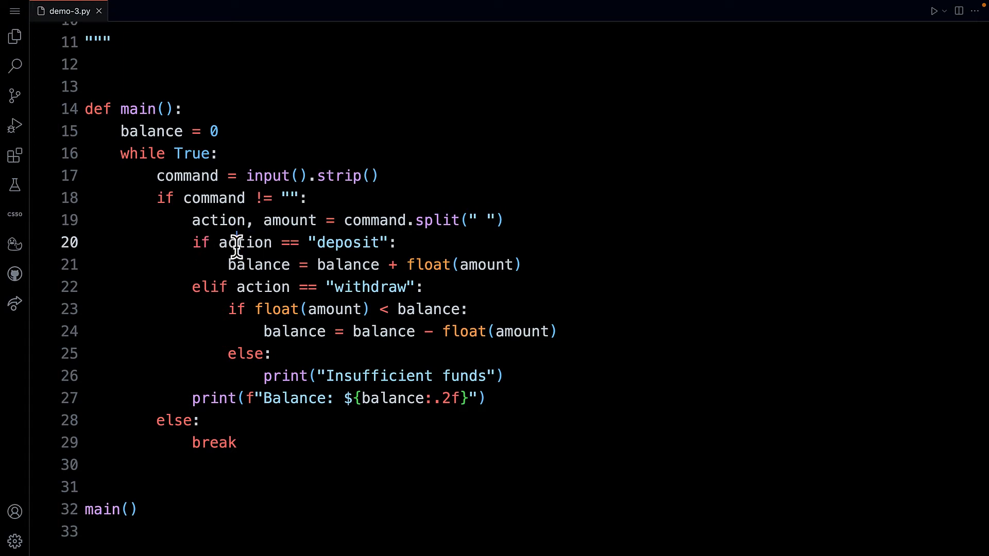
mouse_move(323, 242)
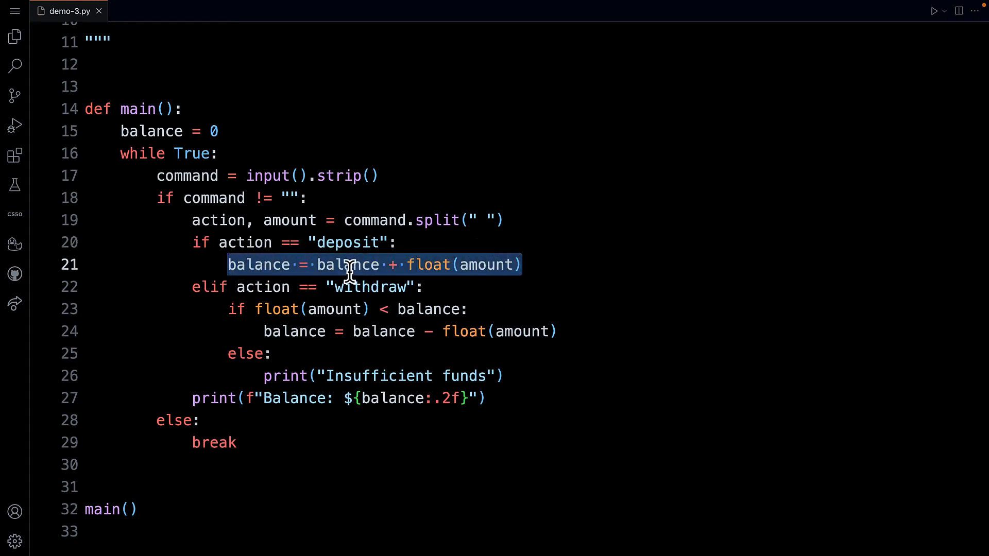
mouse_move(391, 264)
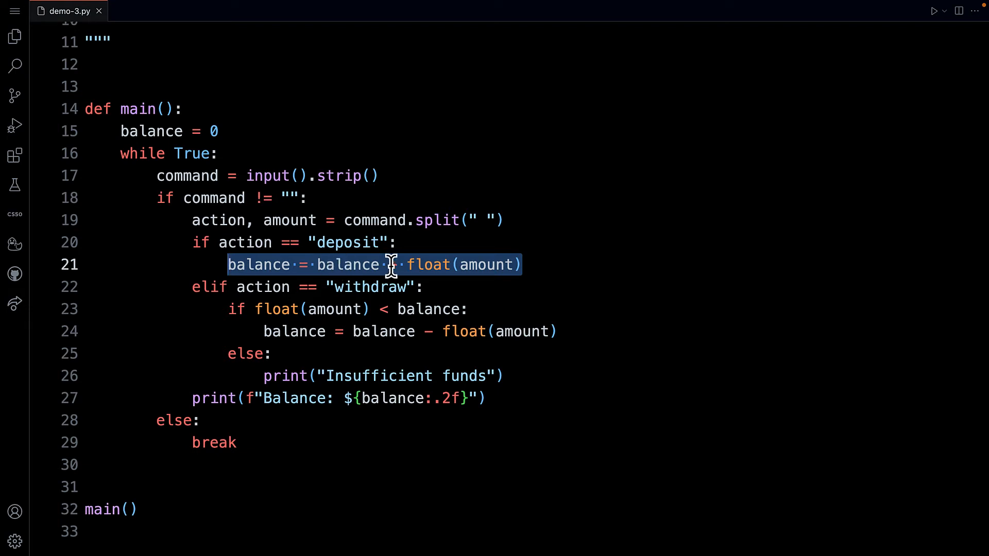
text(+)
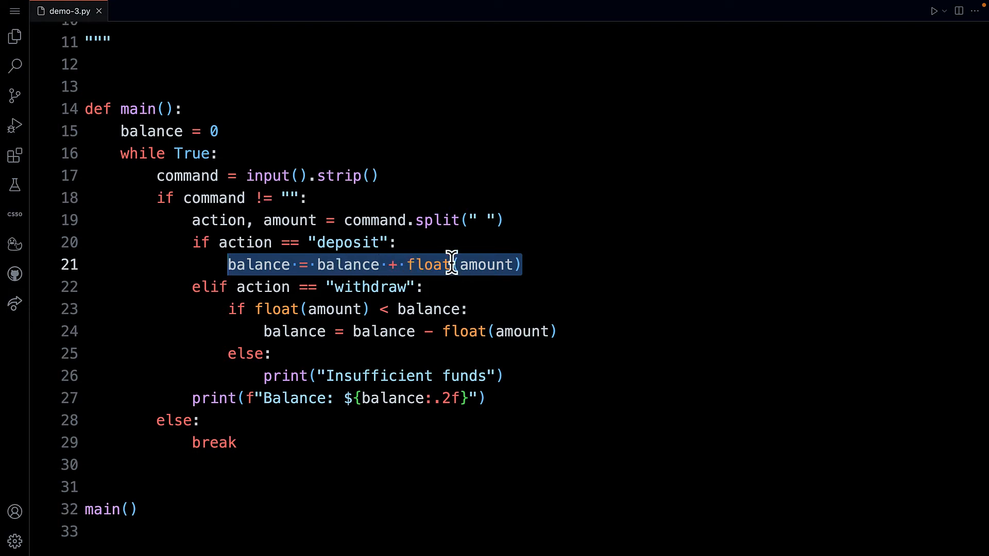
click(530, 265)
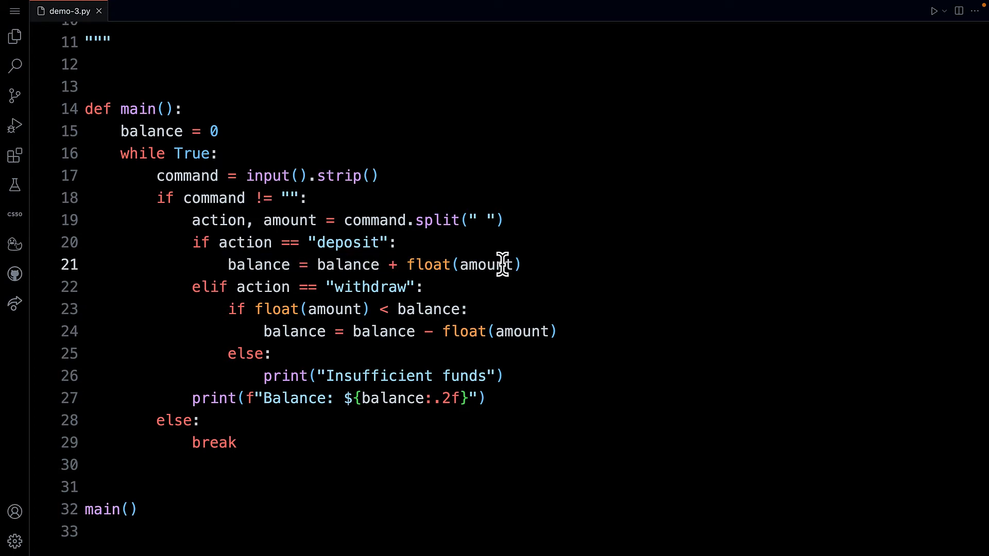
double_click(486, 264)
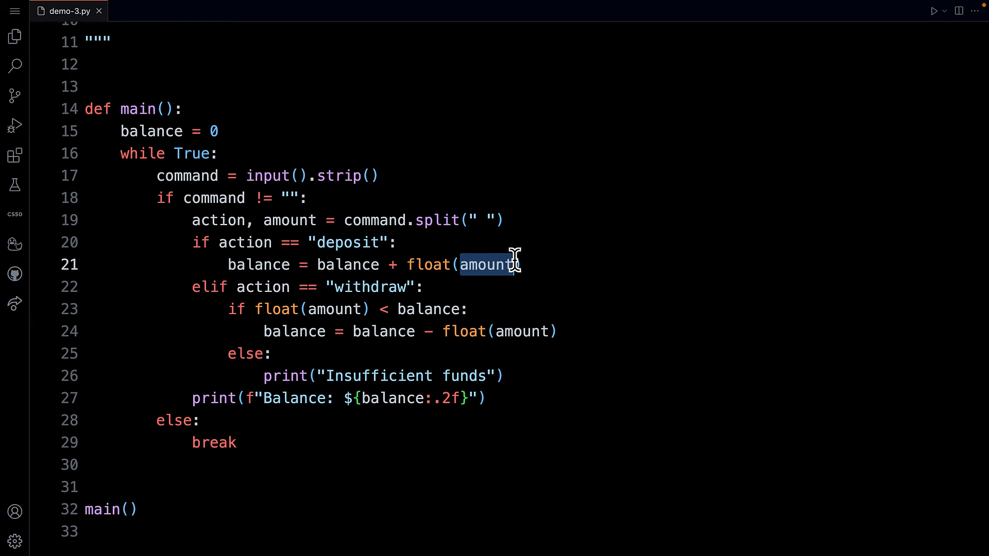
mouse_move(238, 220)
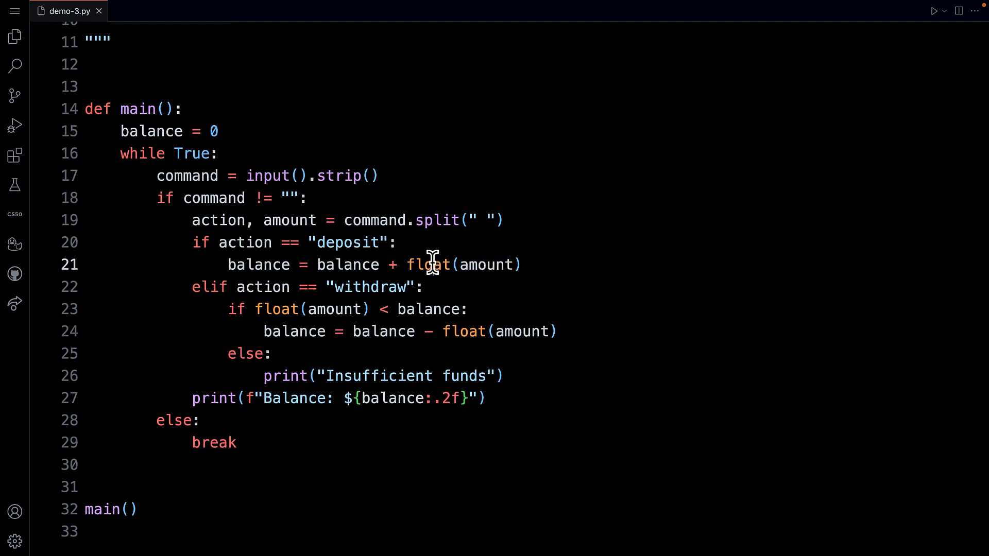
double_click(427, 264)
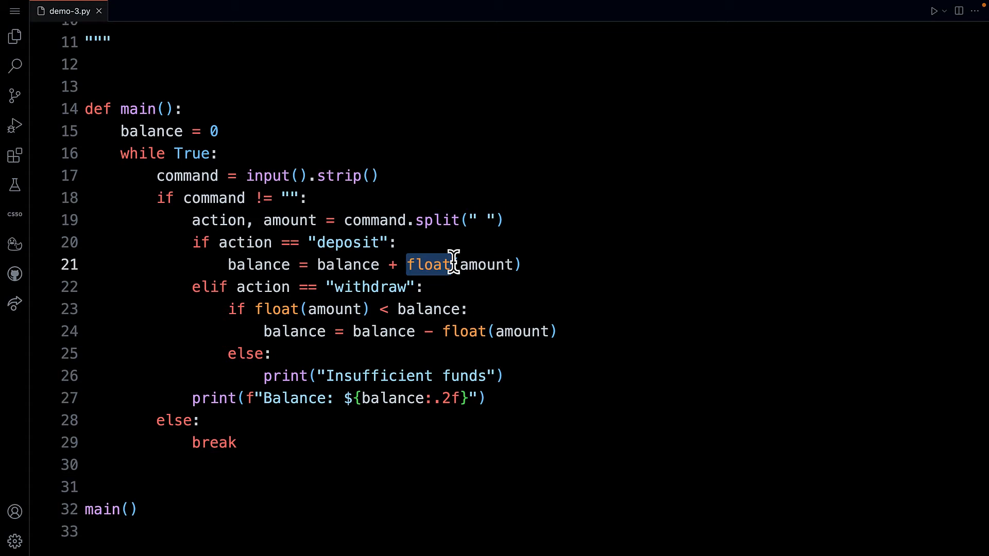
mouse_move(235, 264)
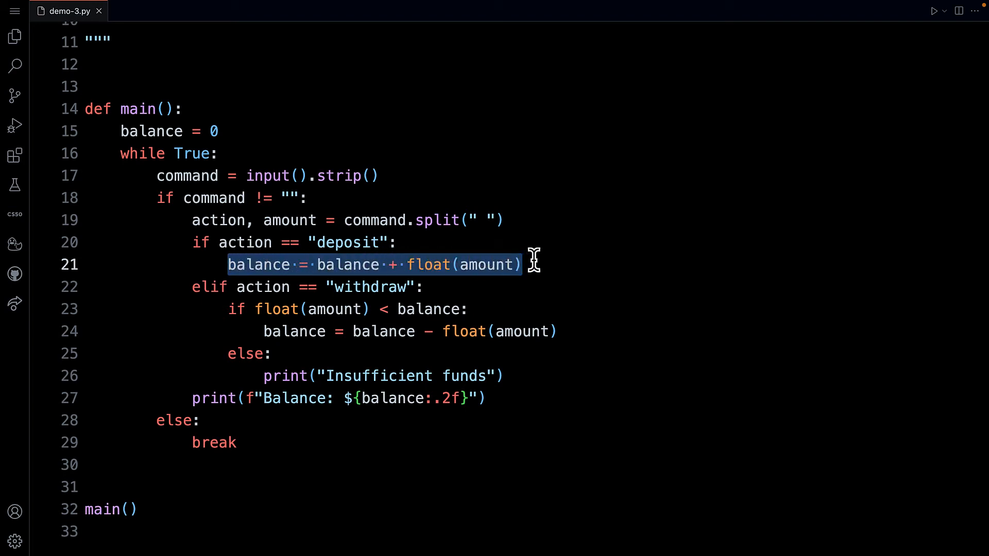
mouse_move(337, 265)
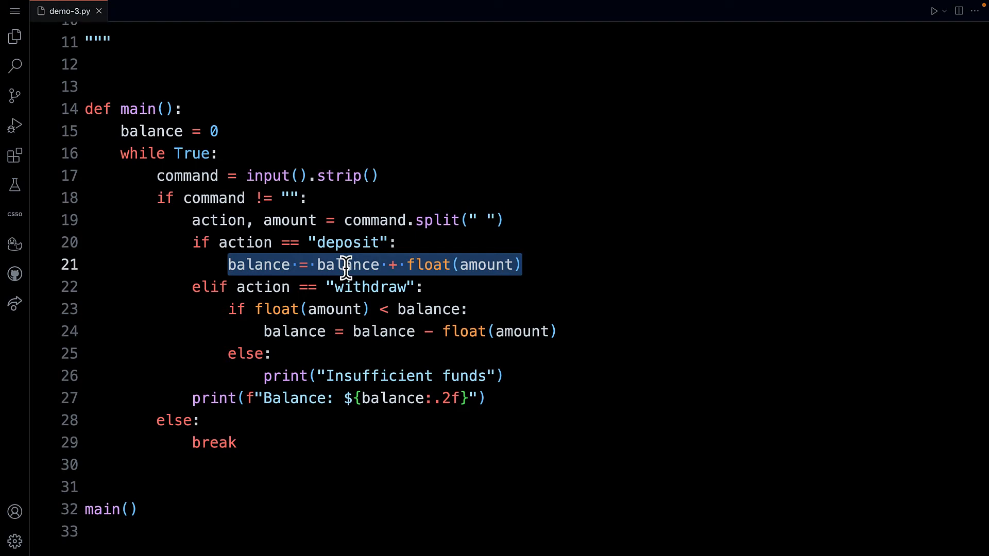
mouse_move(426, 264)
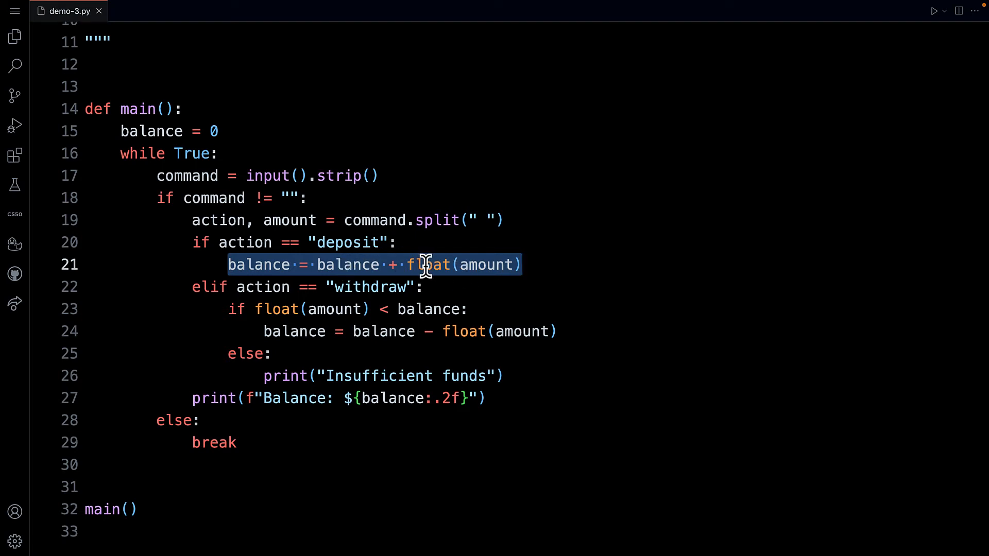
click(293, 265)
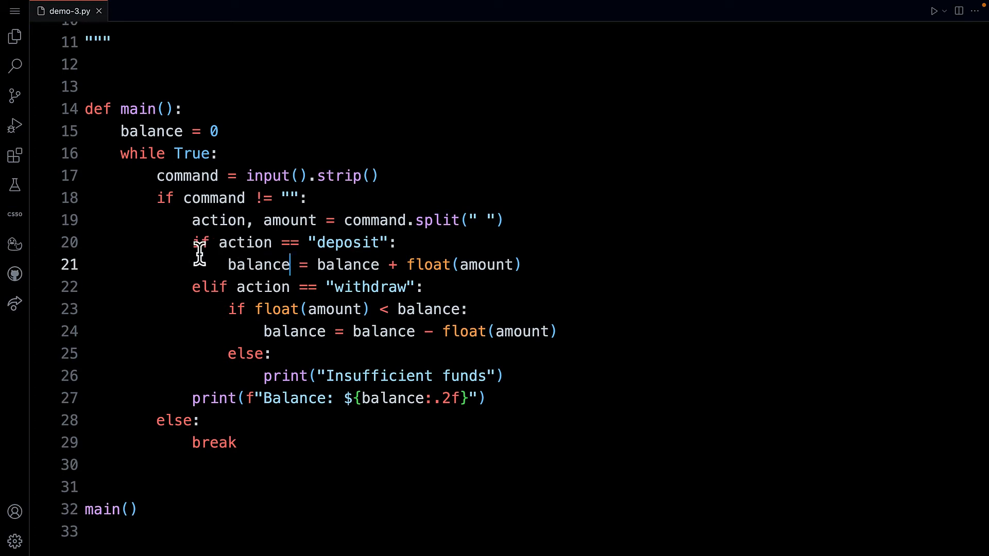
mouse_move(202, 287)
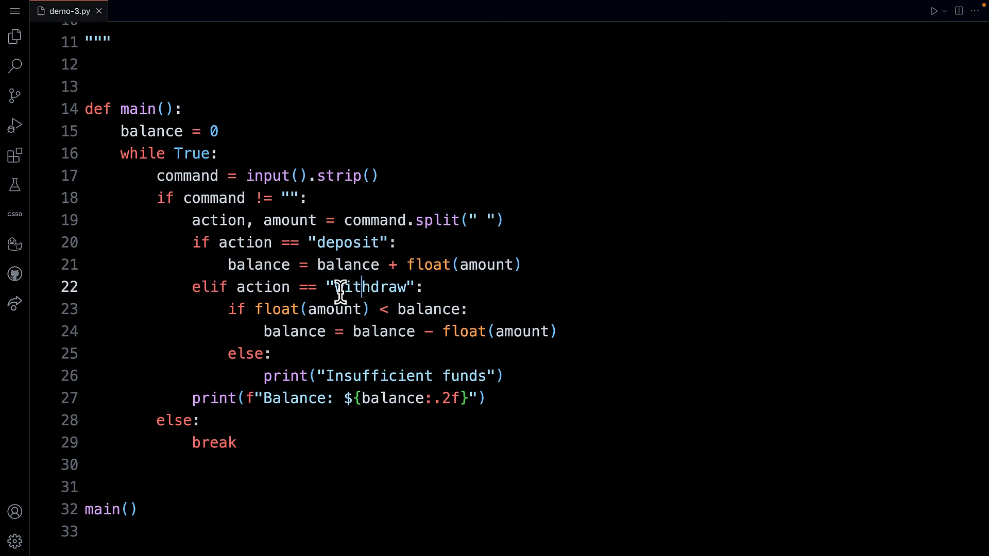
Step: Change line 23's withdraw check to float(amount) <= balance
scroll(up, 3)
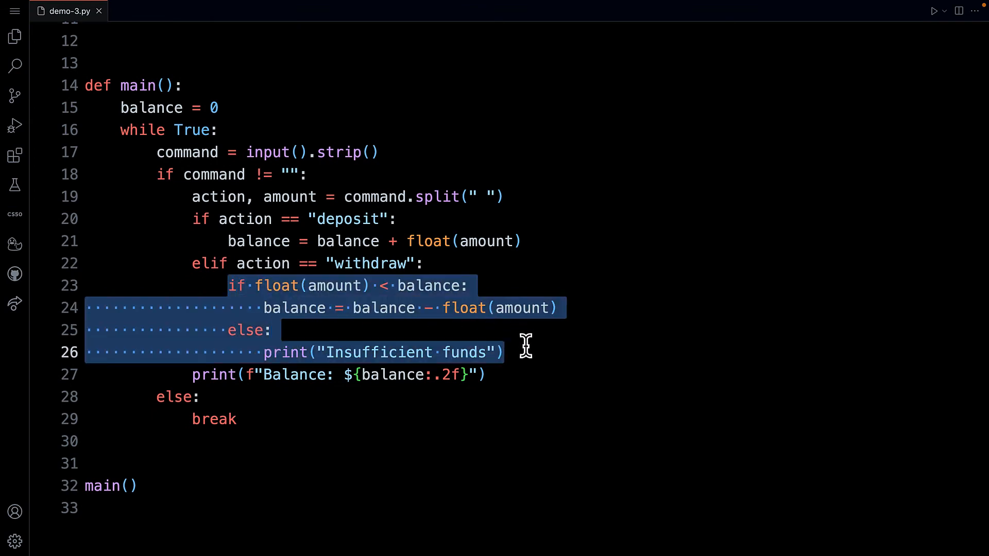
click(225, 241)
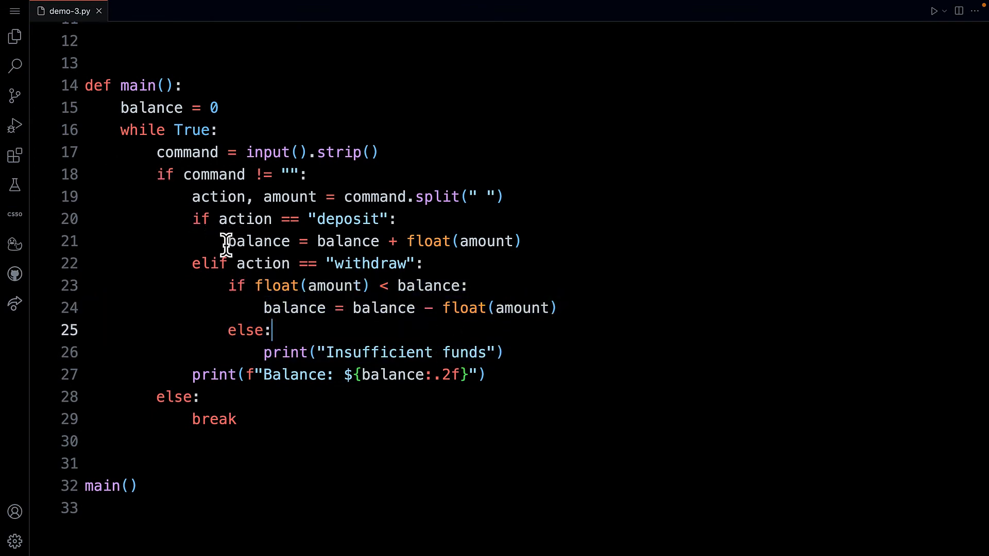
mouse_move(259, 308)
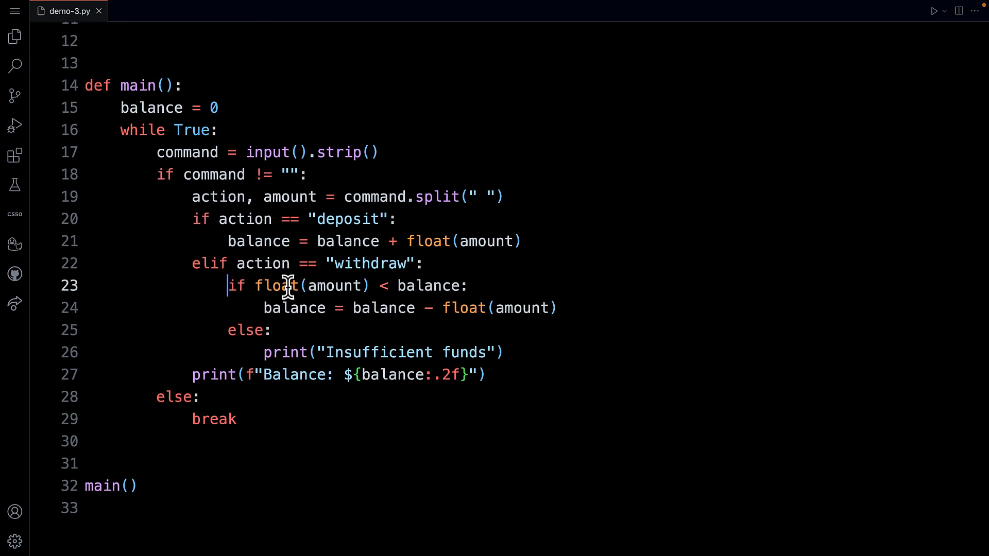
mouse_move(323, 285)
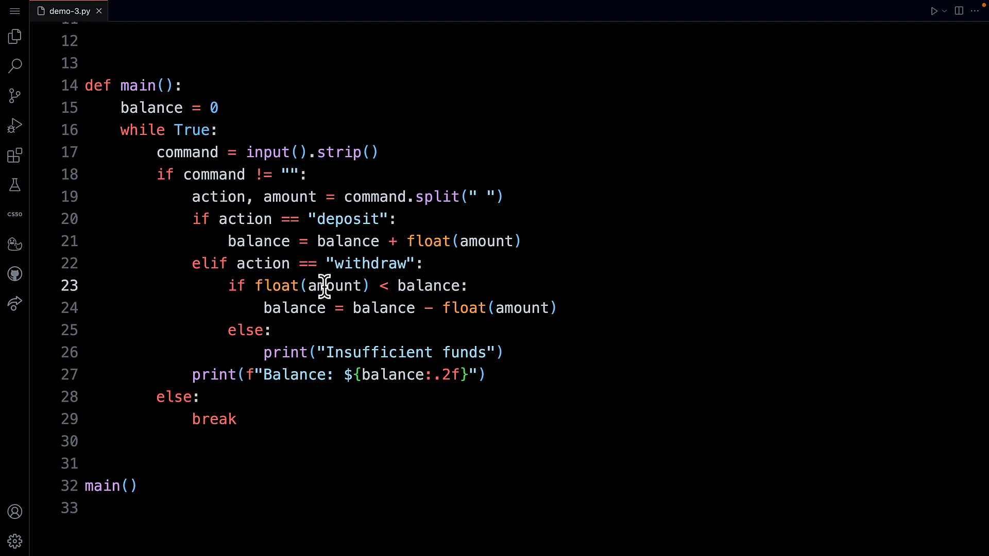
mouse_move(422, 285)
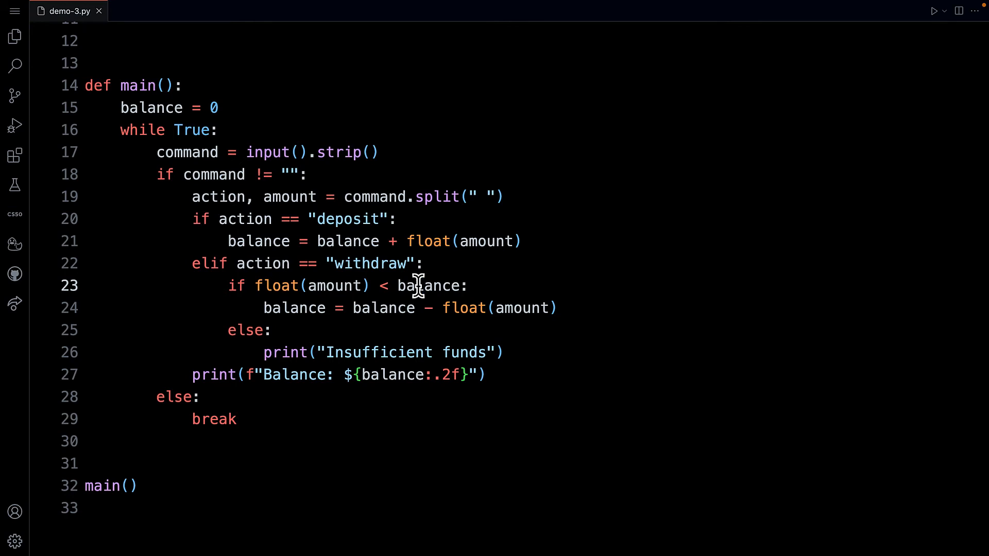
mouse_move(376, 285)
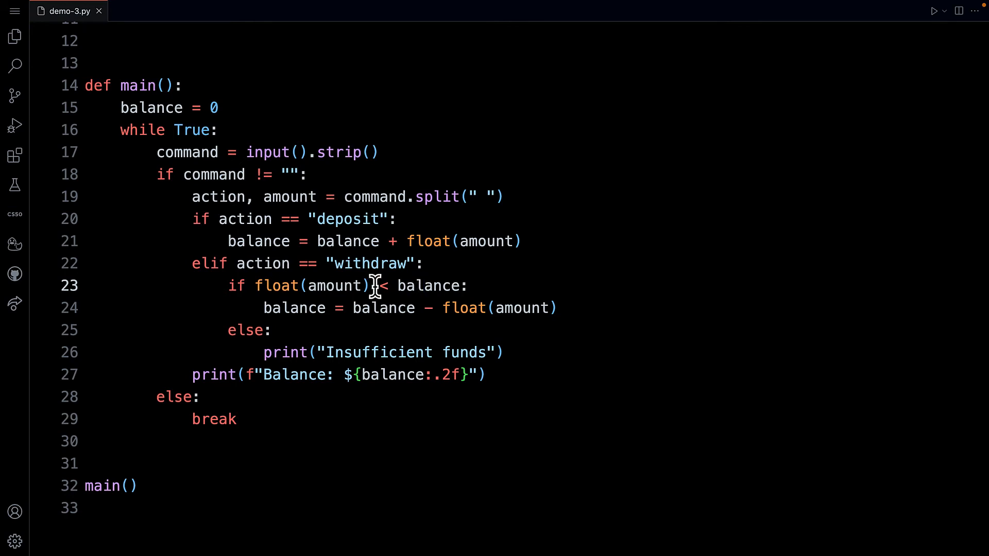
mouse_move(368, 290)
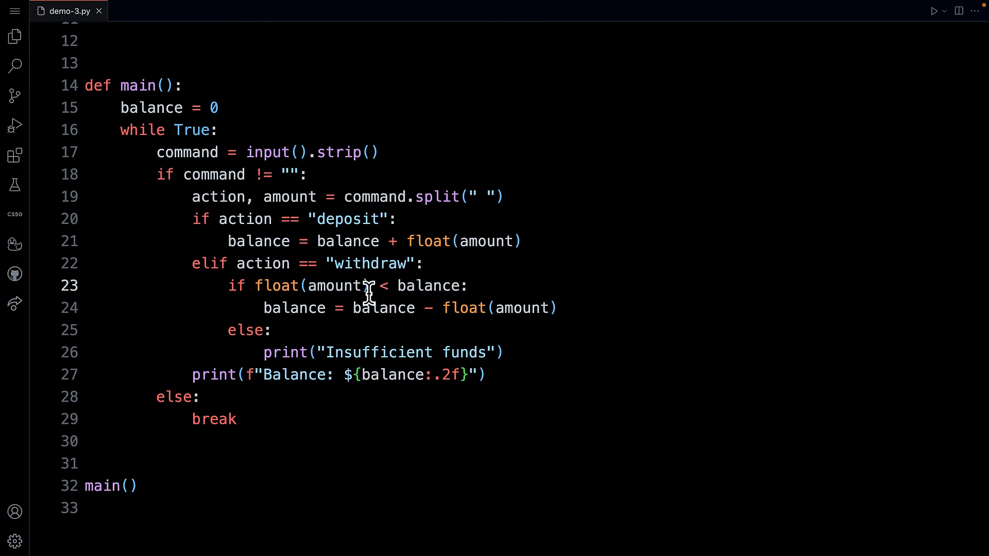
triple_click(410, 308)
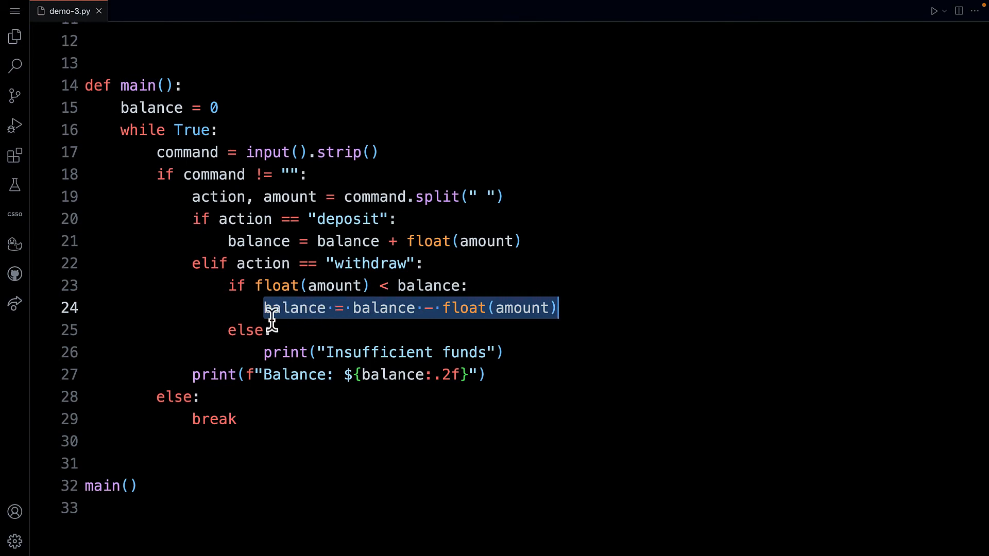
click(373, 286)
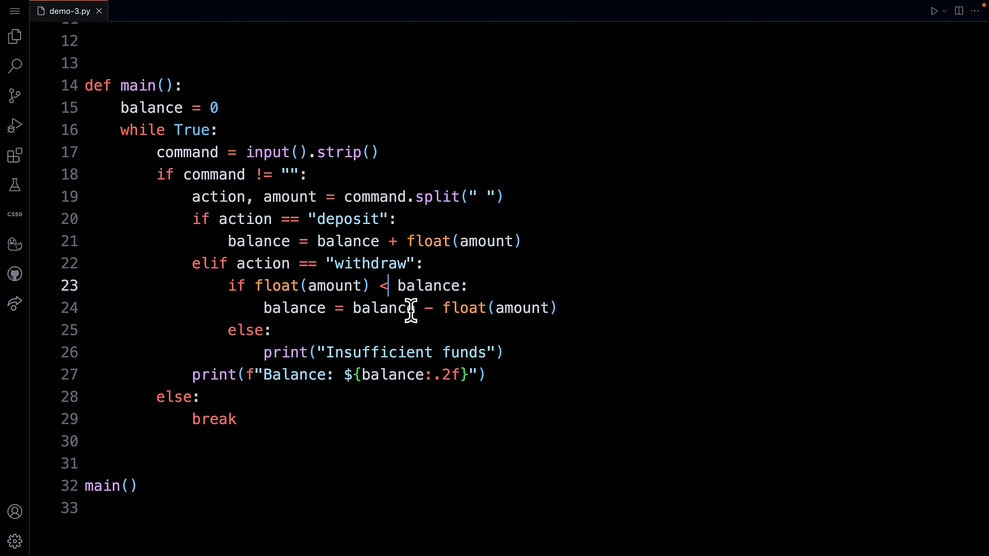
text(=)
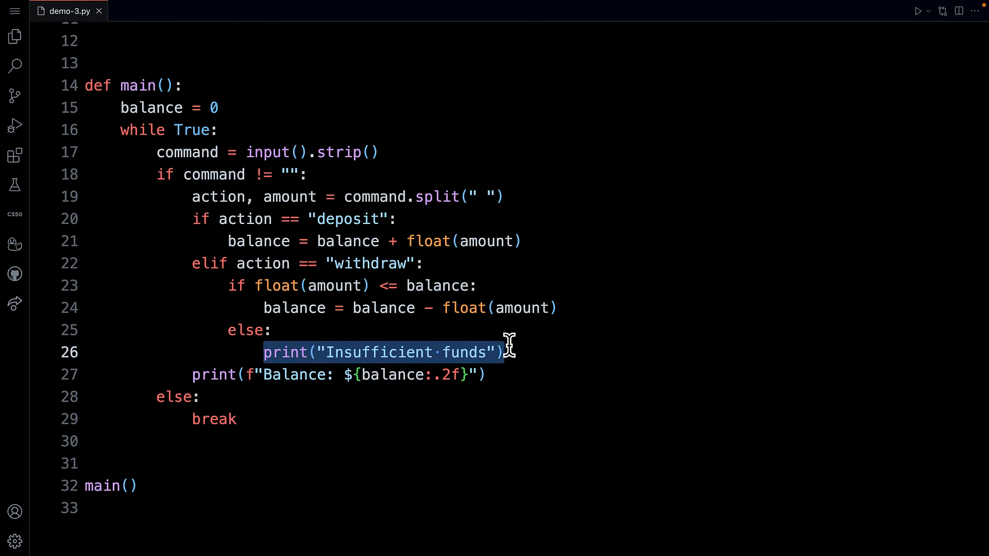
click(193, 374)
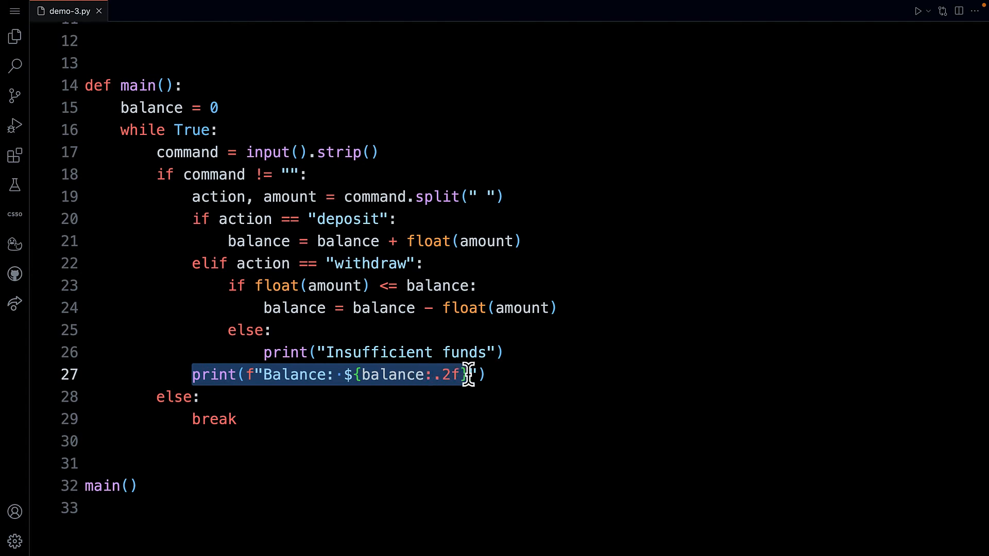
click(191, 219)
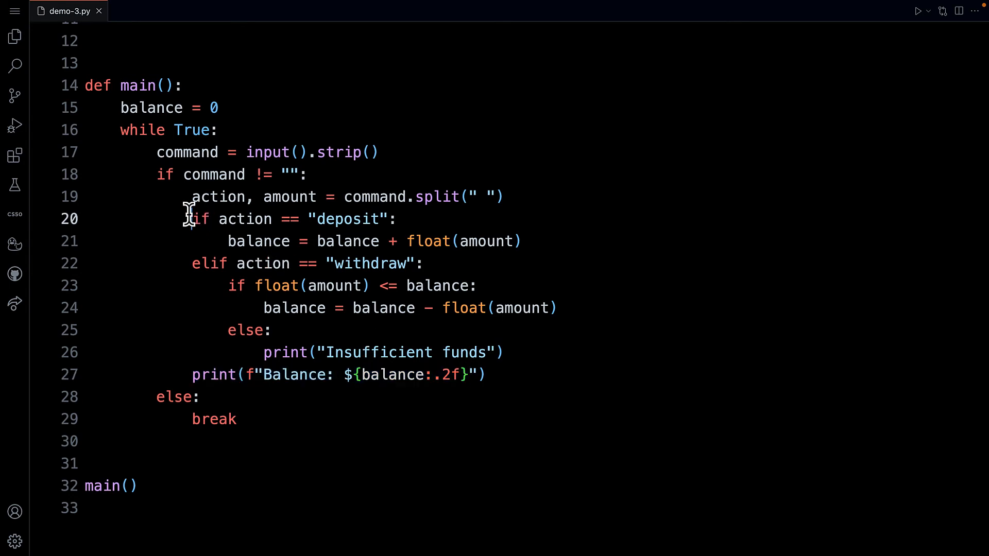
mouse_move(182, 300)
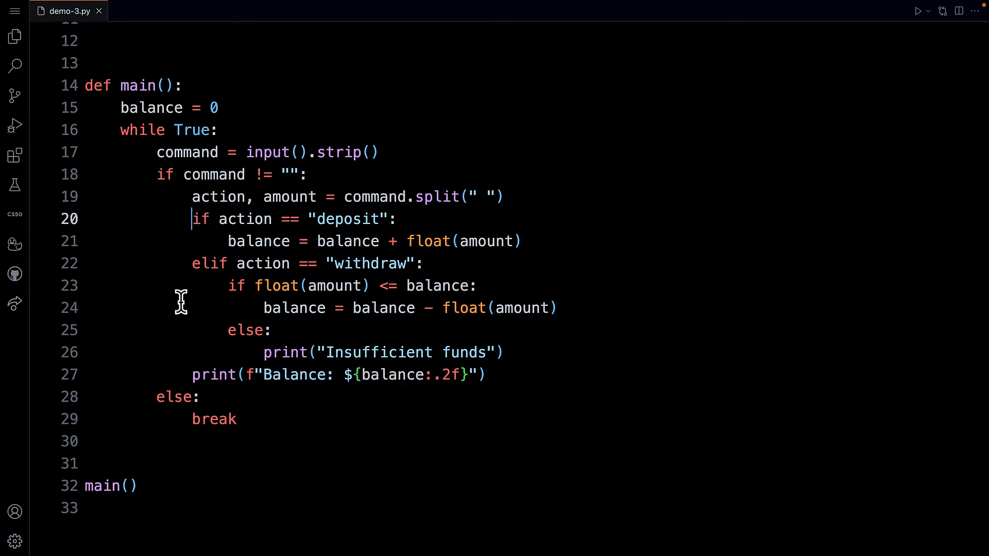
double_click(201, 219)
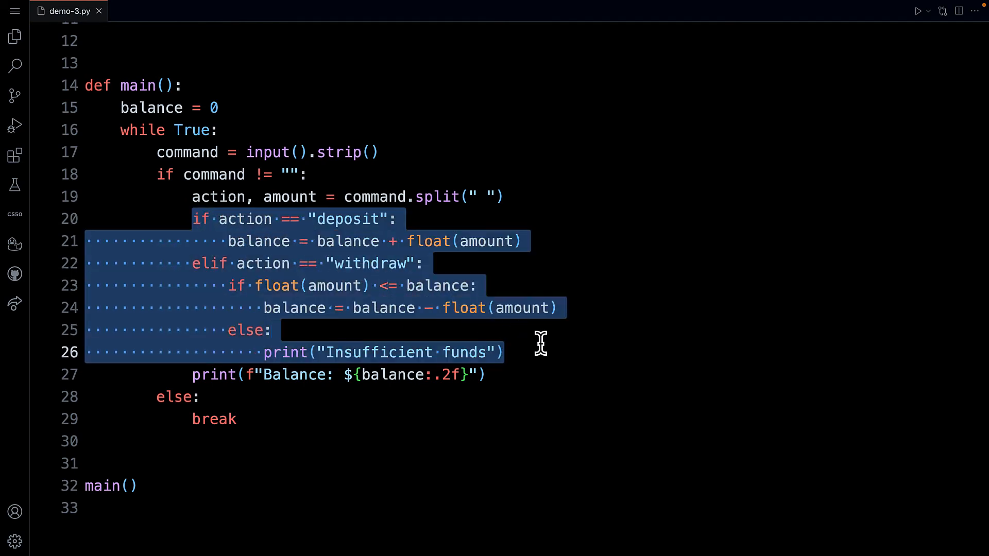
click(220, 241)
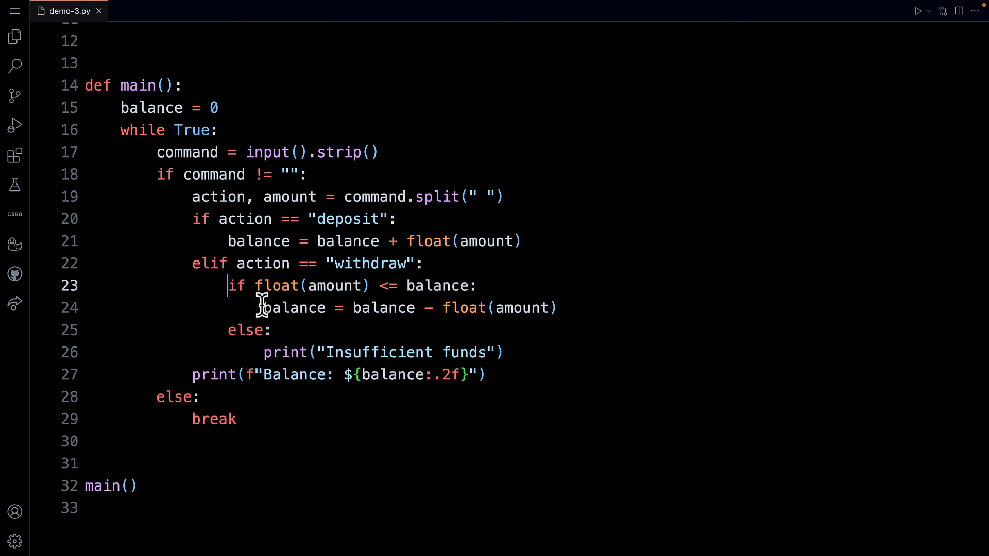
mouse_move(218, 318)
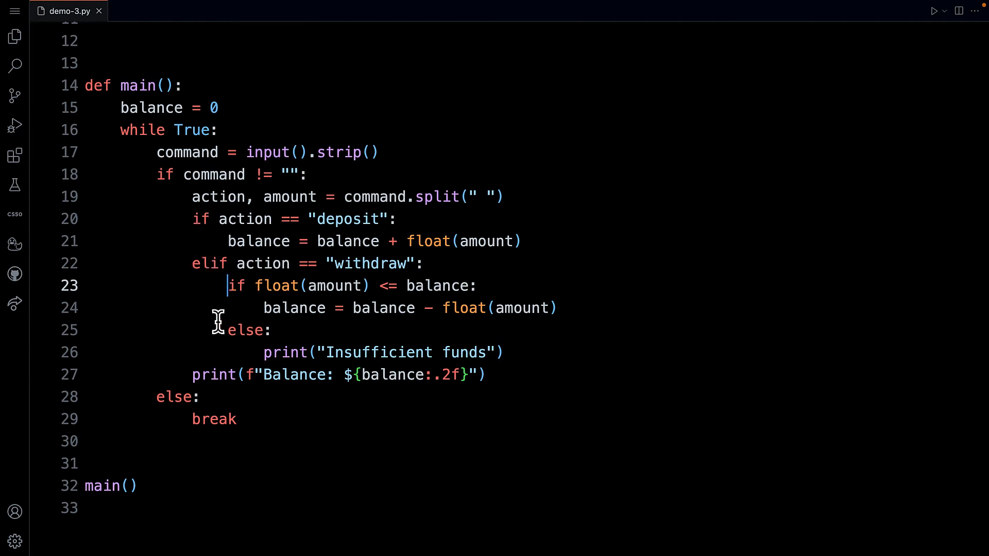
mouse_move(179, 382)
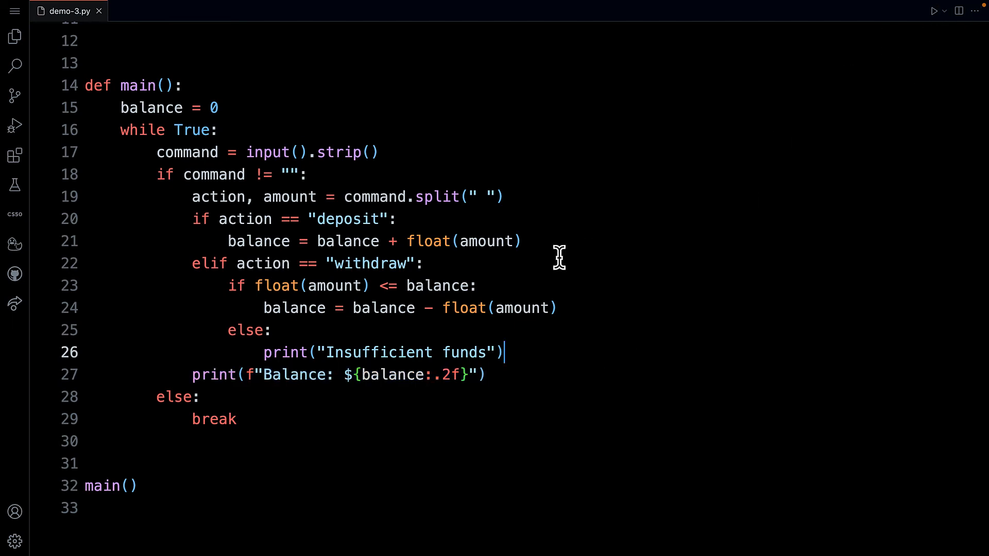
click(14, 12)
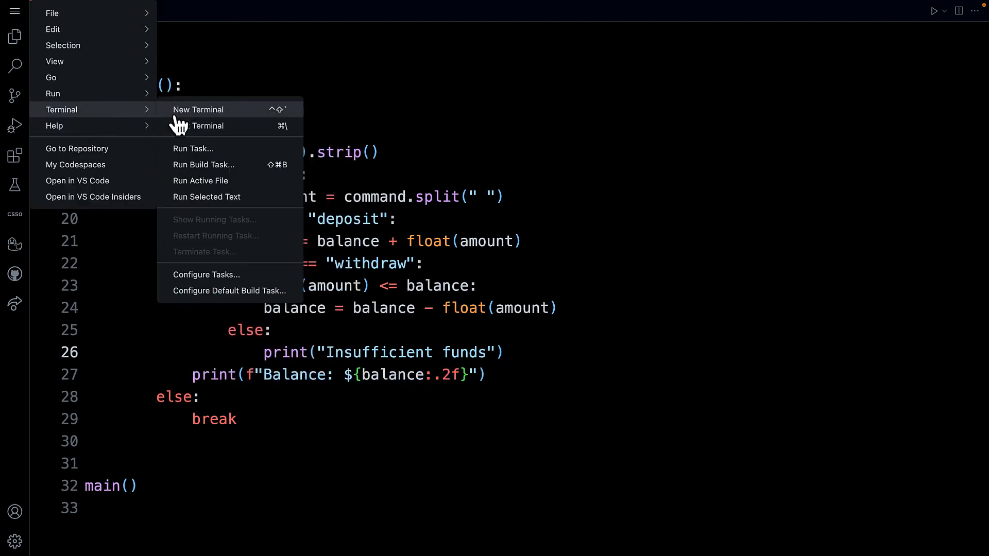
Step: Open a new integrated terminal and cd into the demos folder
click(198, 110)
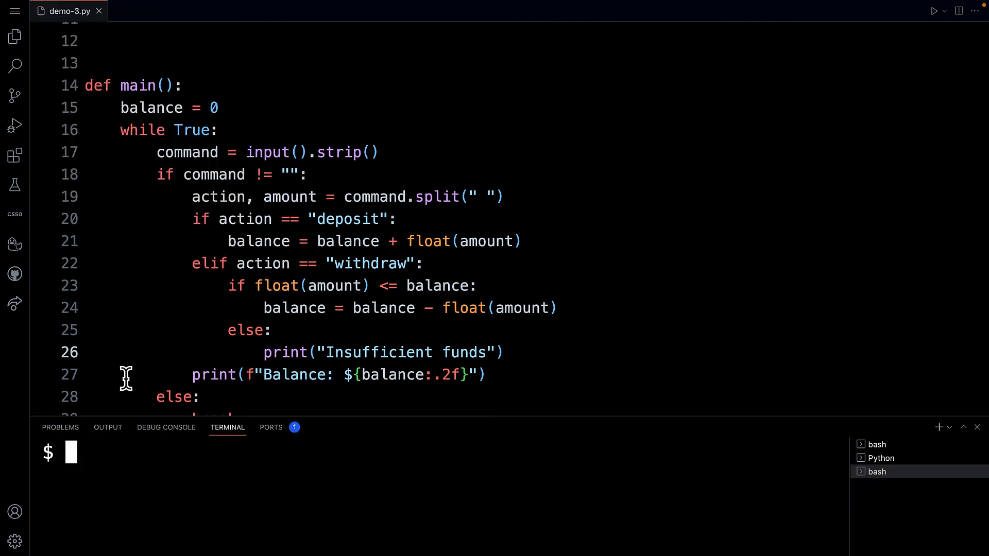
text(cd d)
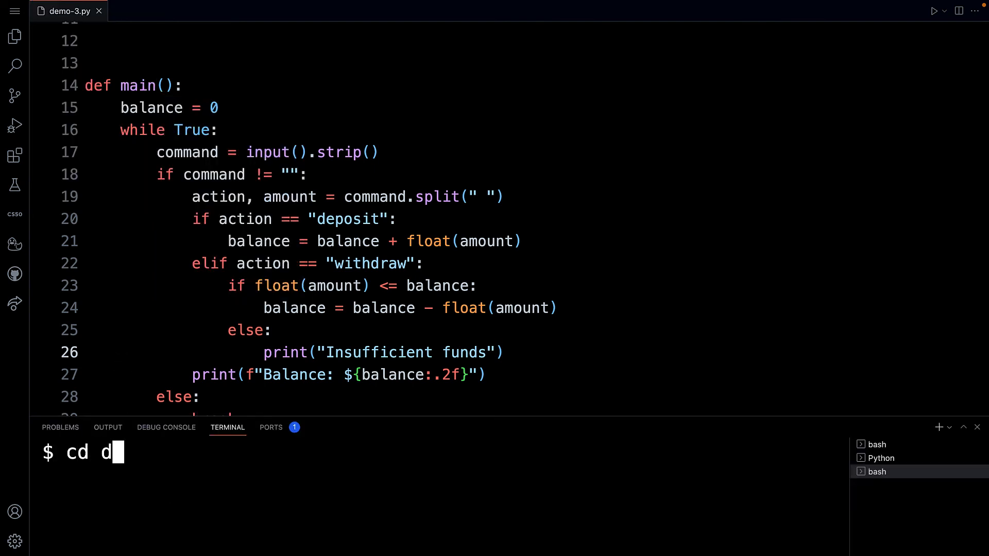
key(Return)
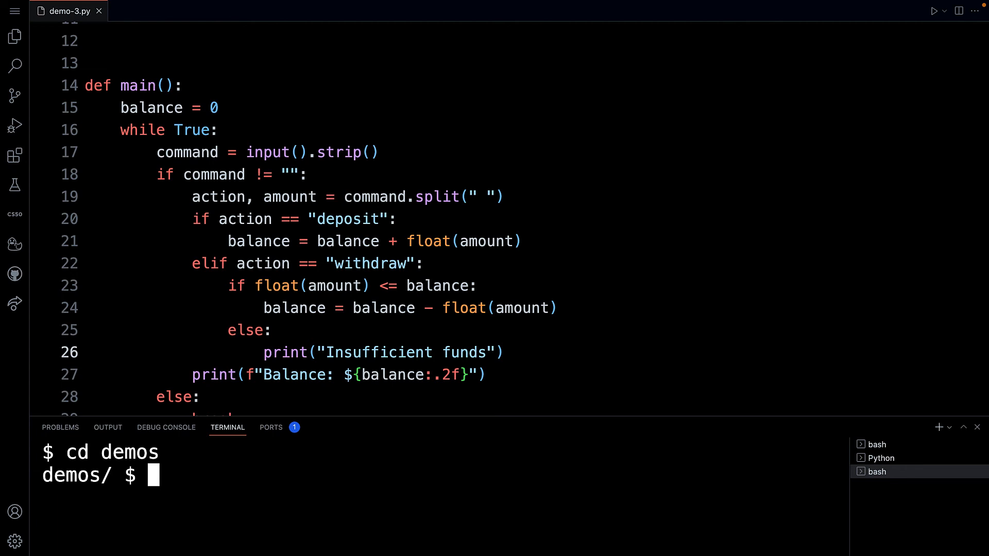
Step: Run python demo-3.py and enter a deposit 100 command
text(python dem)
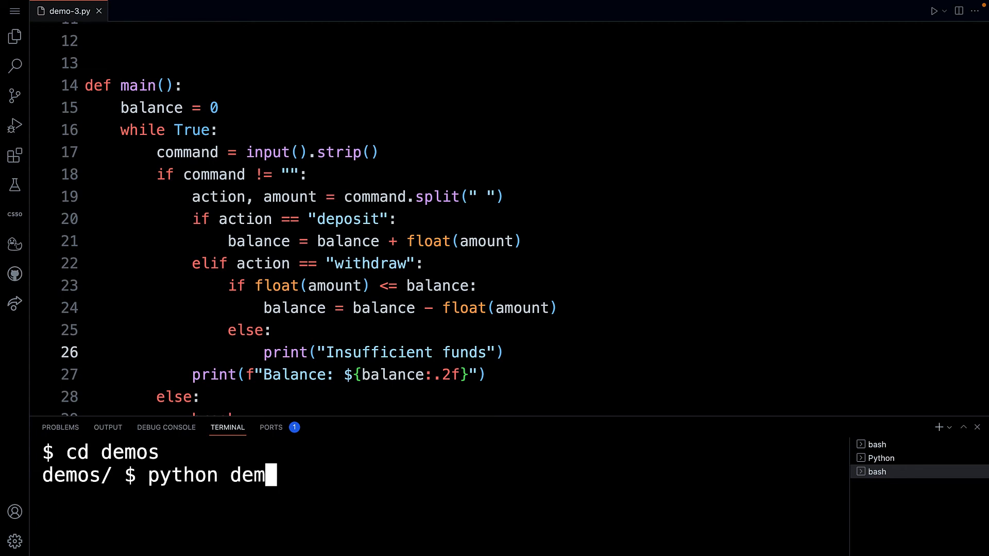
text(o-3.py)
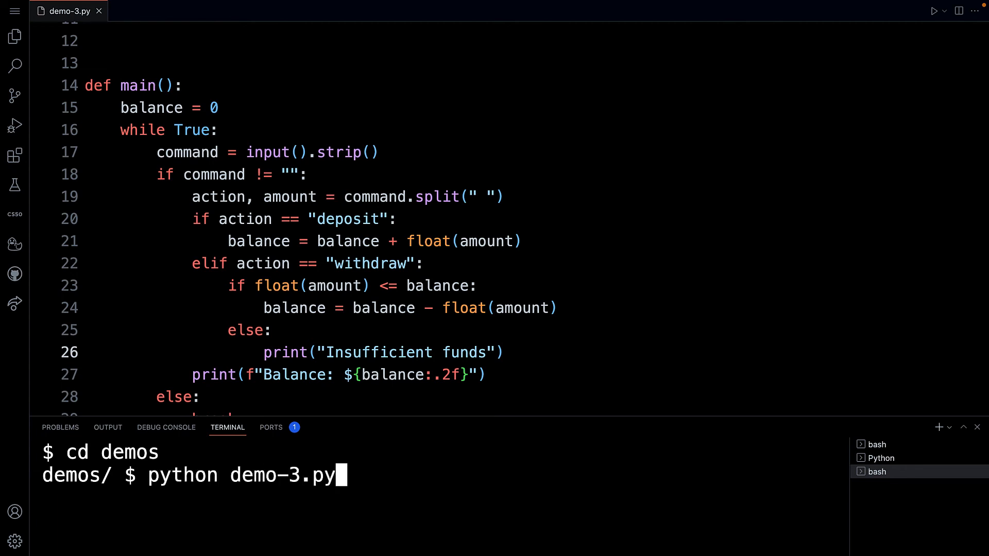
key(Return)
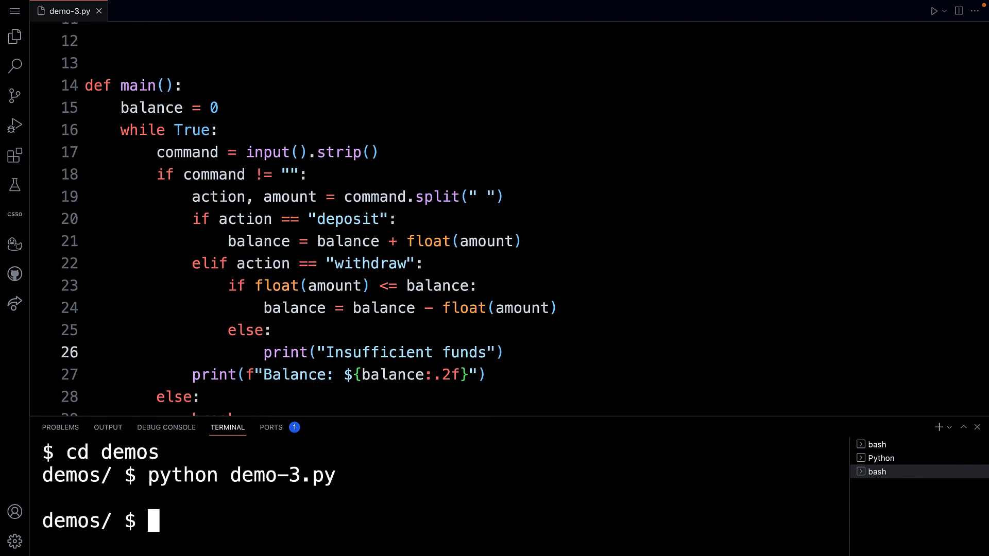
text(python demo-3.py)
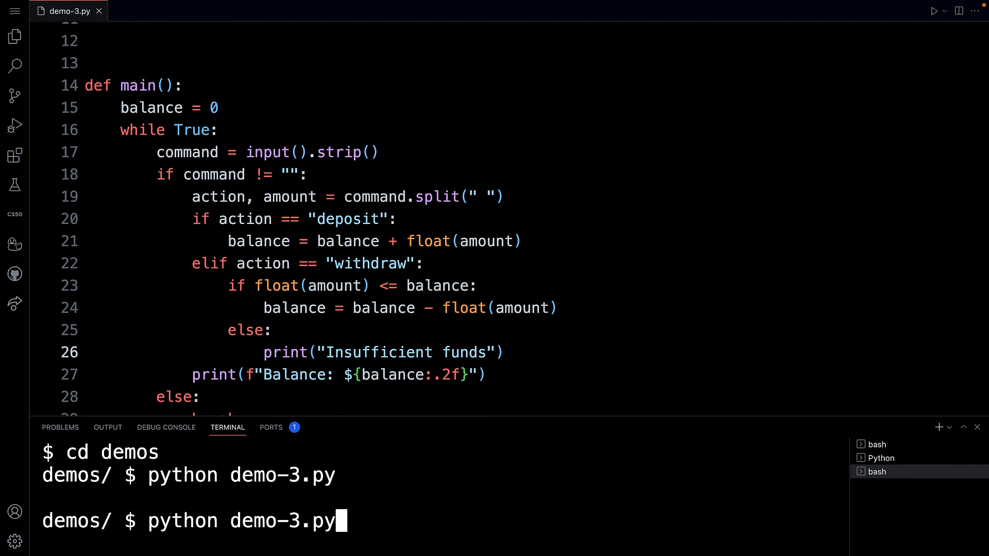
key(Return)
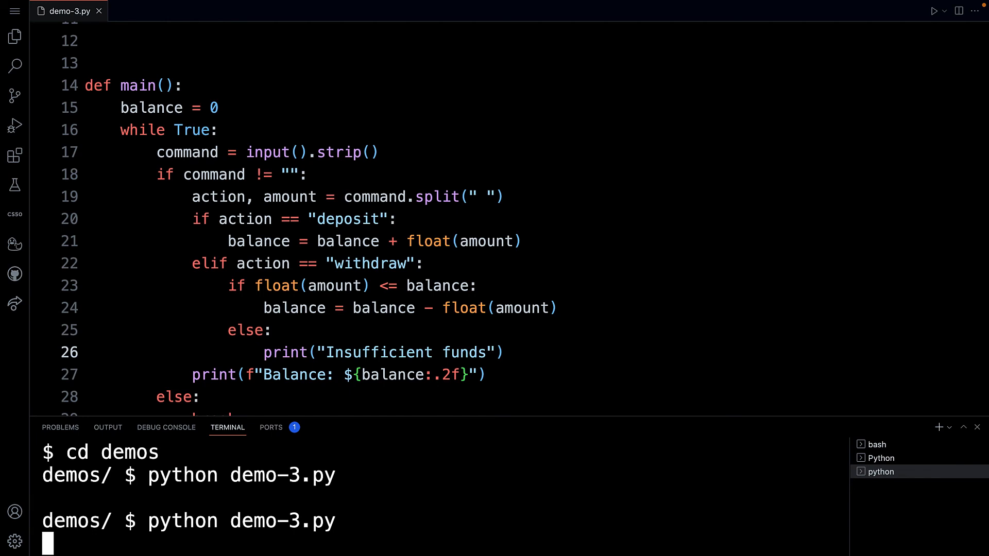
text(deposit 100)
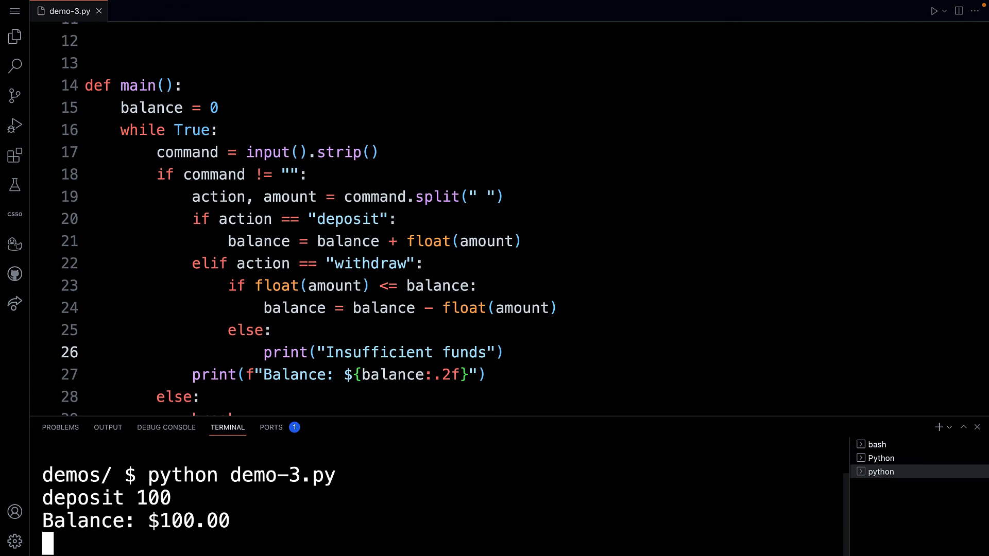
Step: Withdraw 2 for a $98.00 balance, then change line 27's format spec to :,.2f
scroll(up, 3)
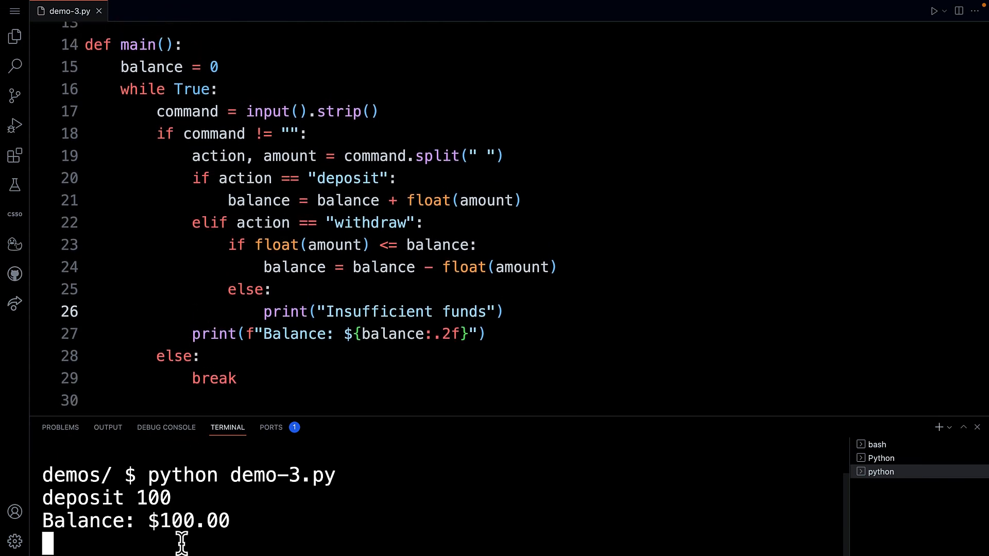
text(withdraw)
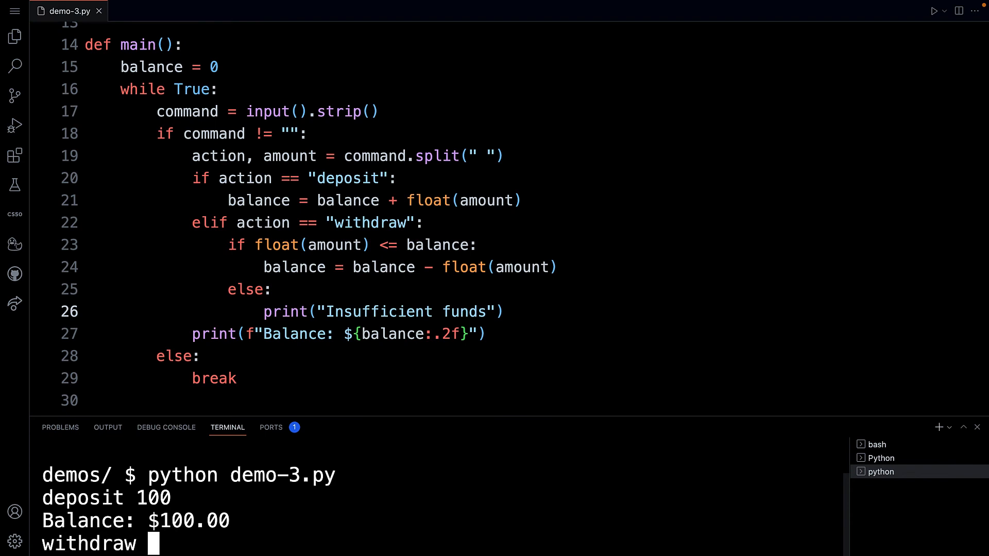
text(2)
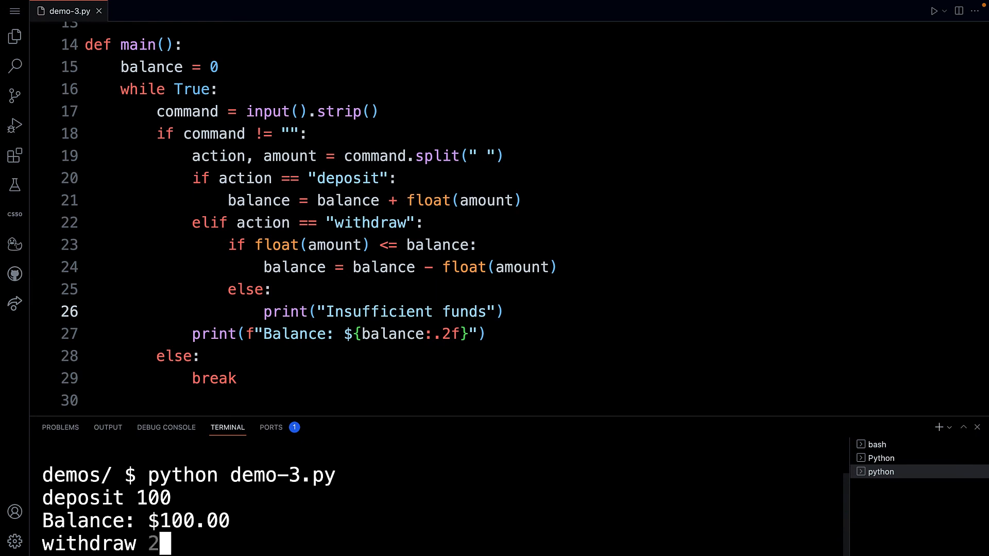
key(Return)
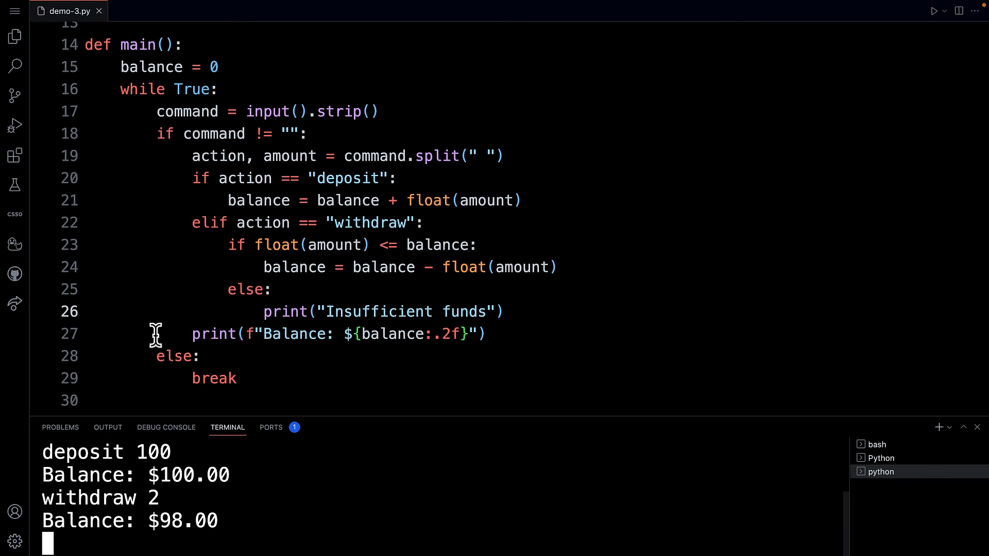
mouse_move(315, 331)
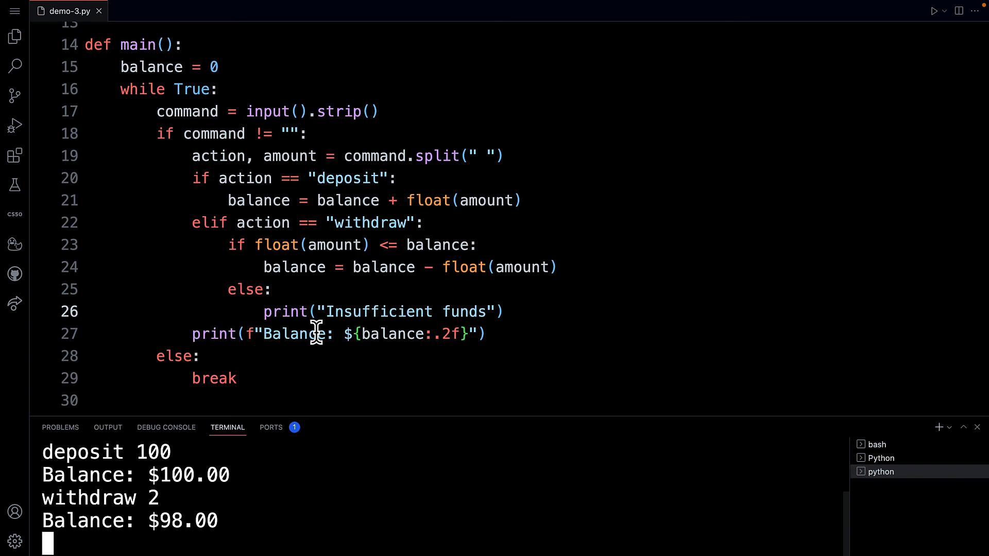
mouse_move(489, 334)
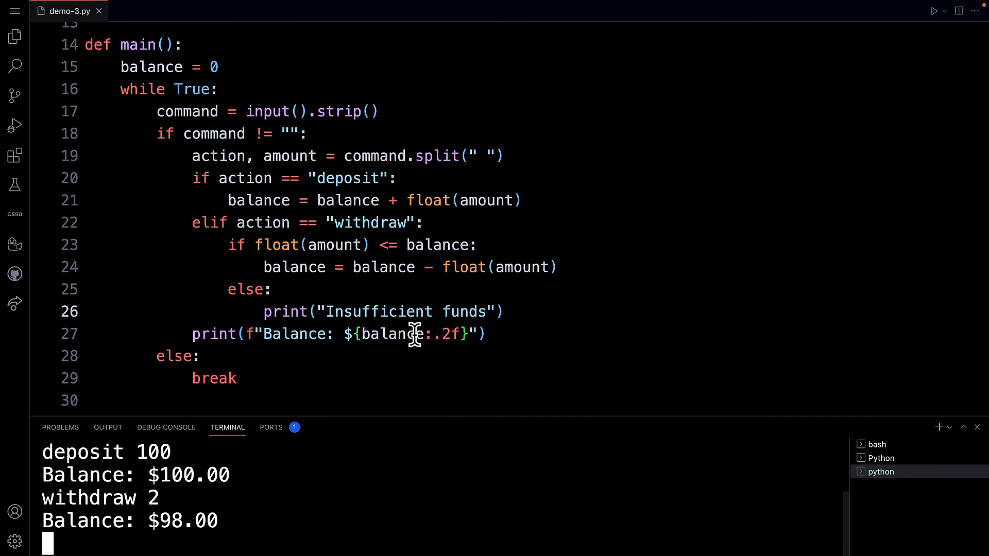
mouse_move(365, 334)
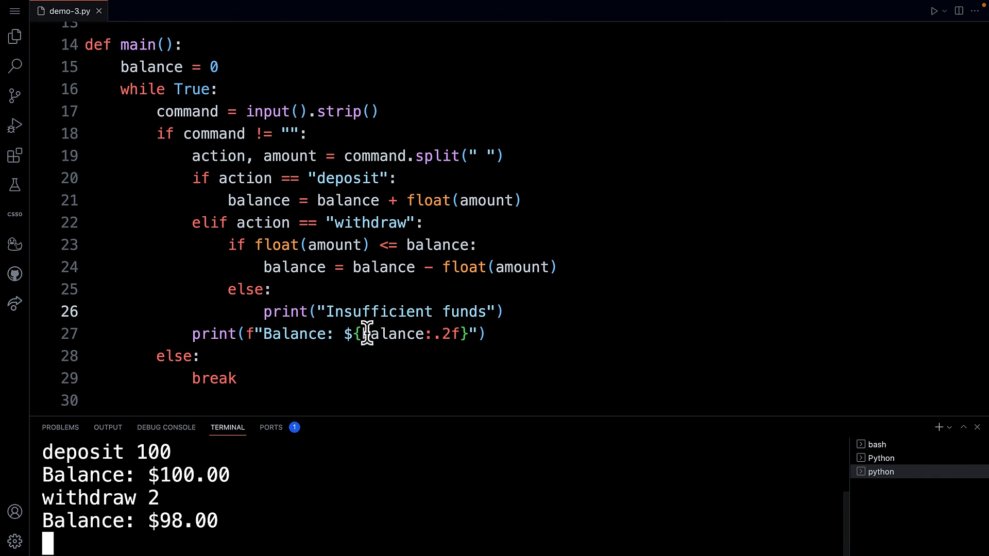
mouse_move(438, 334)
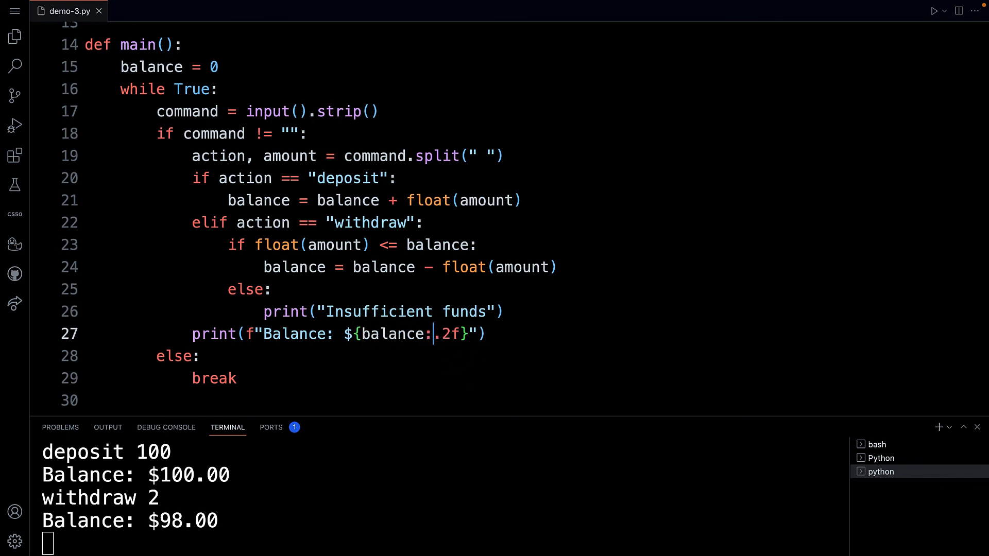
text(,)
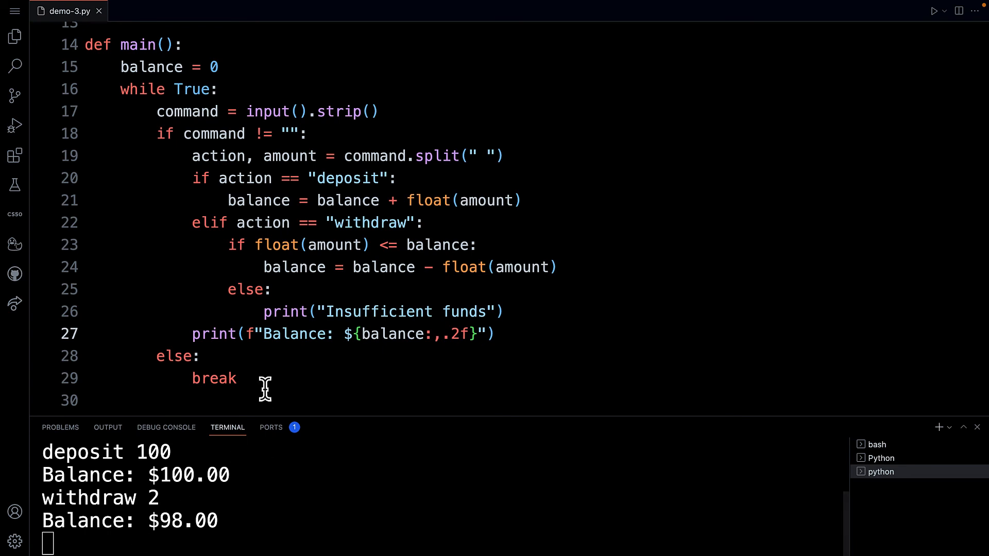
mouse_move(167, 497)
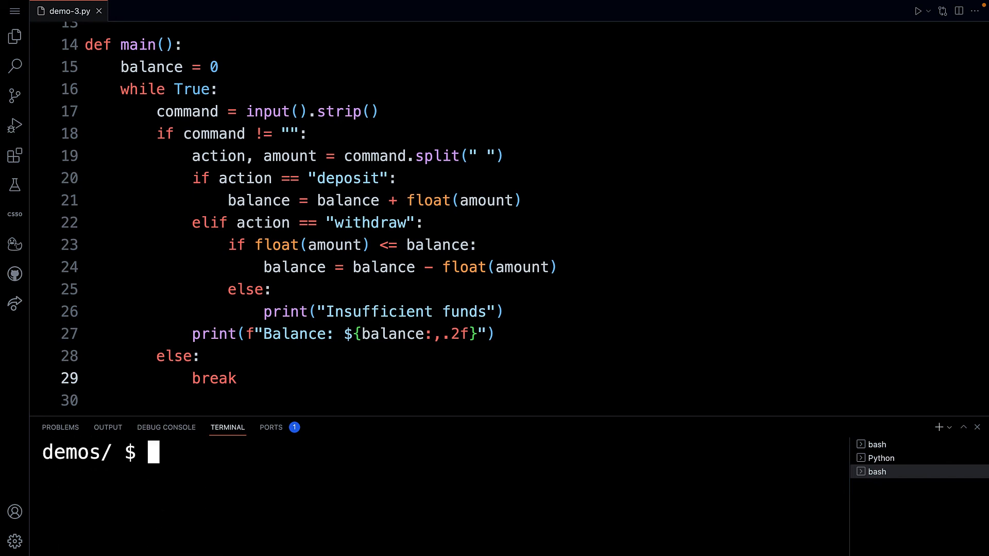
Step: Clear the terminal, rerun demo-3.py, try withdrawing 100, then deposit 200
text(clear)
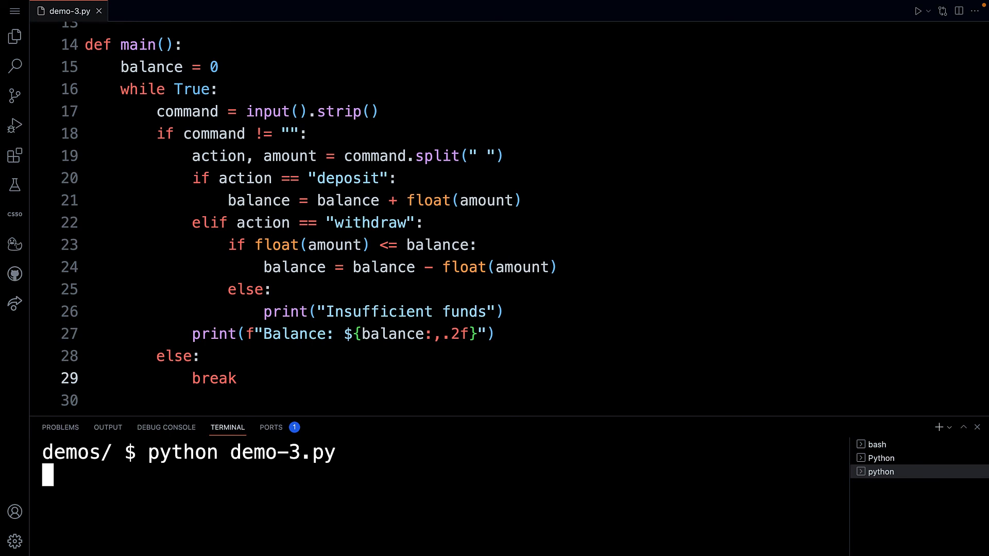
text(withdraw 100)
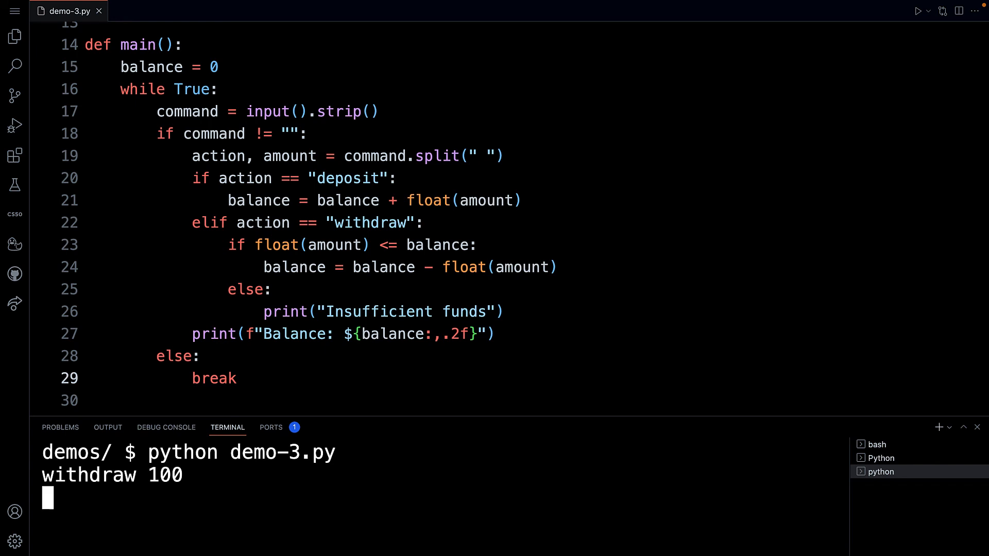
key(Return)
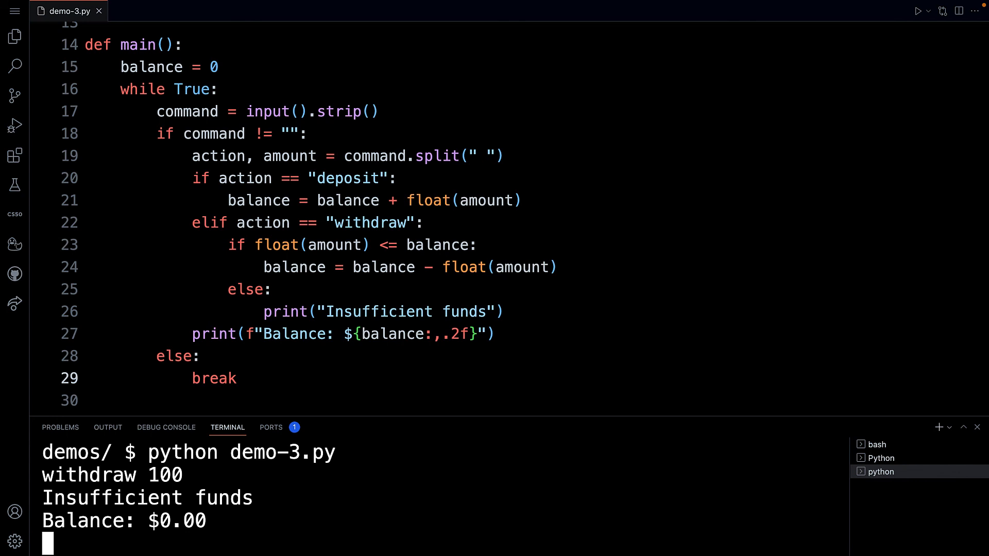
text(deposit 200)
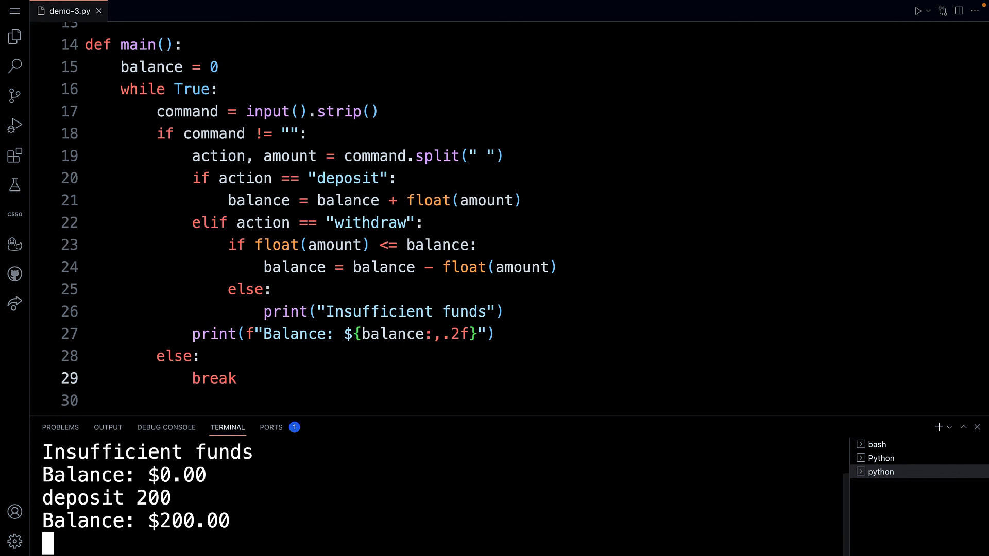
Step: Withdraw 198, 1.99 and .01 to bring the balance to $0.00
text(withd)
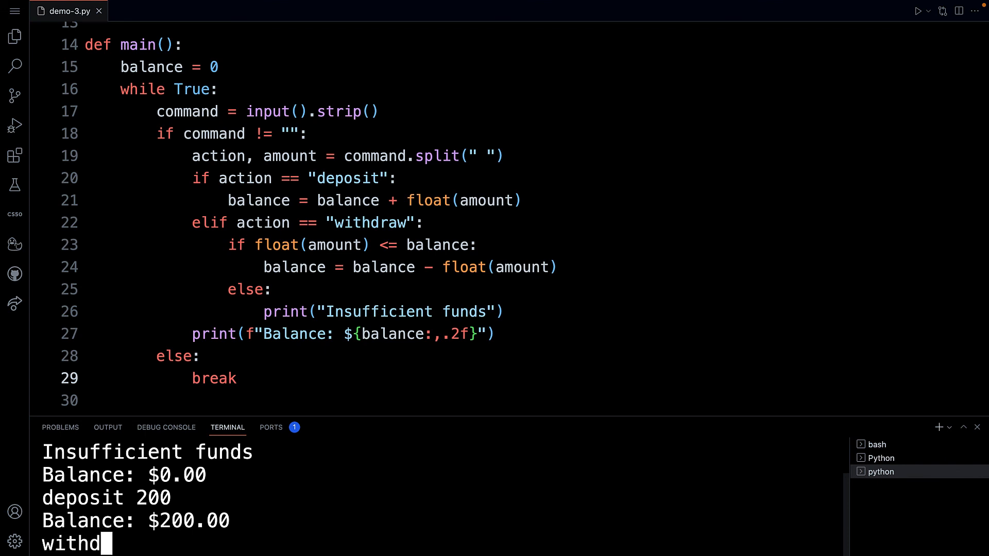
text(raw 19)
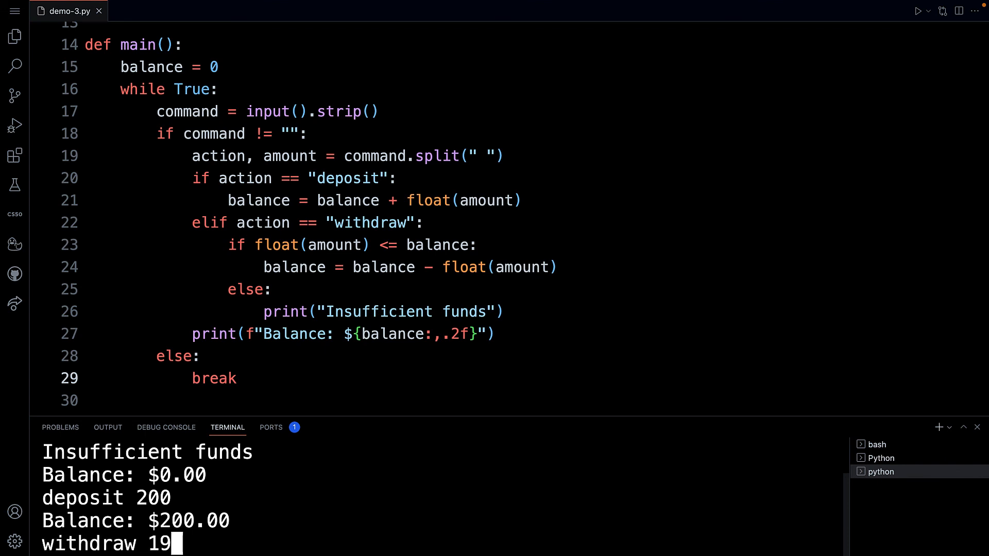
key(Return)
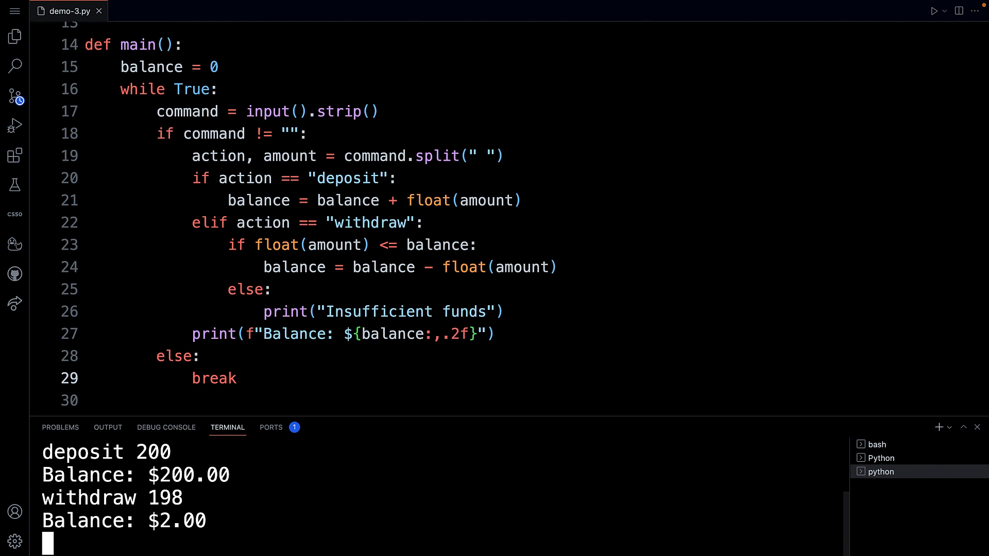
text(withdraw)
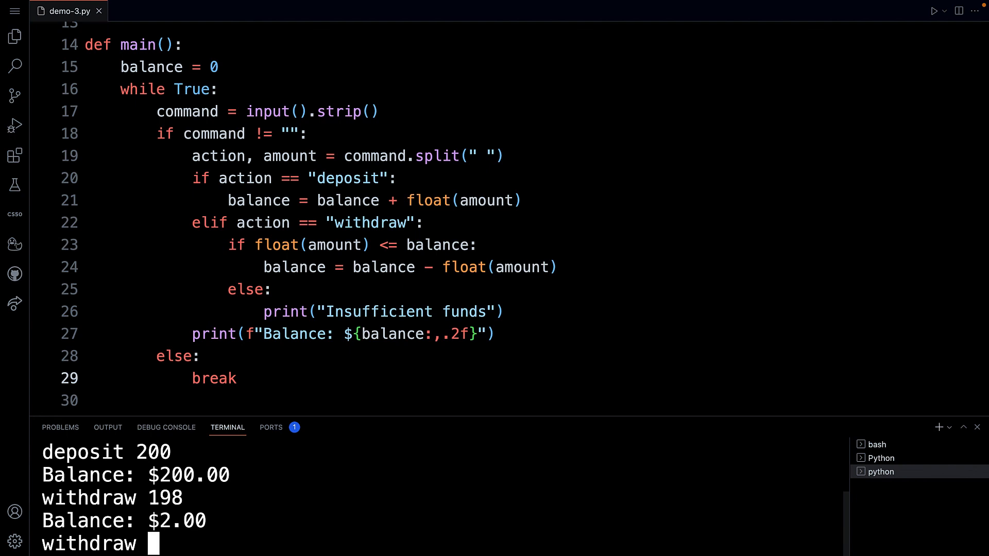
text(1.99)
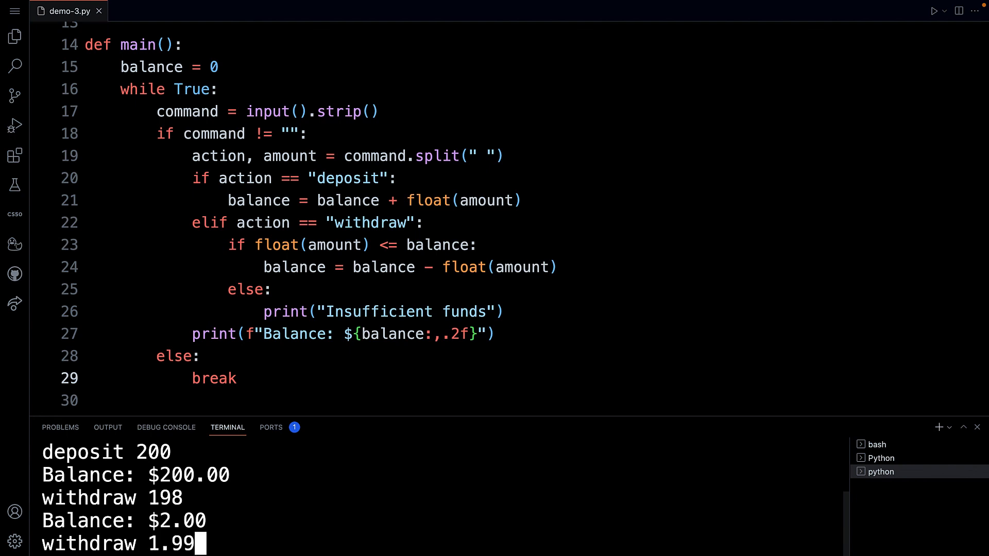
key(Return)
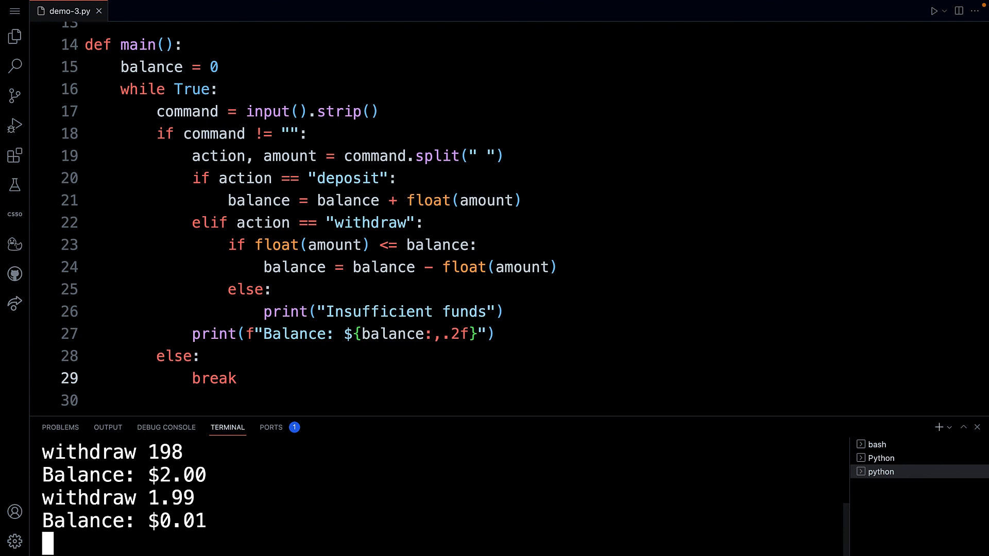
text(wit)
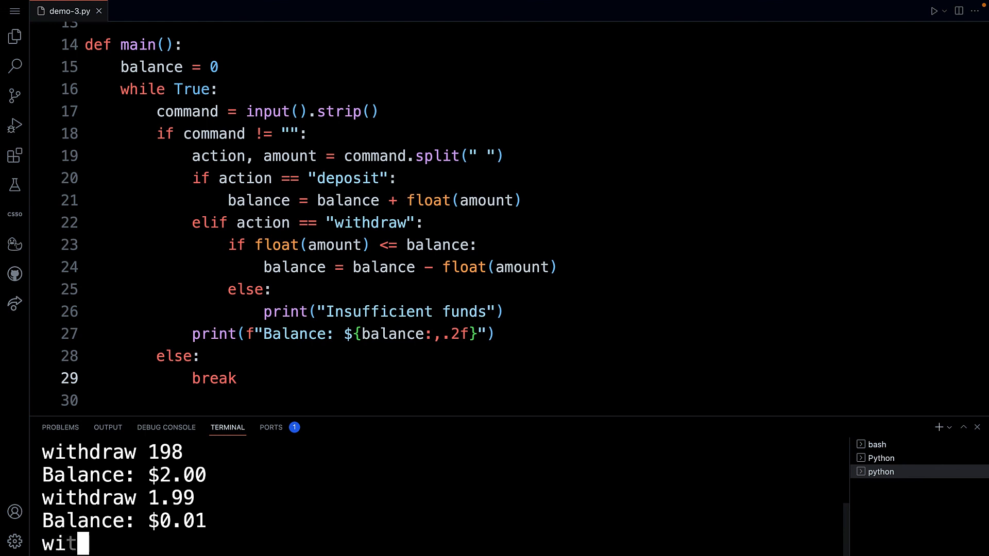
text(hdraw .01)
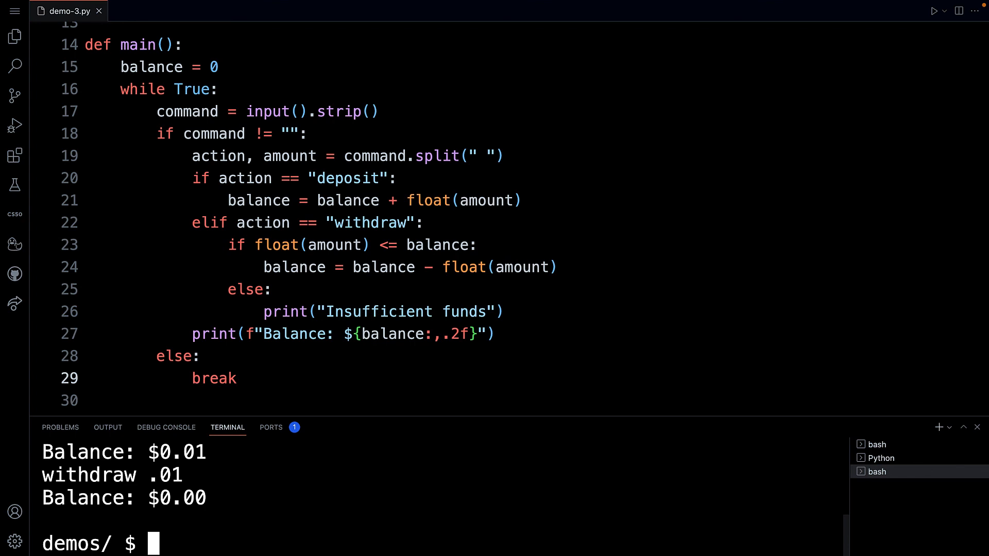
mouse_move(193, 319)
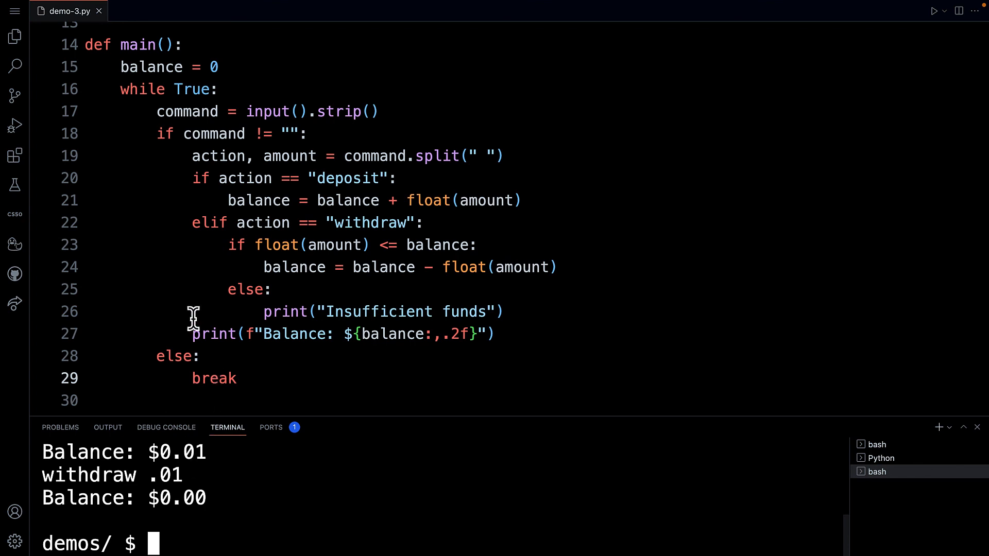
scroll(up, 3)
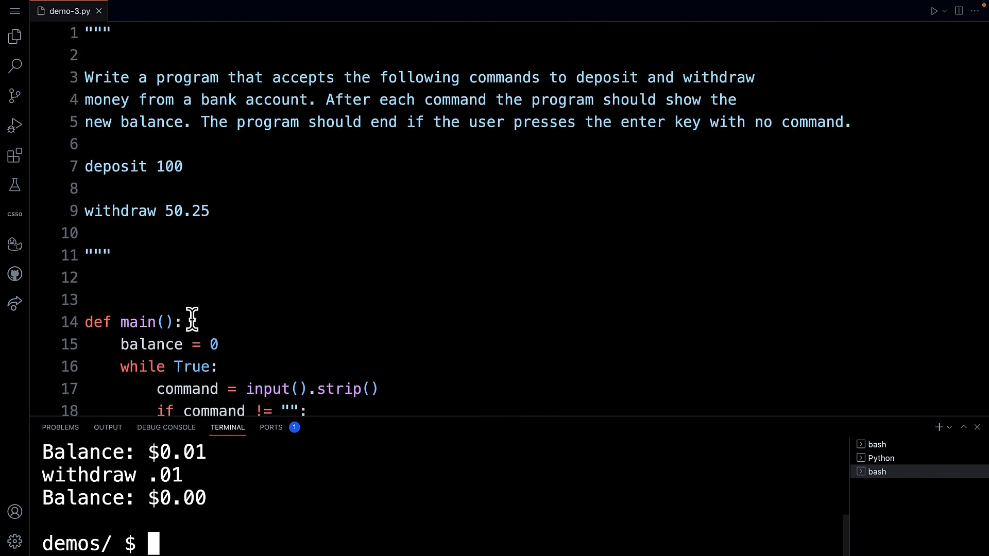
scroll(down, 3)
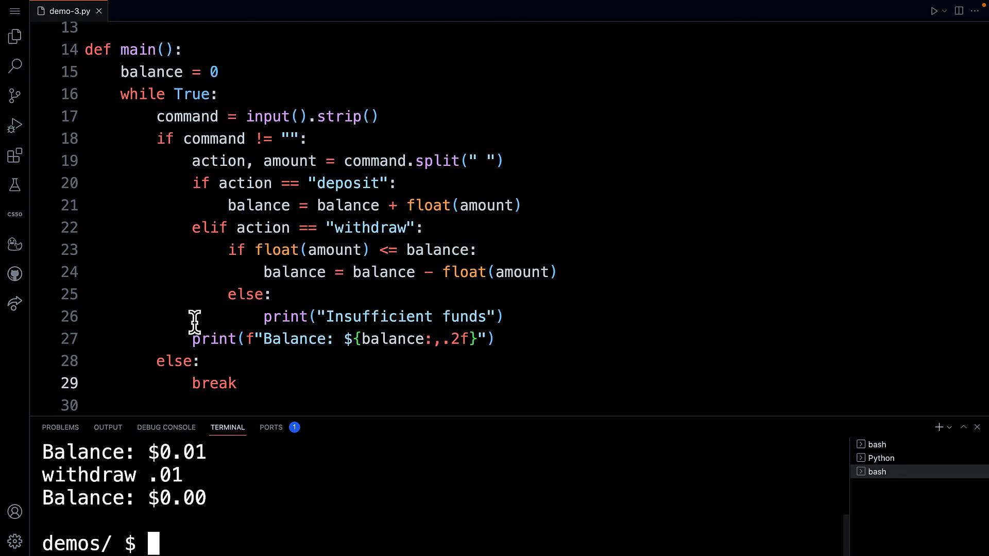
mouse_move(208, 320)
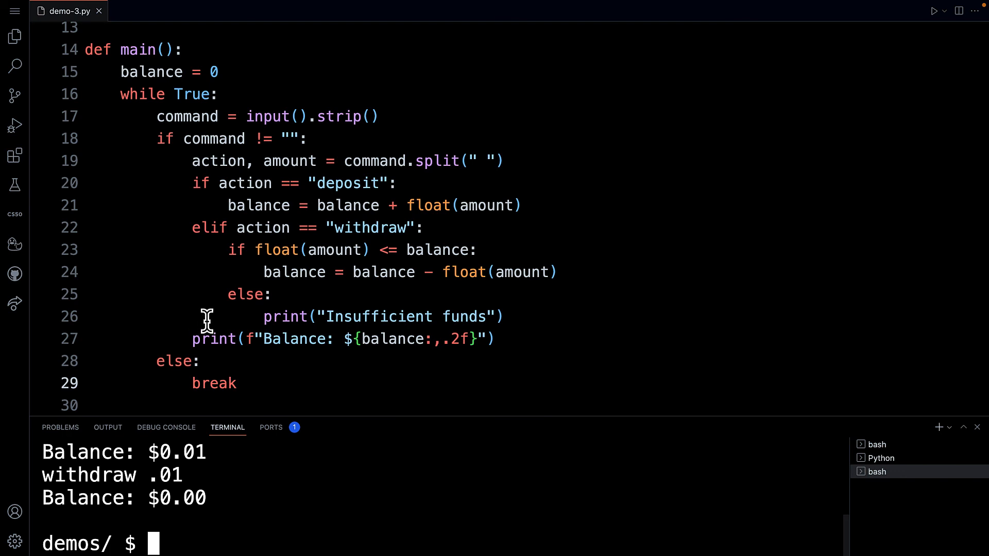